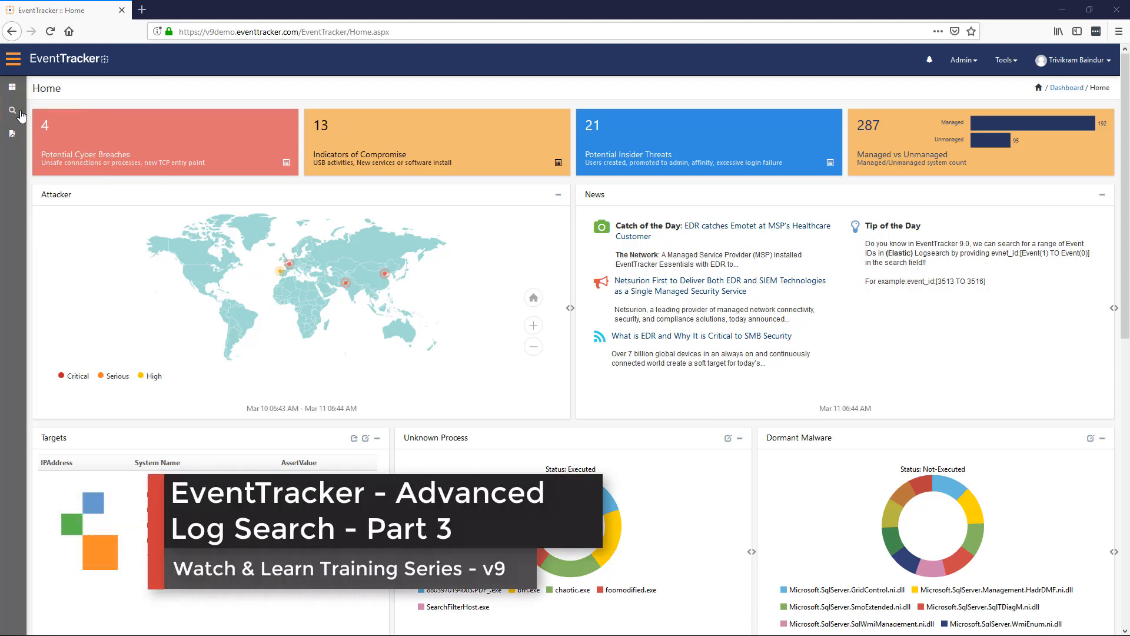
Open Advanced Log Search from the magnifier icon in the left sidebar.
{"action": "left_click", "coordinate": [10, 111]}
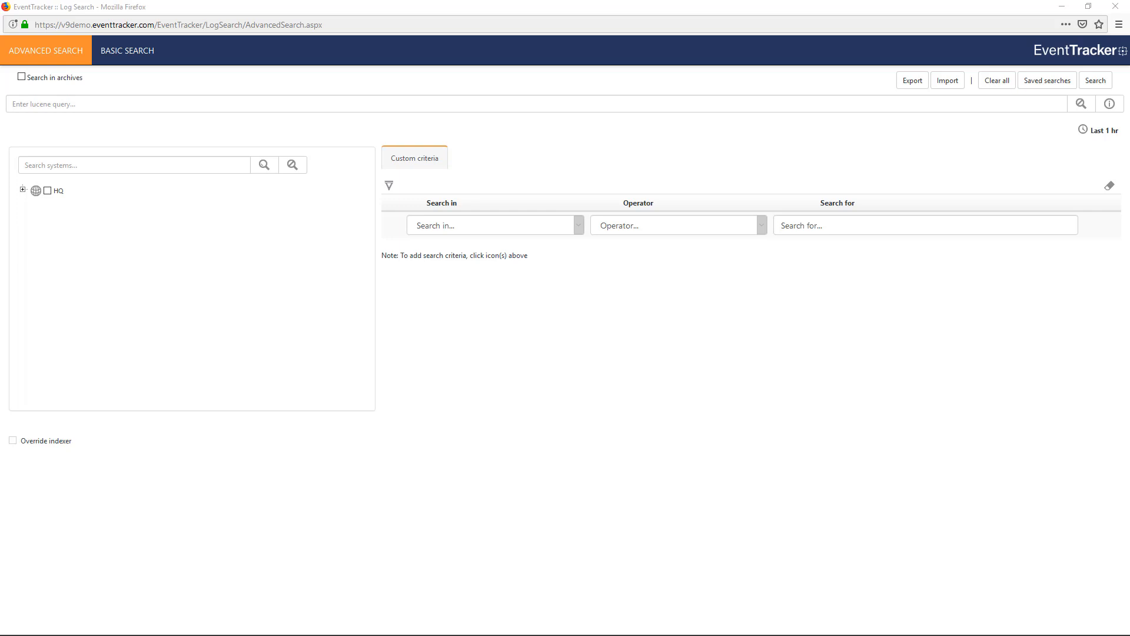
{"action": "mouse_move", "coordinate": [1034, 199]}
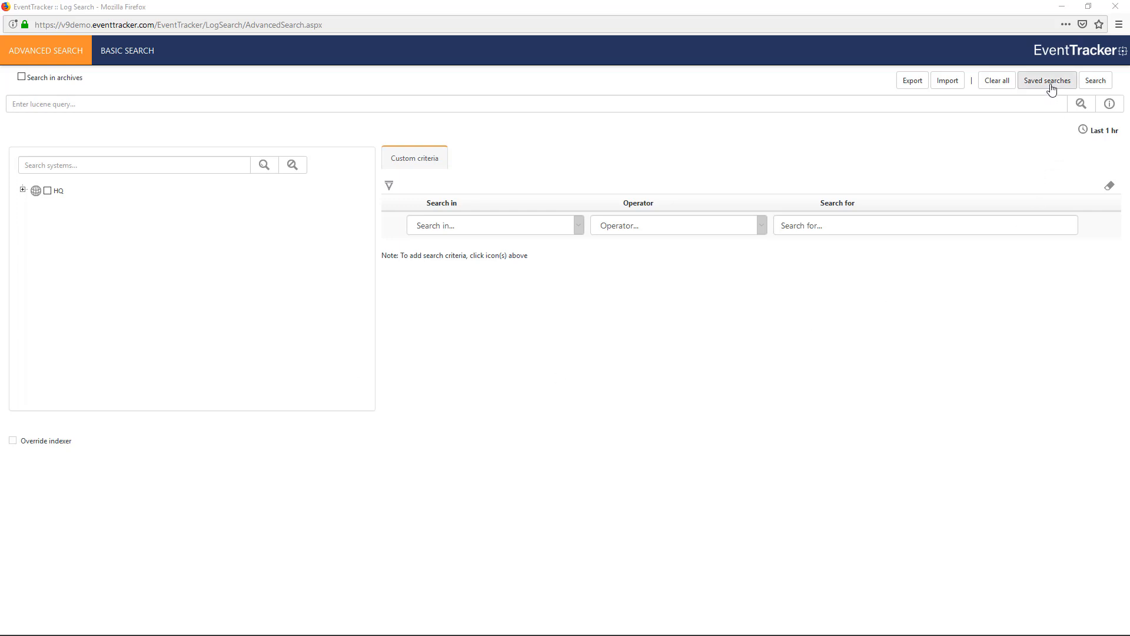
Open Saved searches and browse the Pre defined category list.
{"action": "left_click", "coordinate": [1047, 80]}
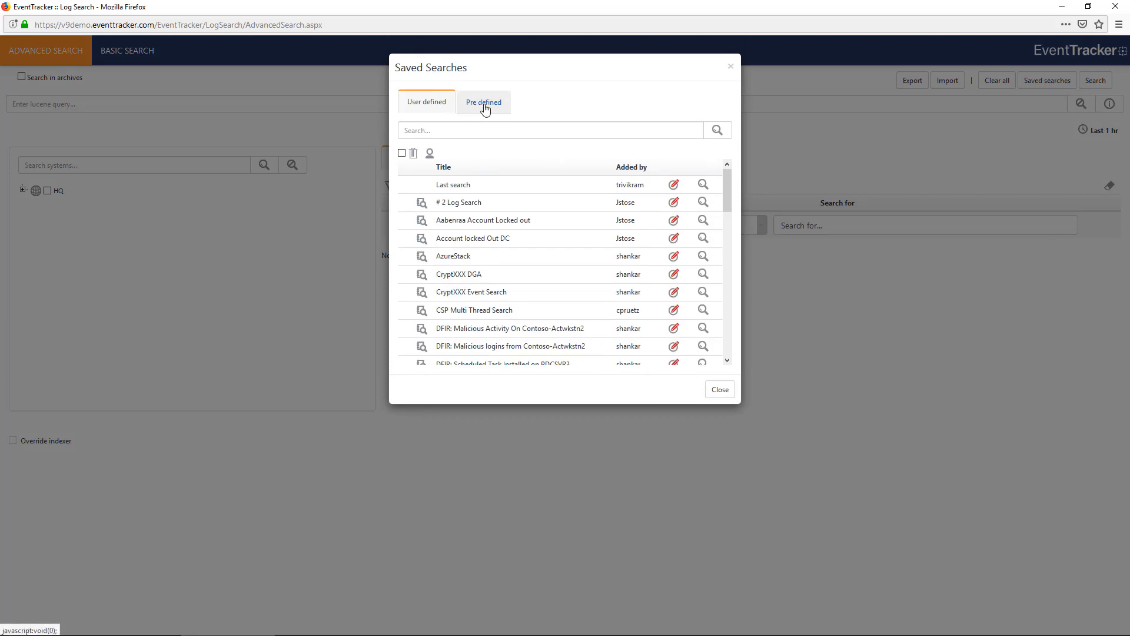
{"action": "mouse_move", "coordinate": [491, 109]}
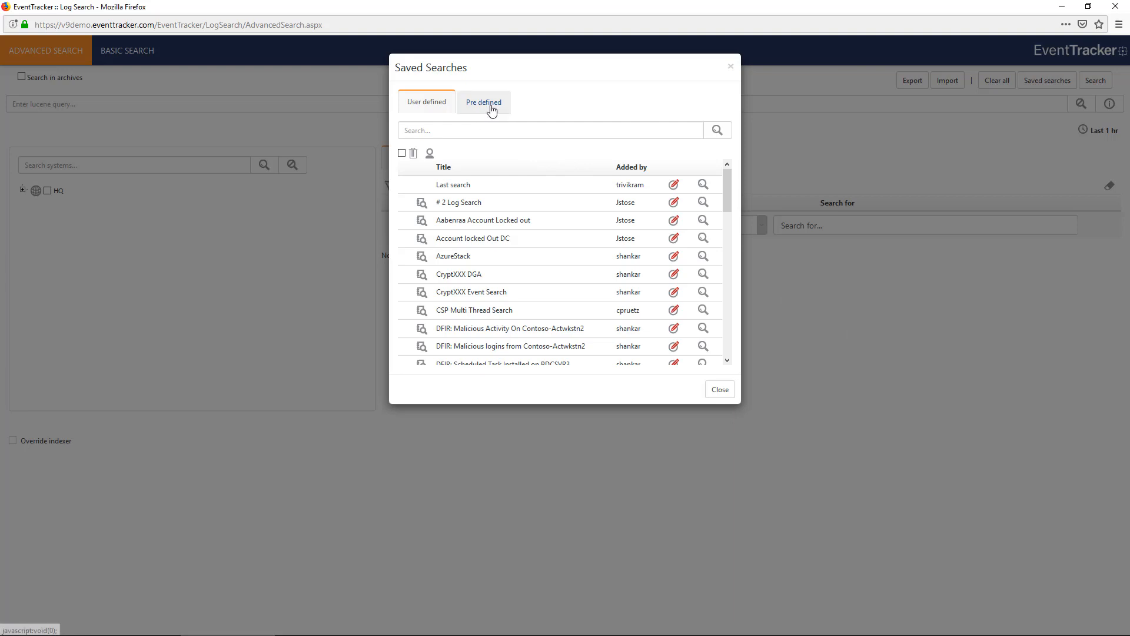
{"action": "left_click", "coordinate": [483, 101]}
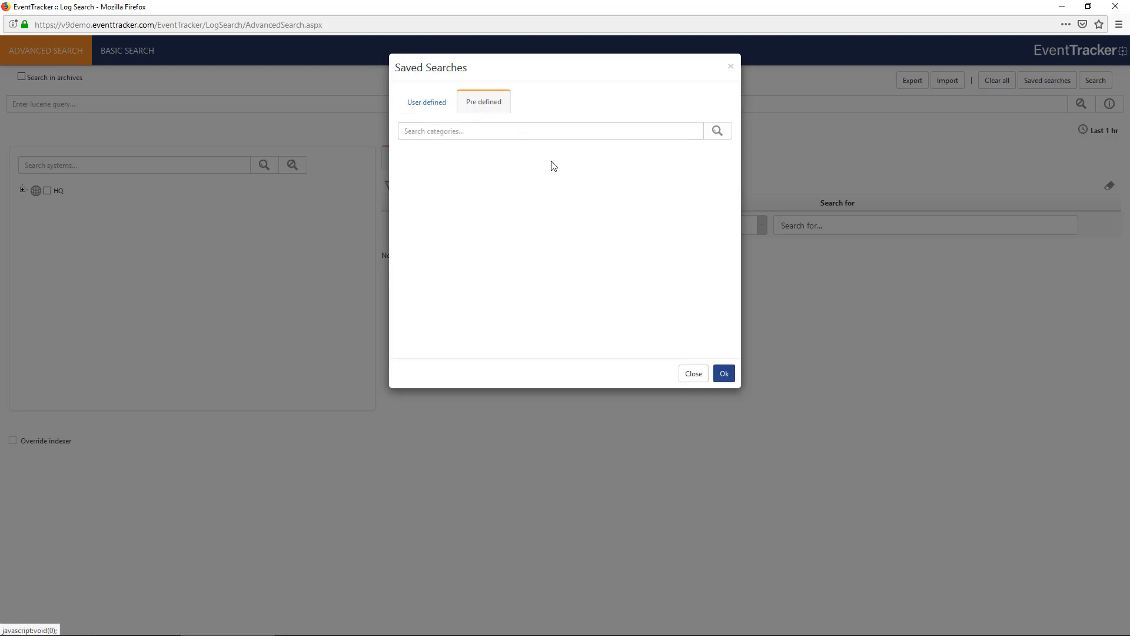
{"action": "left_click", "coordinate": [717, 130]}
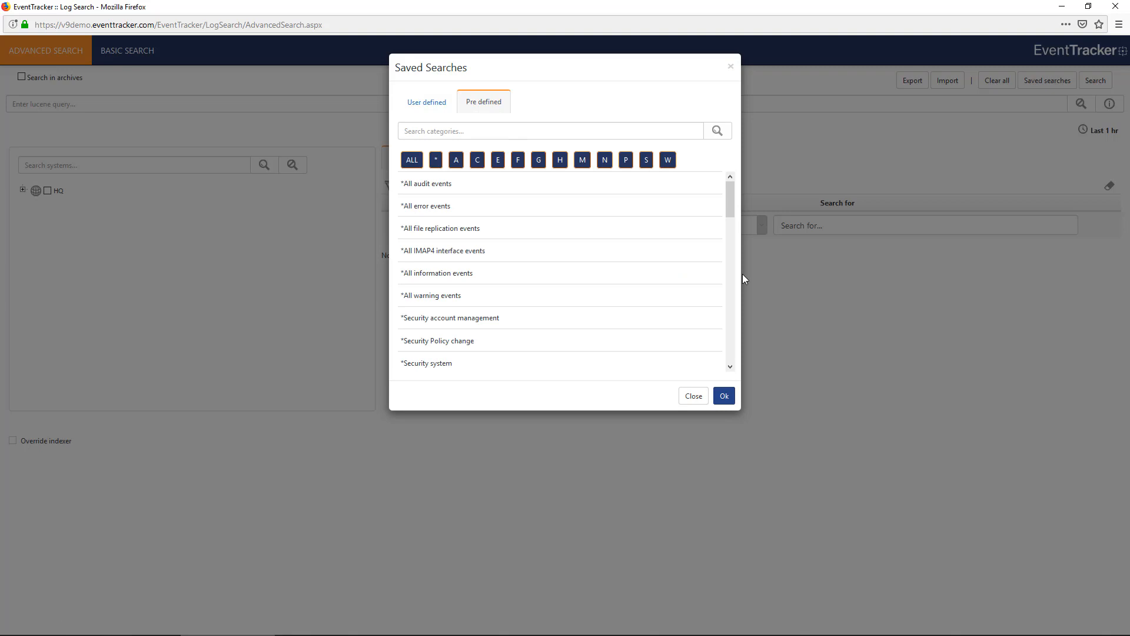
{"action": "scroll", "scroll_direction": "down", "scroll_amount": 3}
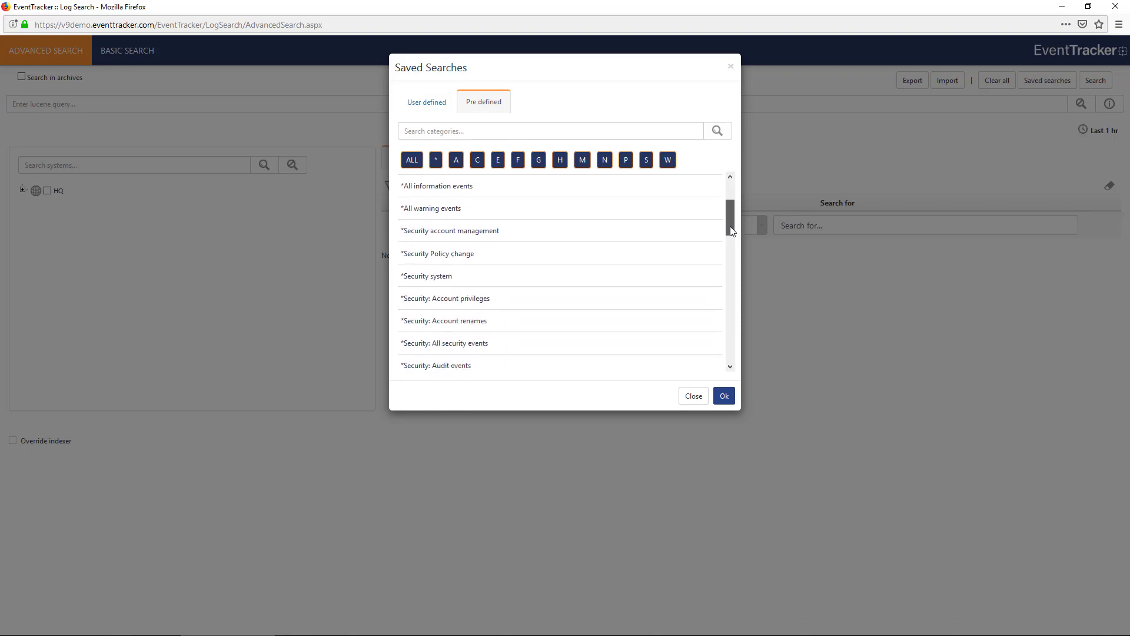
{"action": "scroll", "scroll_direction": "down", "scroll_amount": 3}
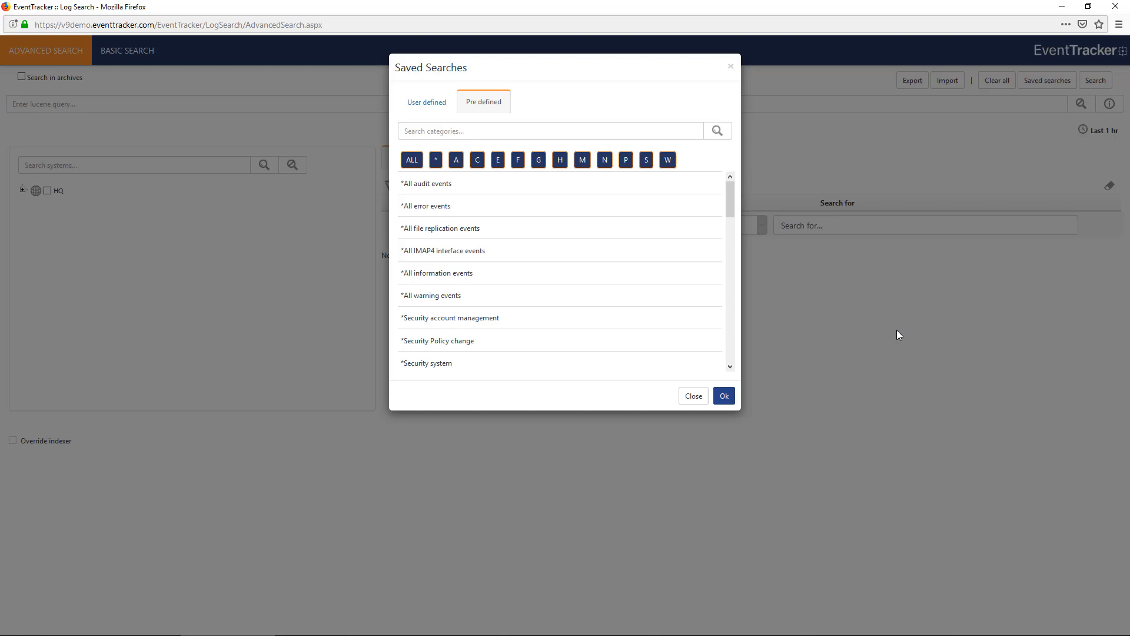
Filter the predefined categories by 'Sonicwall' to list the SonicWall UTM searches.
{"action": "type", "text": "Sonicwall"}
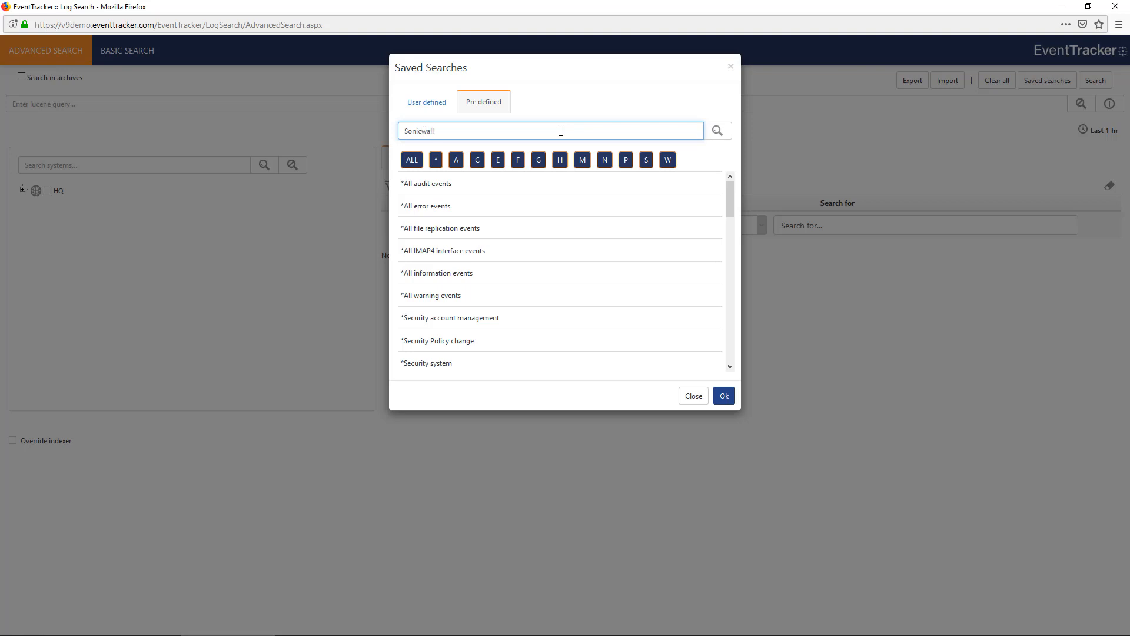
{"action": "left_click", "coordinate": [718, 130]}
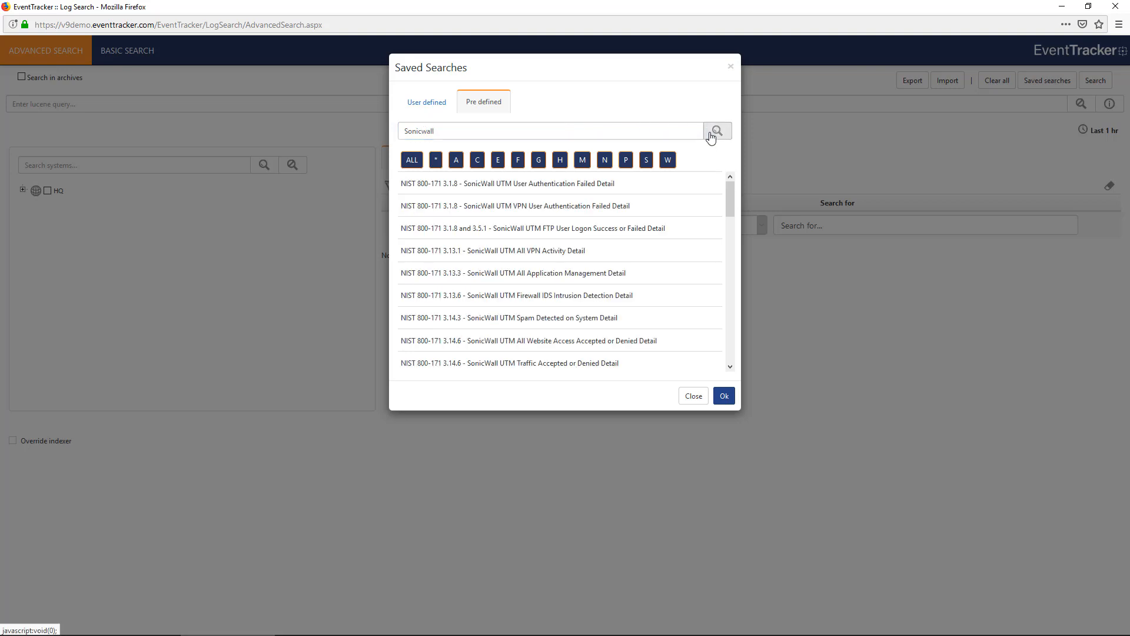
{"action": "scroll", "scroll_direction": "down", "scroll_amount": 3}
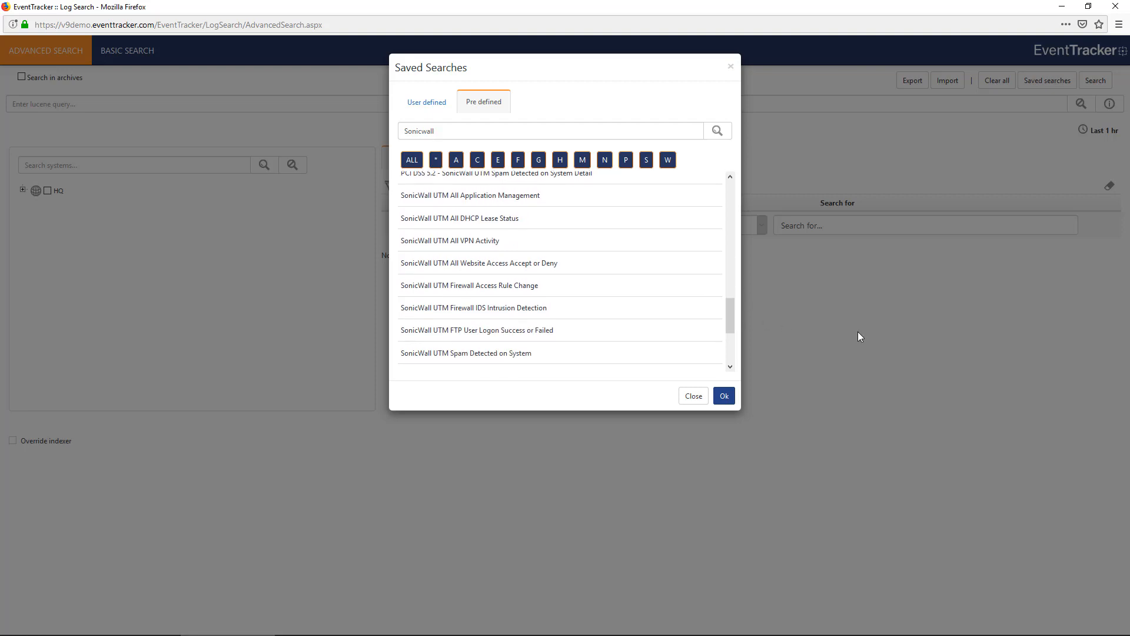
{"action": "mouse_move", "coordinate": [876, 345]}
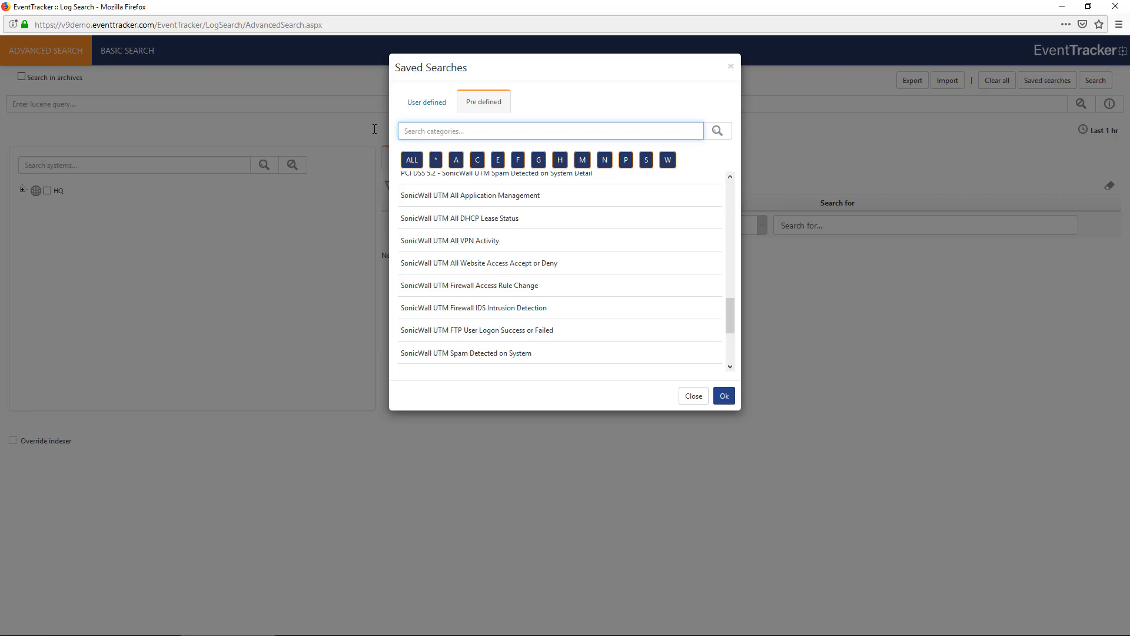
Search 'New Enterprise Activity' and add the 'EventTracker: New enterprise activity found' category as criterion.
{"action": "type", "text": "New"}
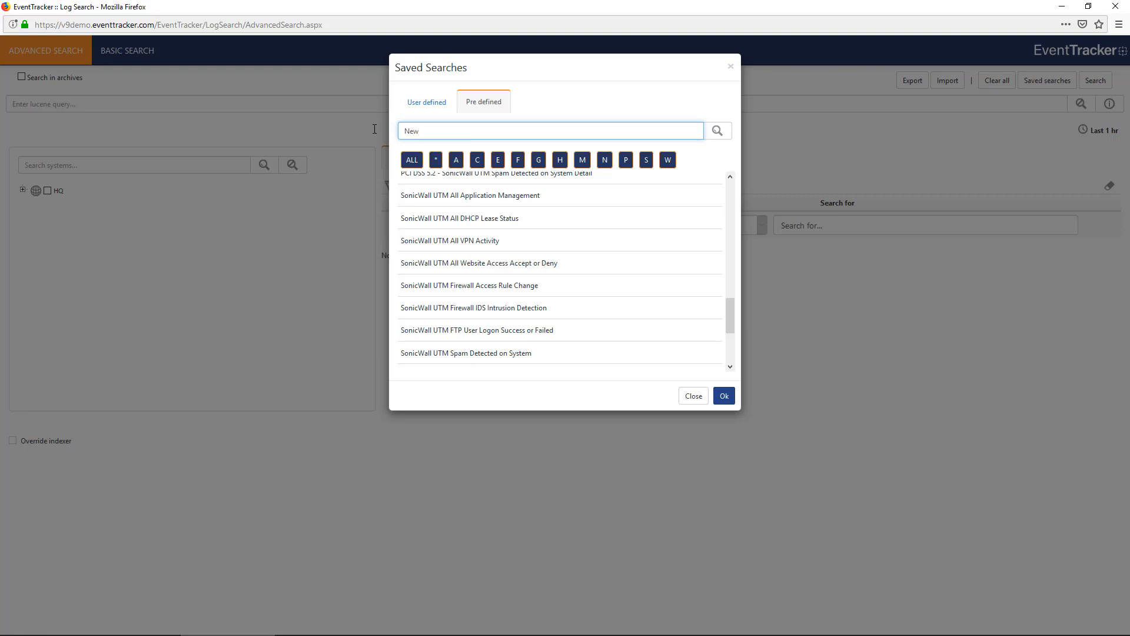
{"action": "type", "text": "Enterprise"}
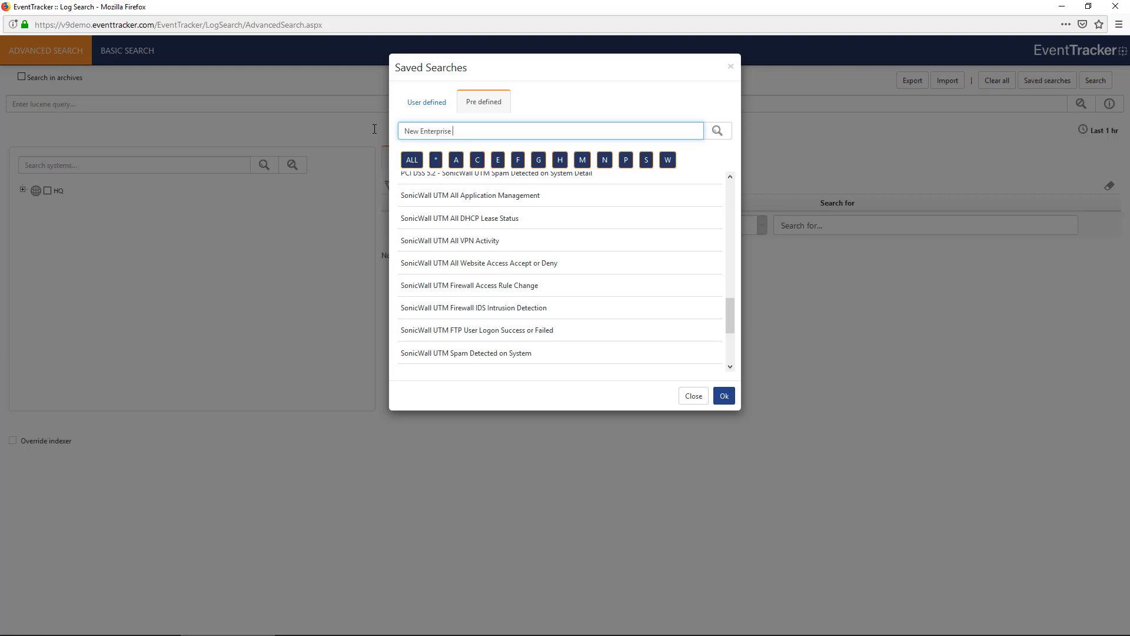
{"action": "type", "text": "Activity"}
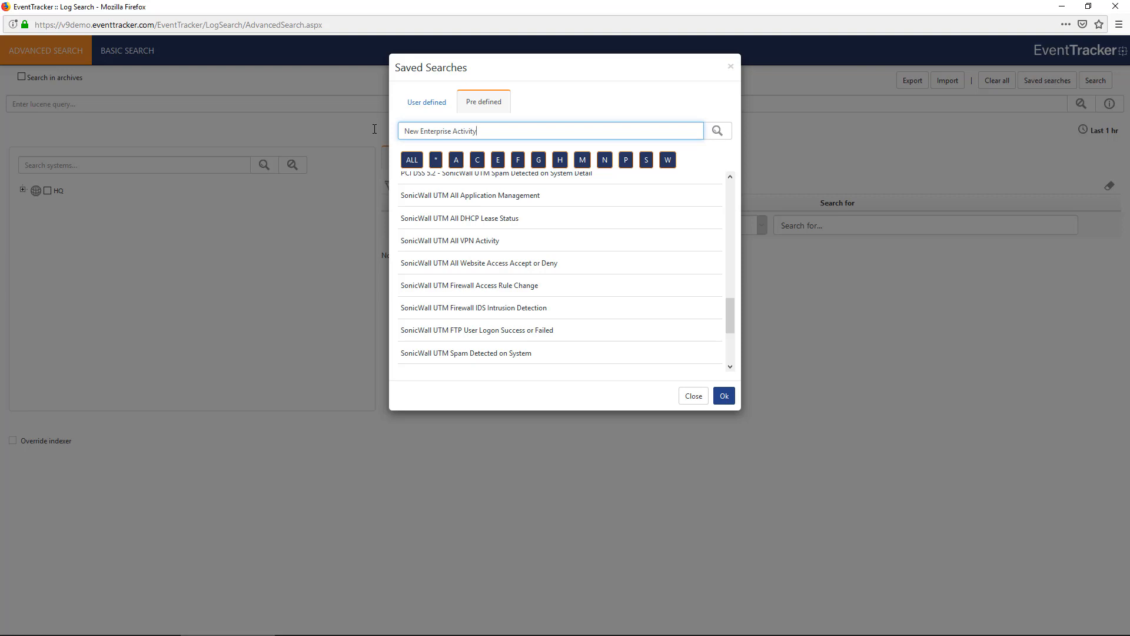
{"action": "left_click", "coordinate": [718, 131]}
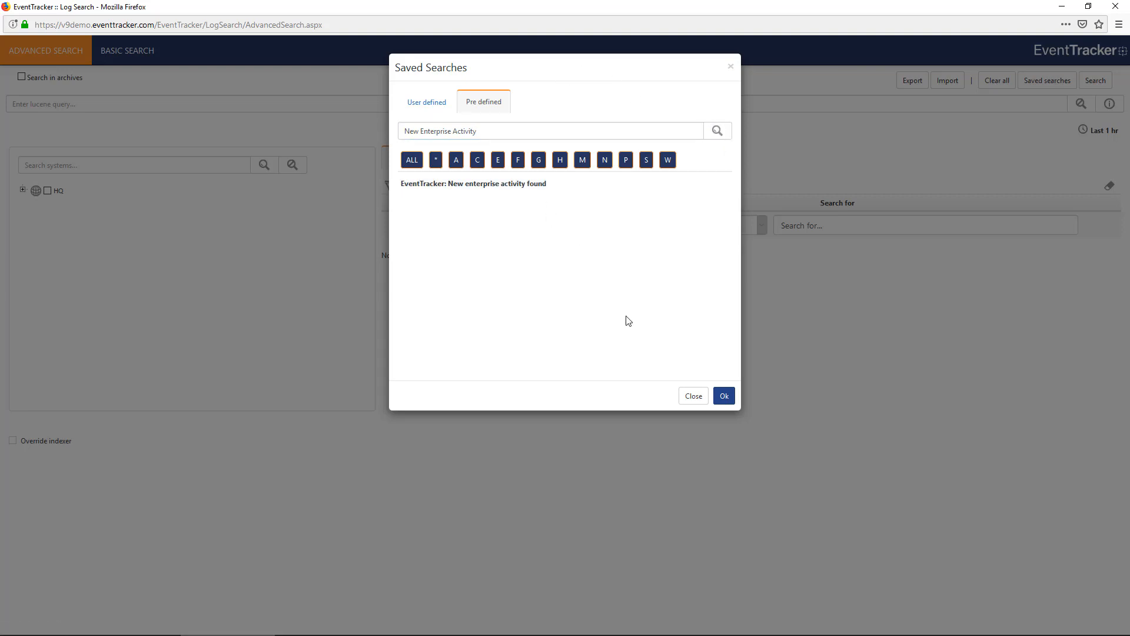
{"action": "left_click", "coordinate": [724, 395]}
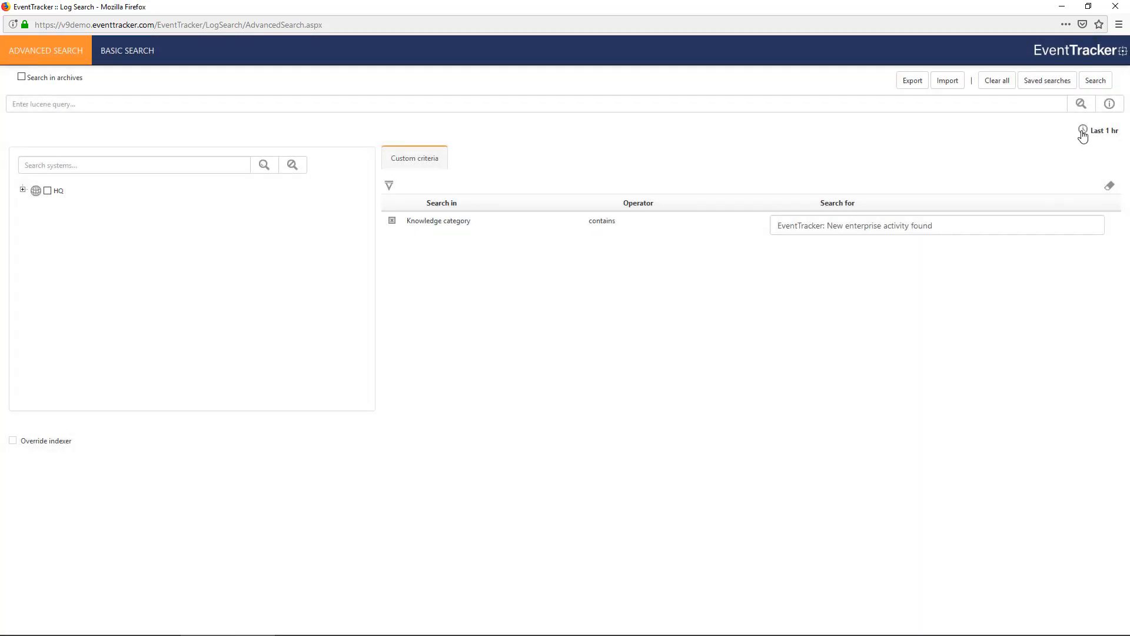
Set the range to Last 1 day, select the EventTracker and McDowells groups, and search.
{"action": "left_click", "coordinate": [1104, 130]}
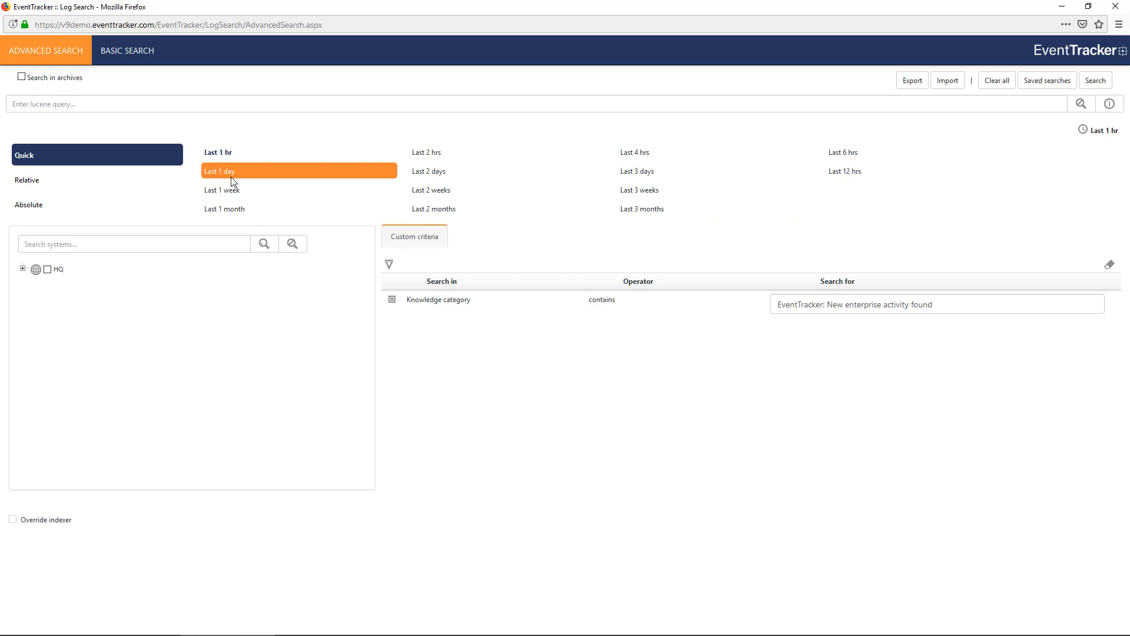
{"action": "left_click", "coordinate": [219, 170]}
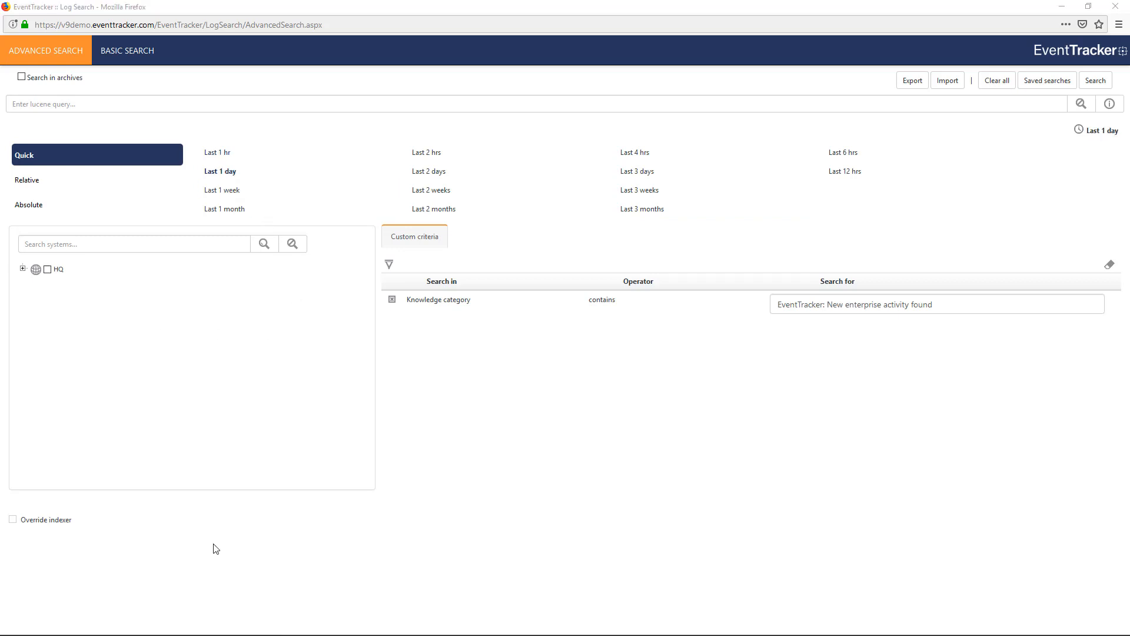
{"action": "left_click", "coordinate": [24, 269]}
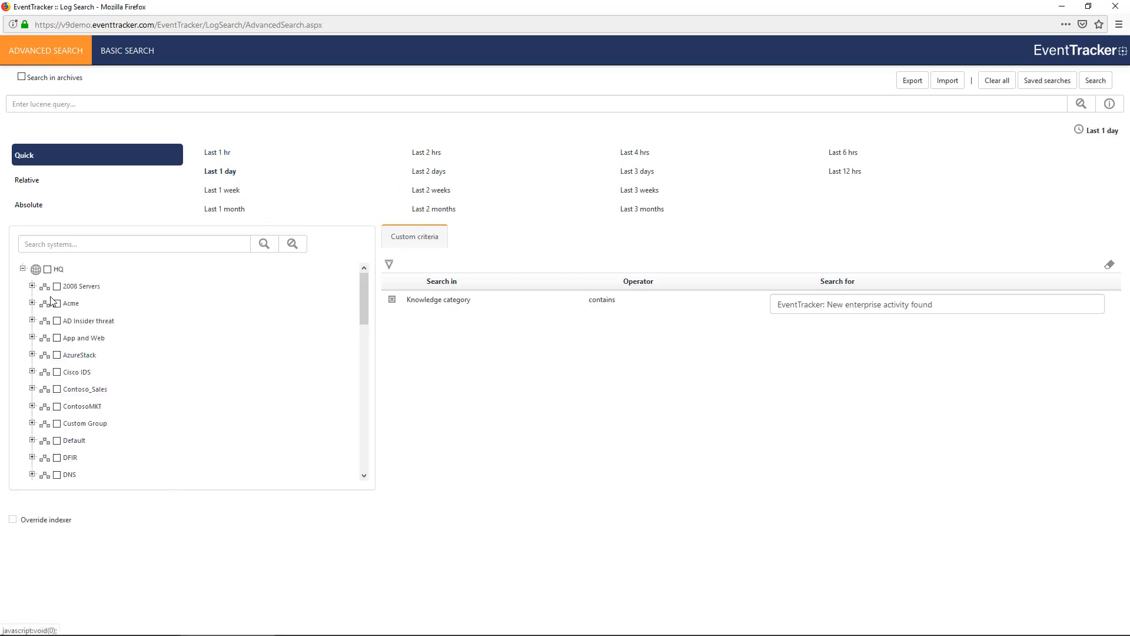
{"action": "scroll", "scroll_direction": "down", "scroll_amount": 3}
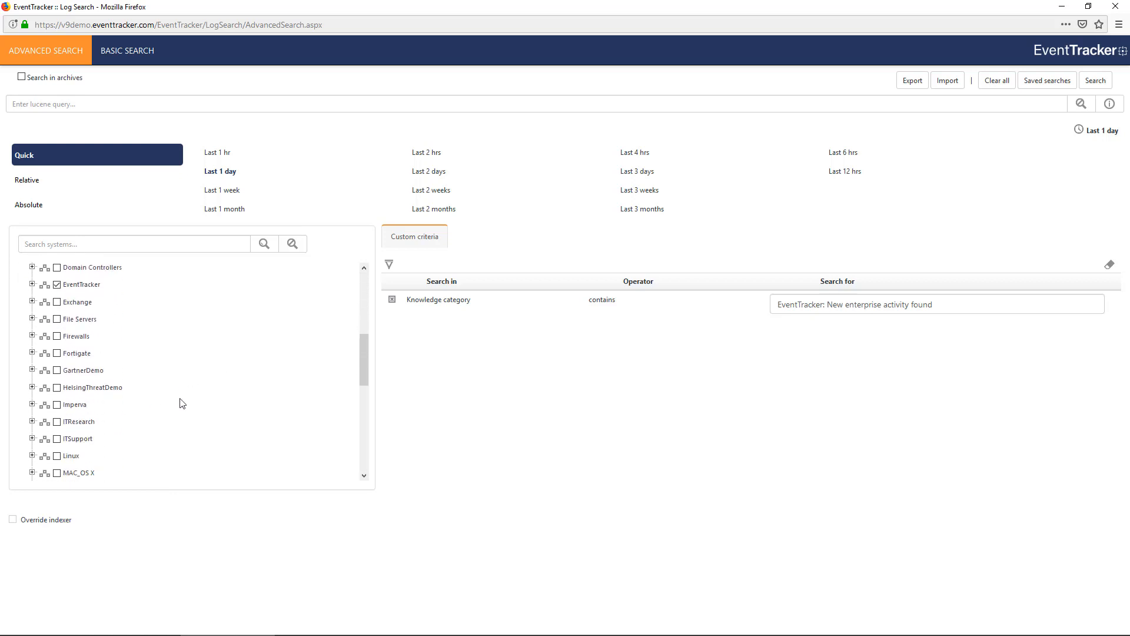
{"action": "scroll", "scroll_direction": "down", "scroll_amount": 3}
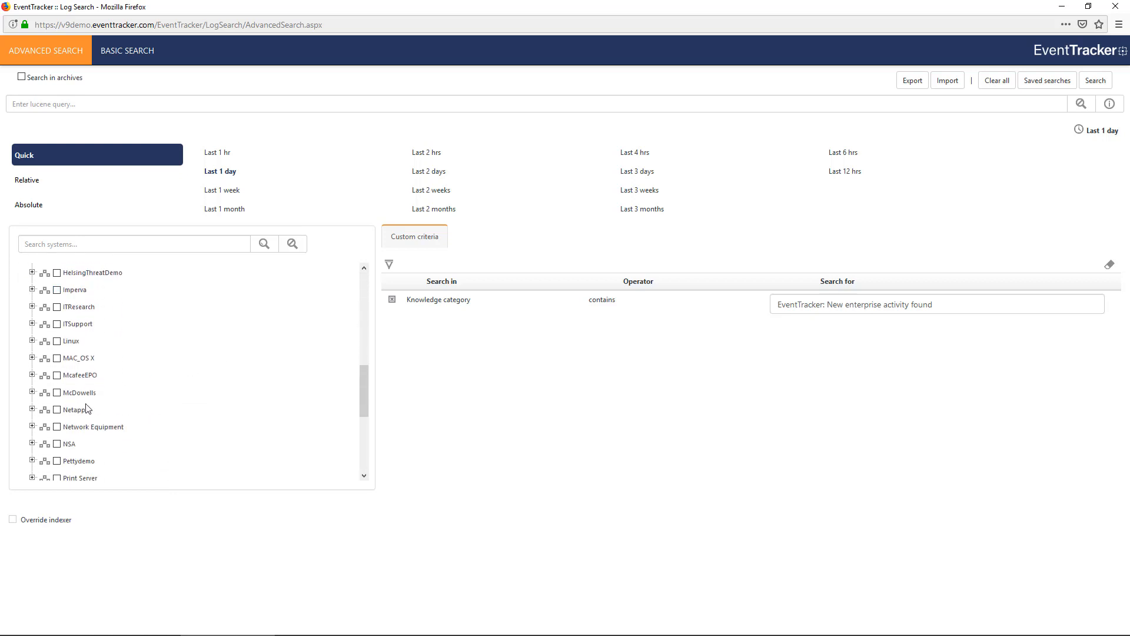
{"action": "left_click", "coordinate": [57, 393]}
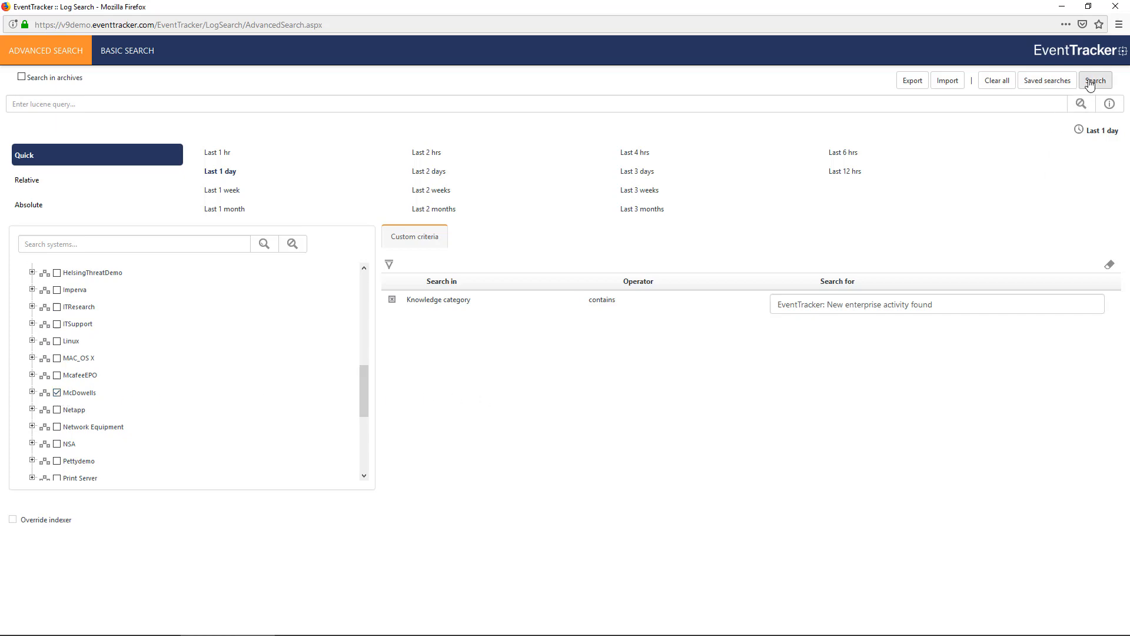
{"action": "left_click", "coordinate": [1094, 81]}
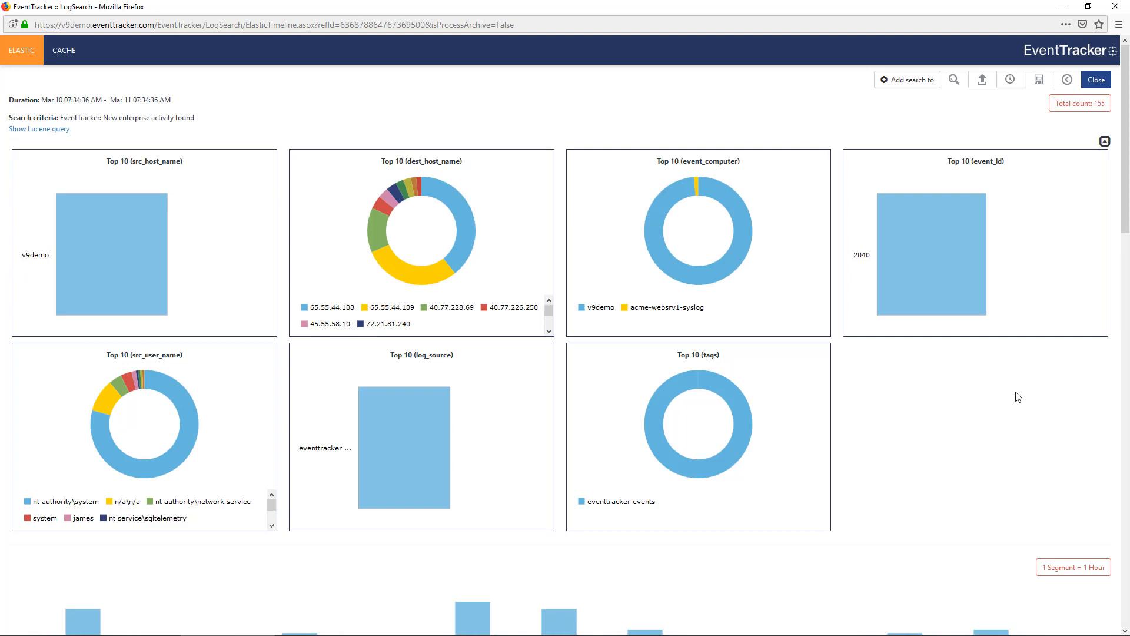
{"action": "mouse_move", "coordinate": [48, 130]}
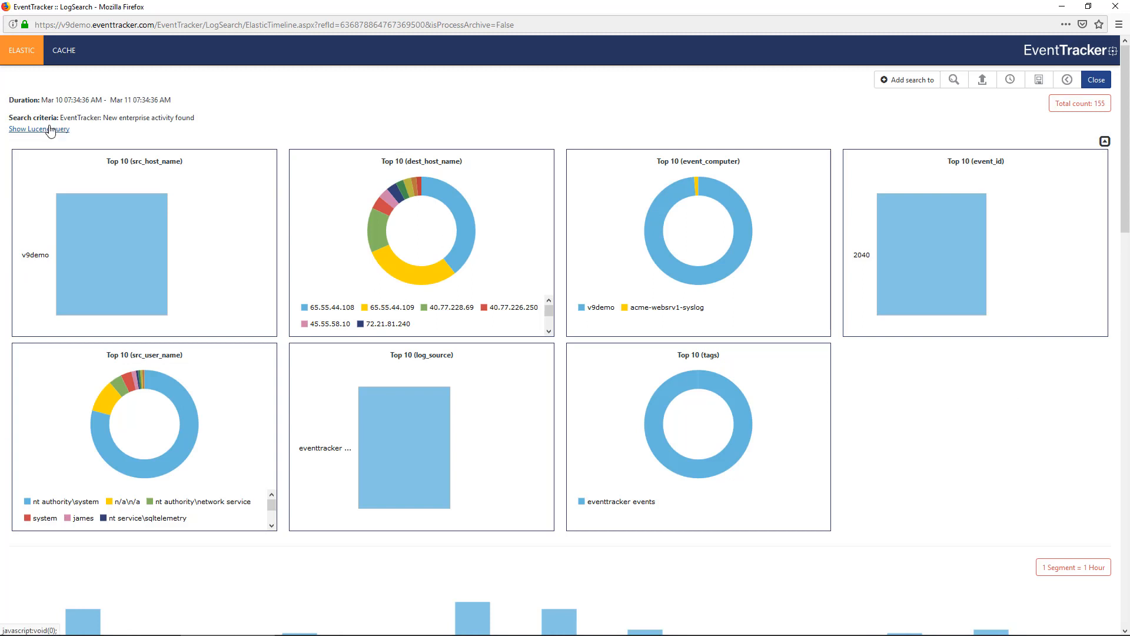
Show the generated Lucene query and scroll to the matching event list.
{"action": "left_click", "coordinate": [35, 129]}
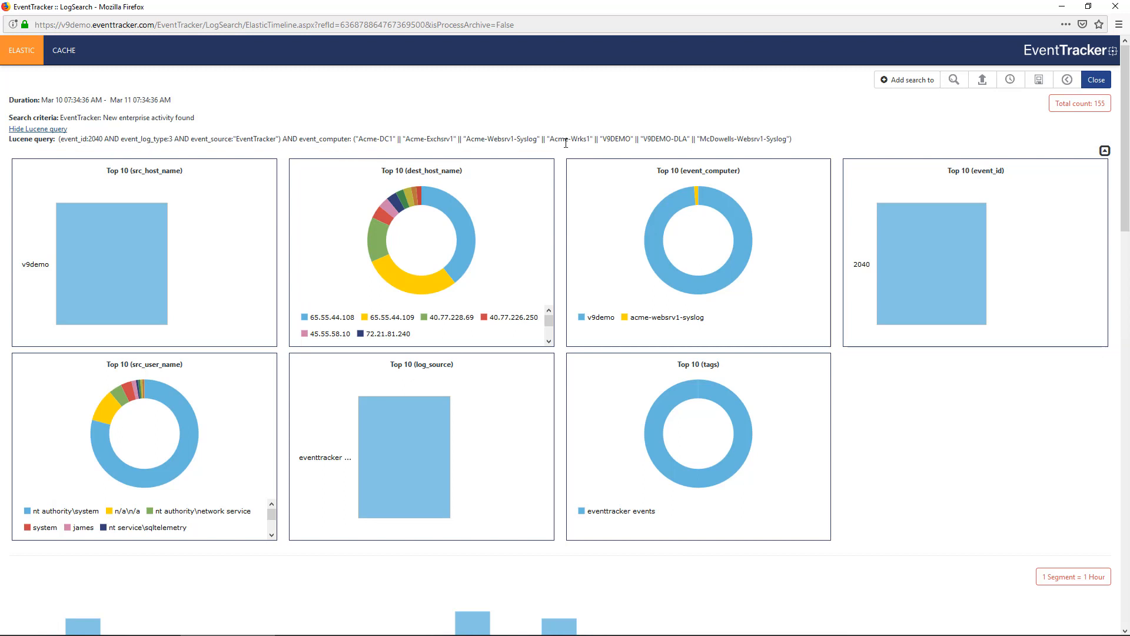
{"action": "mouse_move", "coordinate": [814, 147]}
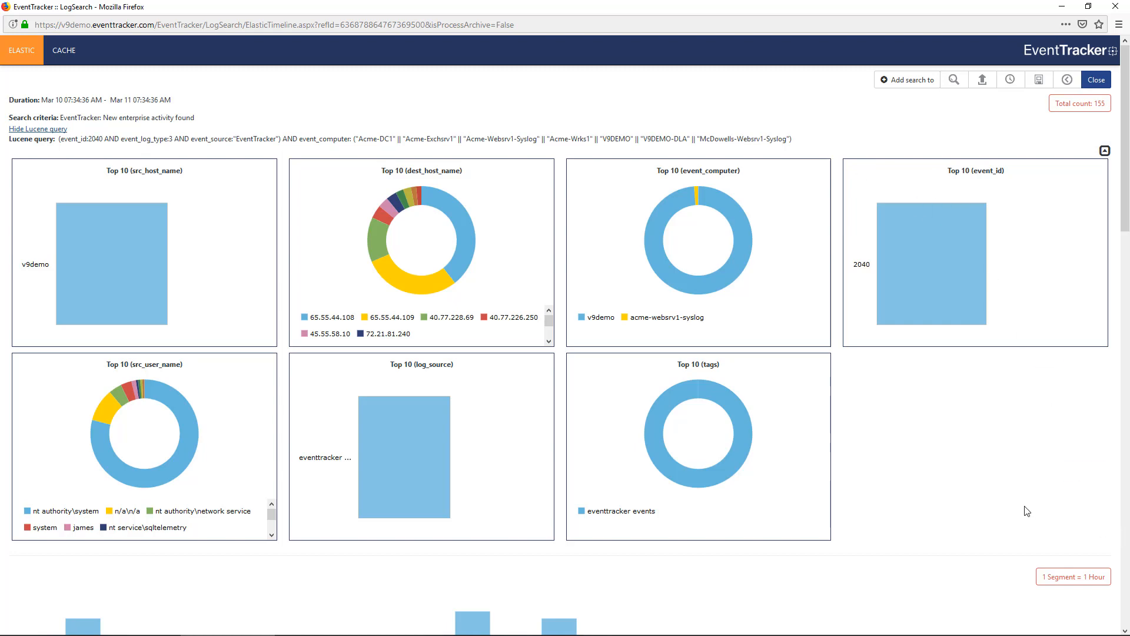
{"action": "scroll", "scroll_direction": "down", "scroll_amount": 3}
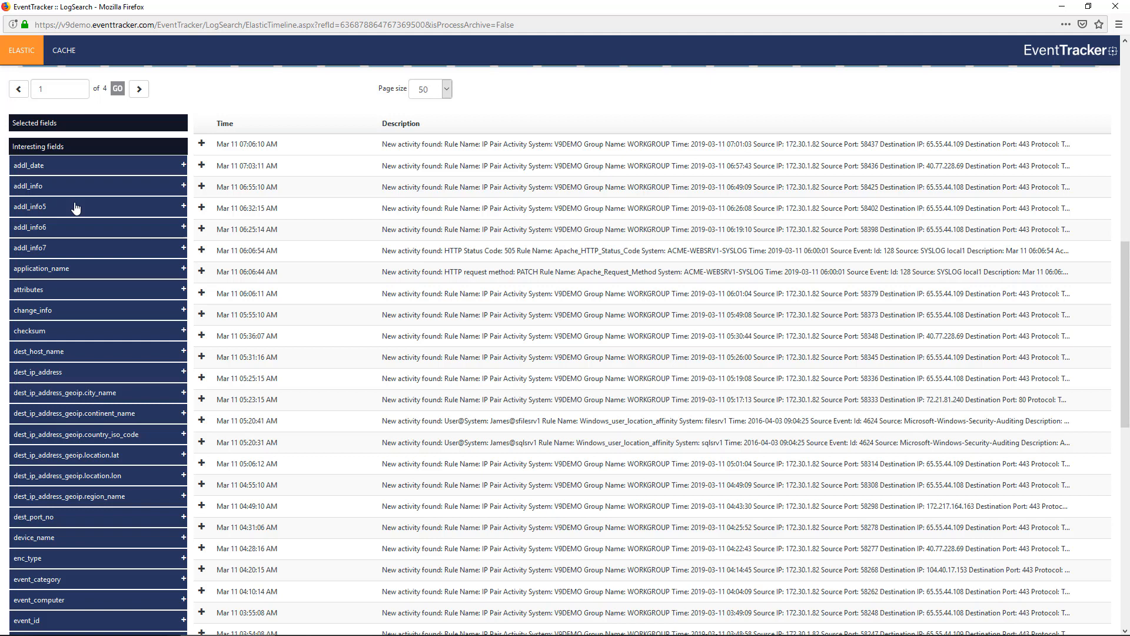
{"action": "mouse_move", "coordinate": [100, 207]}
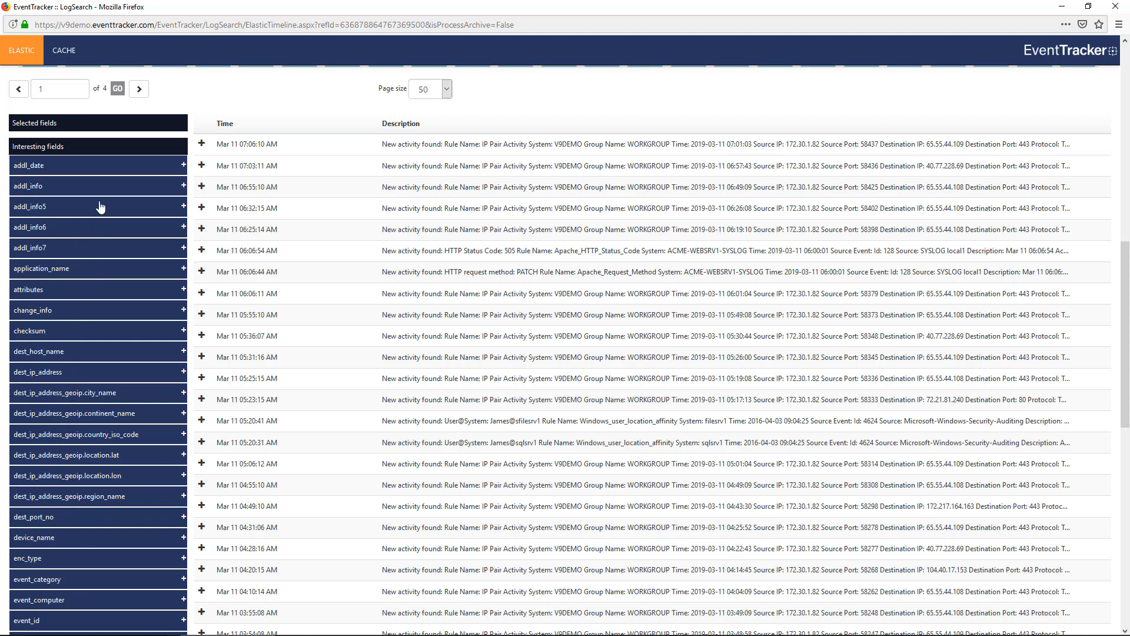
{"action": "mouse_move", "coordinate": [474, 290]}
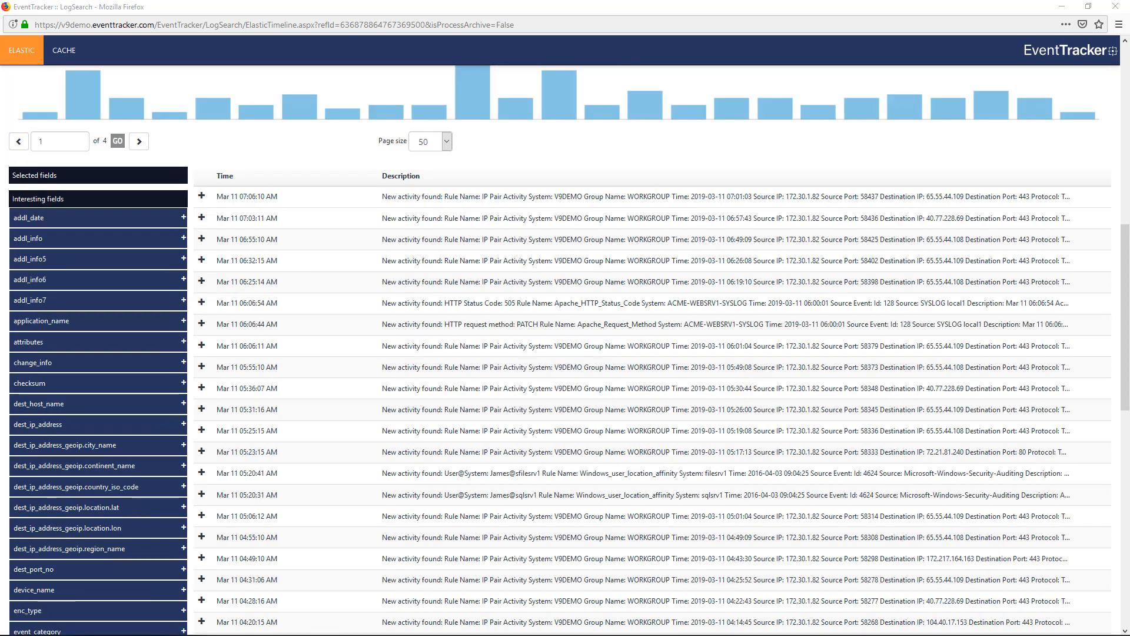
{"action": "mouse_move", "coordinate": [232, 286]}
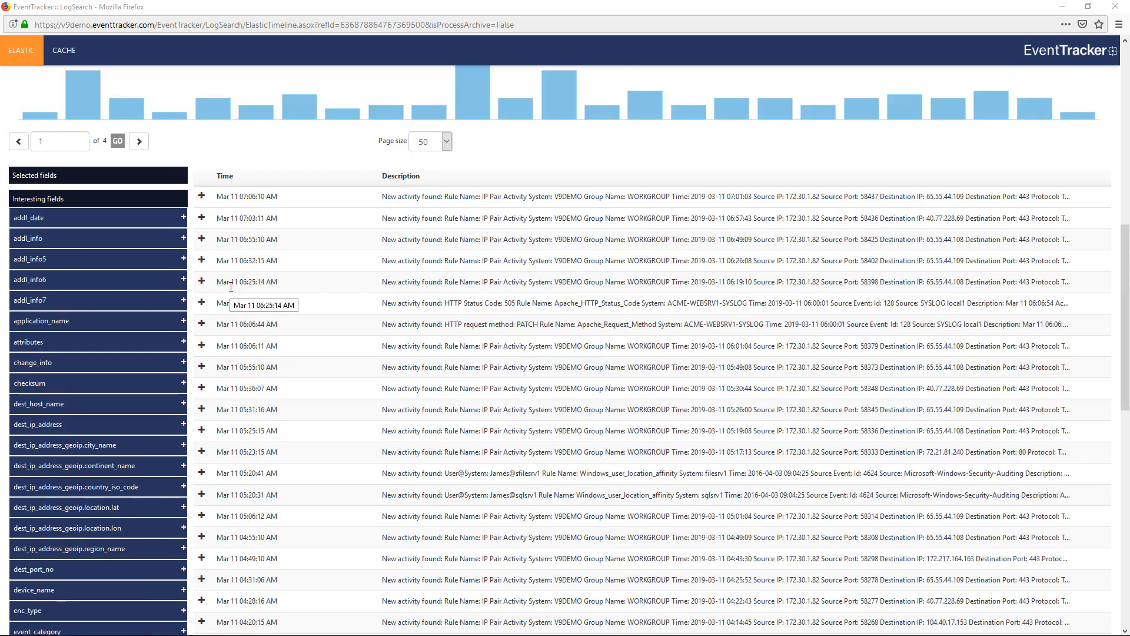
{"action": "mouse_move", "coordinate": [309, 291]}
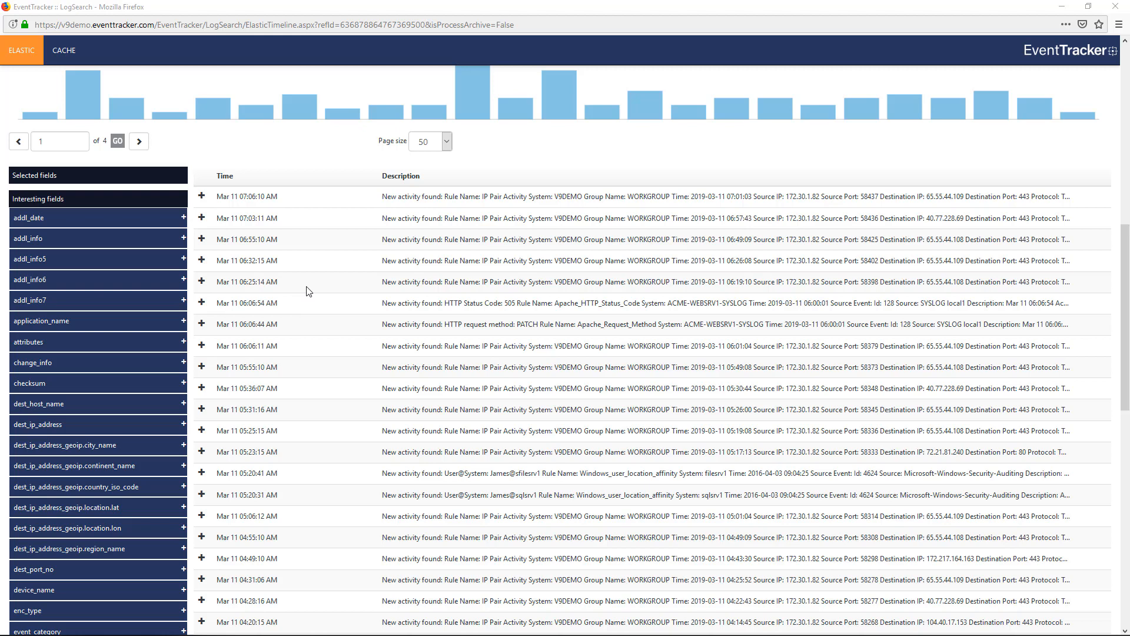
{"action": "mouse_move", "coordinate": [203, 198]}
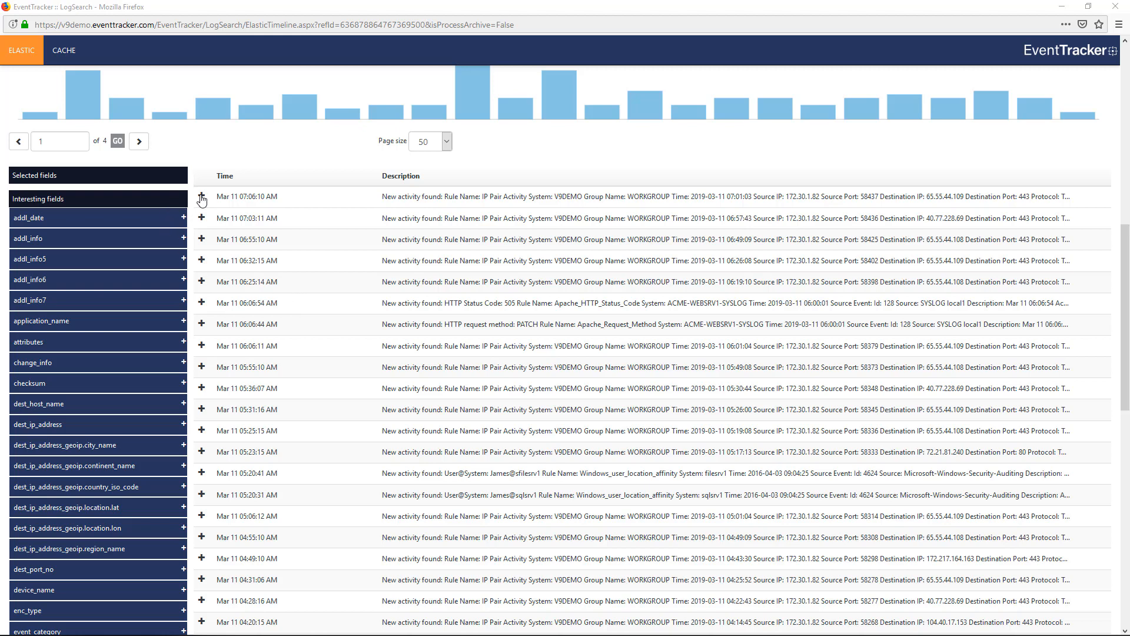
{"action": "mouse_move", "coordinate": [203, 198]}
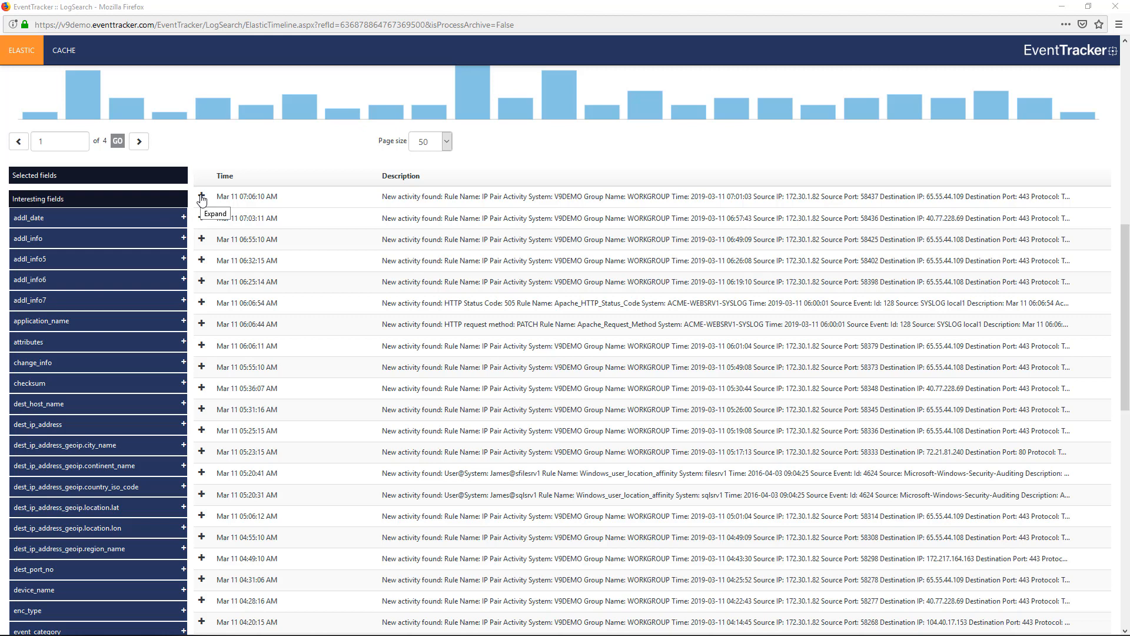
Expand the first event and read its field values and network connection description.
{"action": "left_click", "coordinate": [204, 196]}
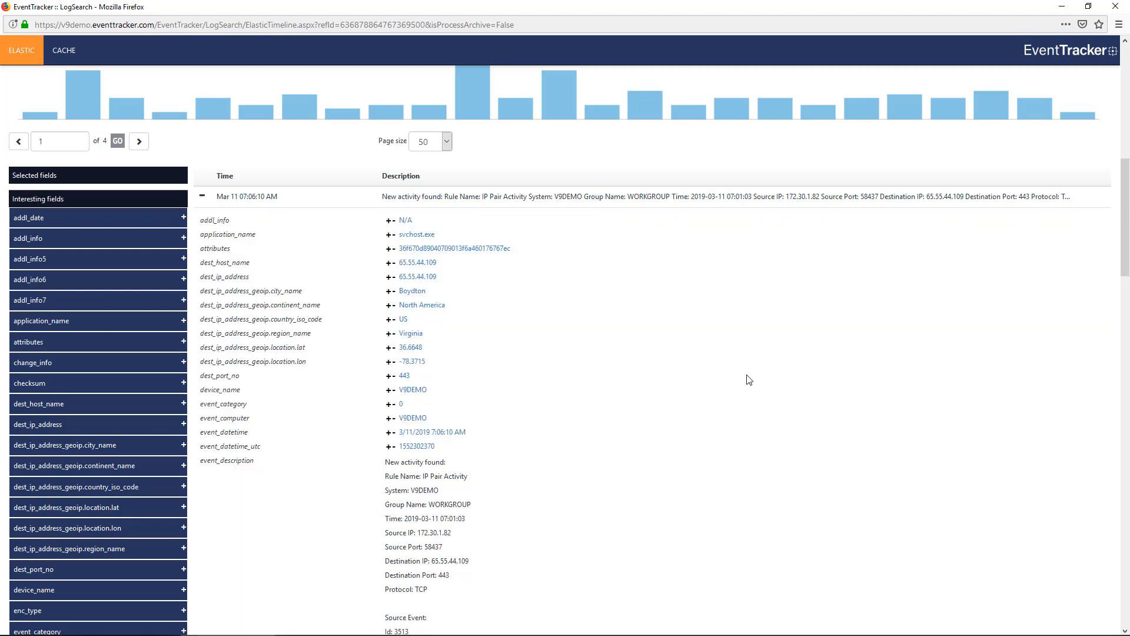
{"action": "scroll", "scroll_direction": "down", "scroll_amount": 3}
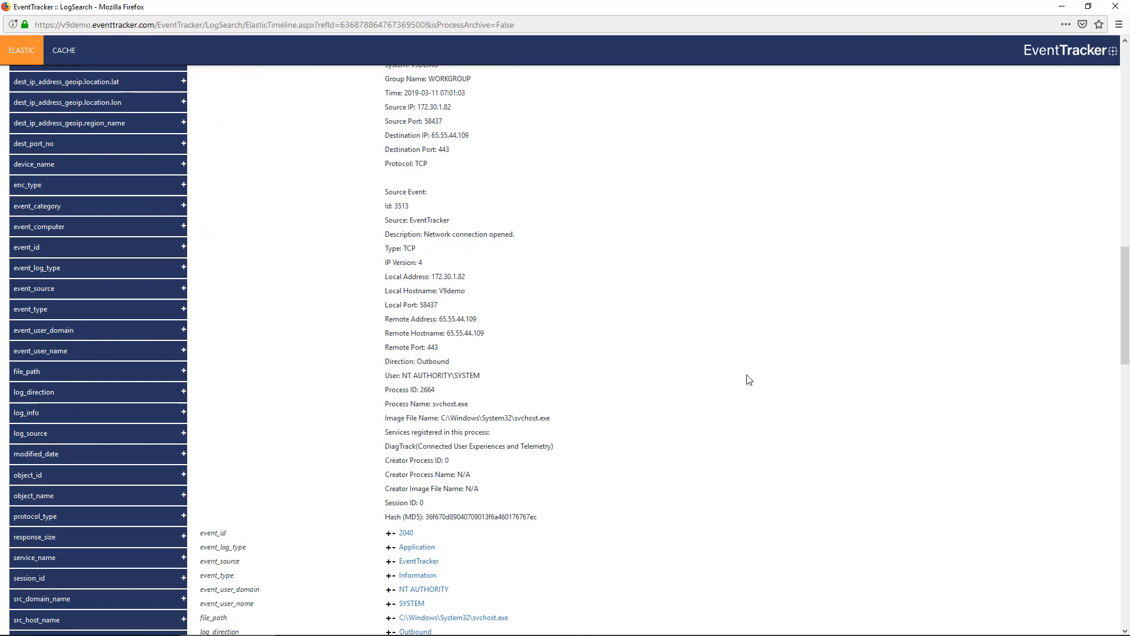
{"action": "scroll", "scroll_direction": "down", "scroll_amount": 3}
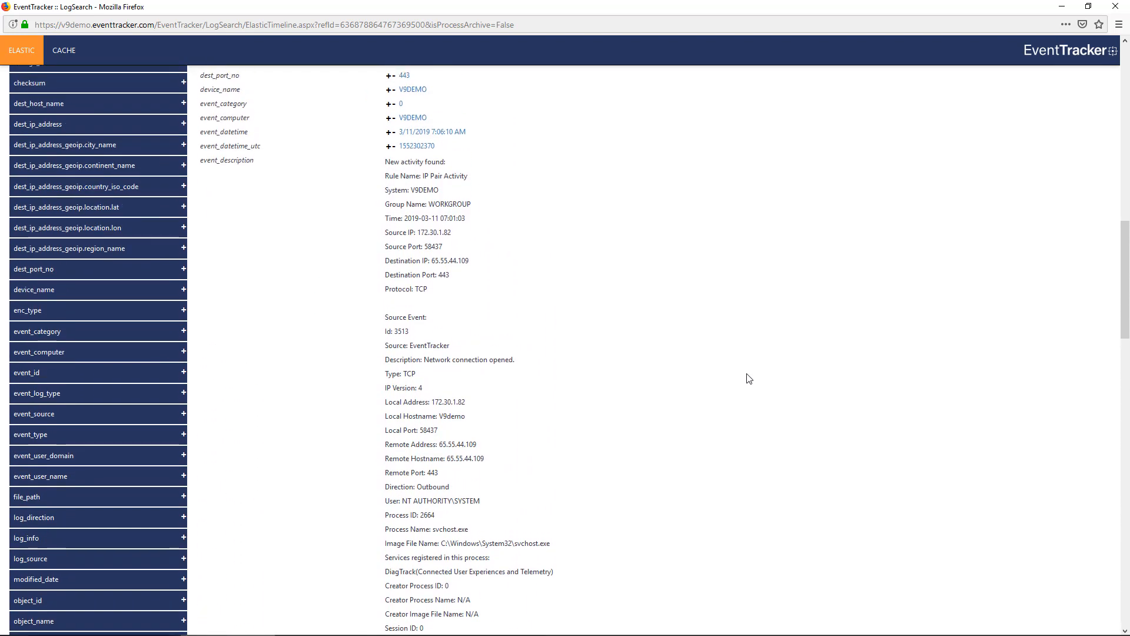
{"action": "scroll", "scroll_direction": "up", "scroll_amount": 3}
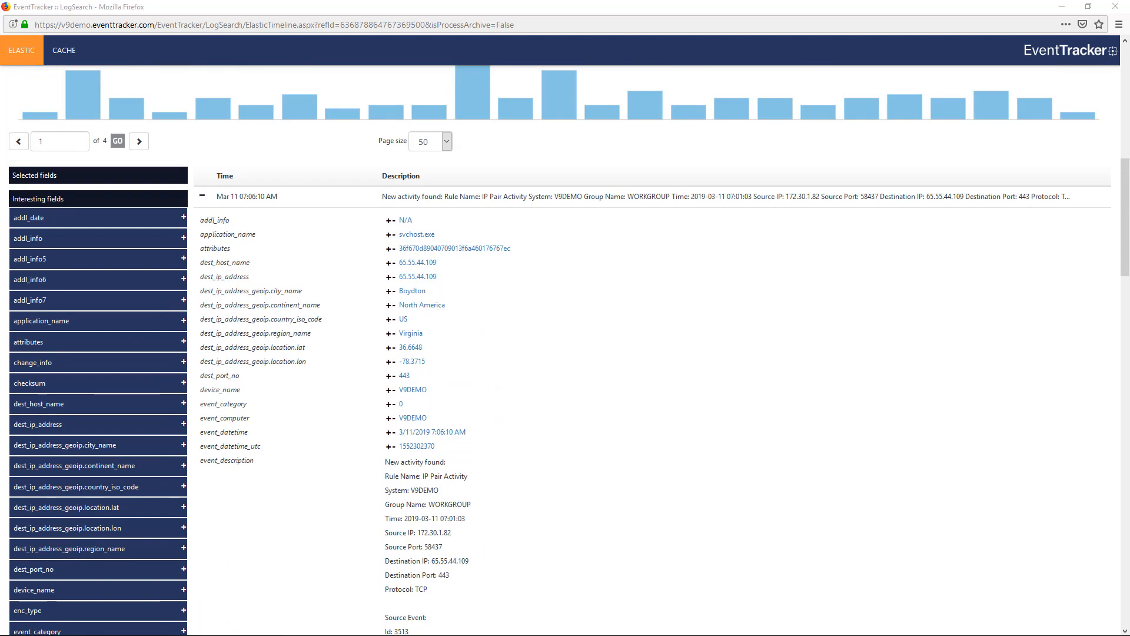
{"action": "scroll", "scroll_direction": "down", "scroll_amount": 3}
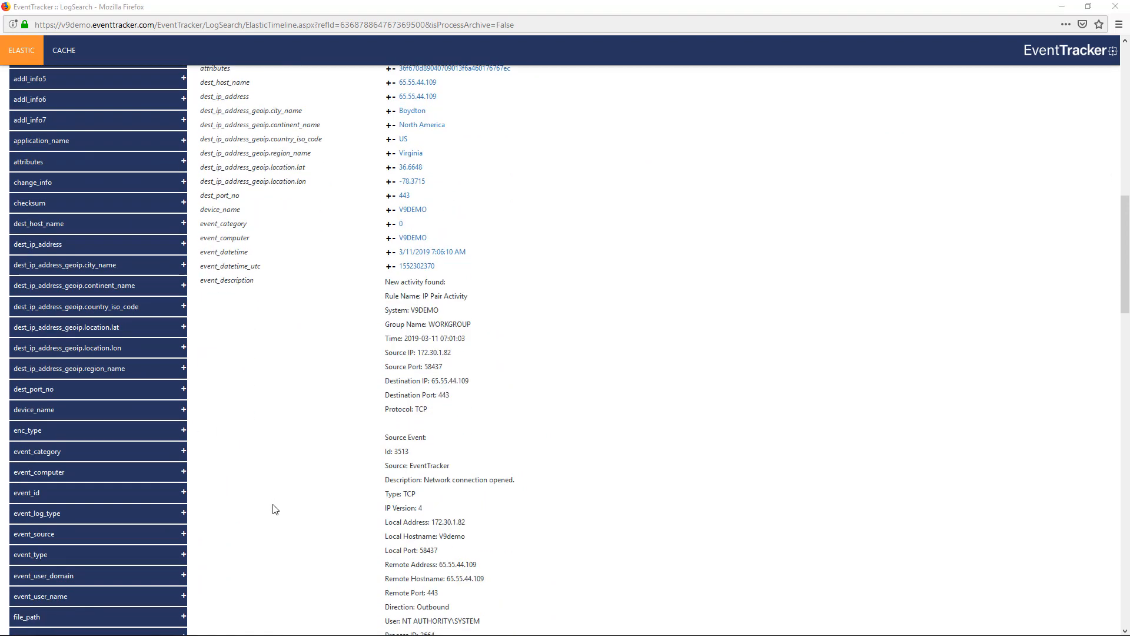
{"action": "scroll", "scroll_direction": "down", "scroll_amount": 3}
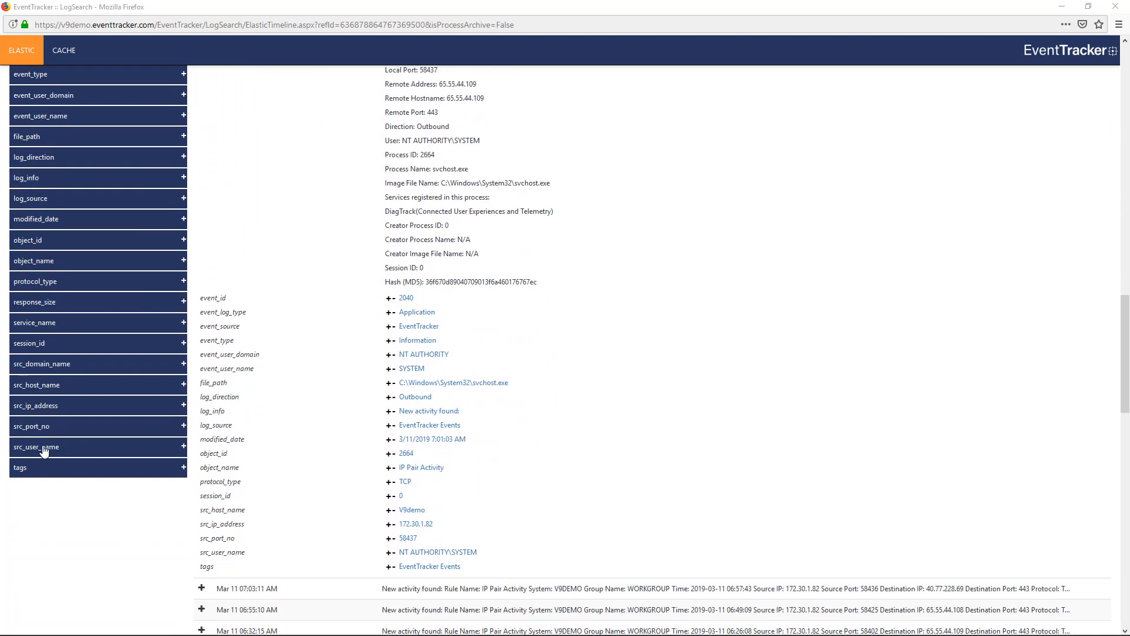
Expand src_user_name in Interesting fields to view its value breakdown.
{"action": "left_click", "coordinate": [36, 446]}
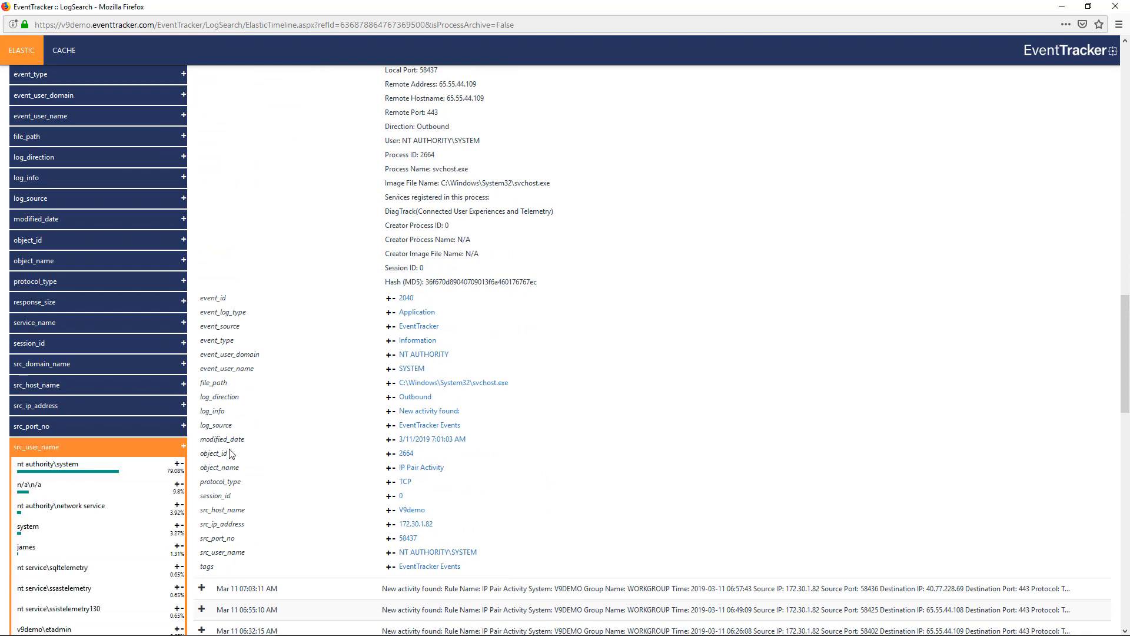
{"action": "scroll", "scroll_direction": "down", "scroll_amount": 3}
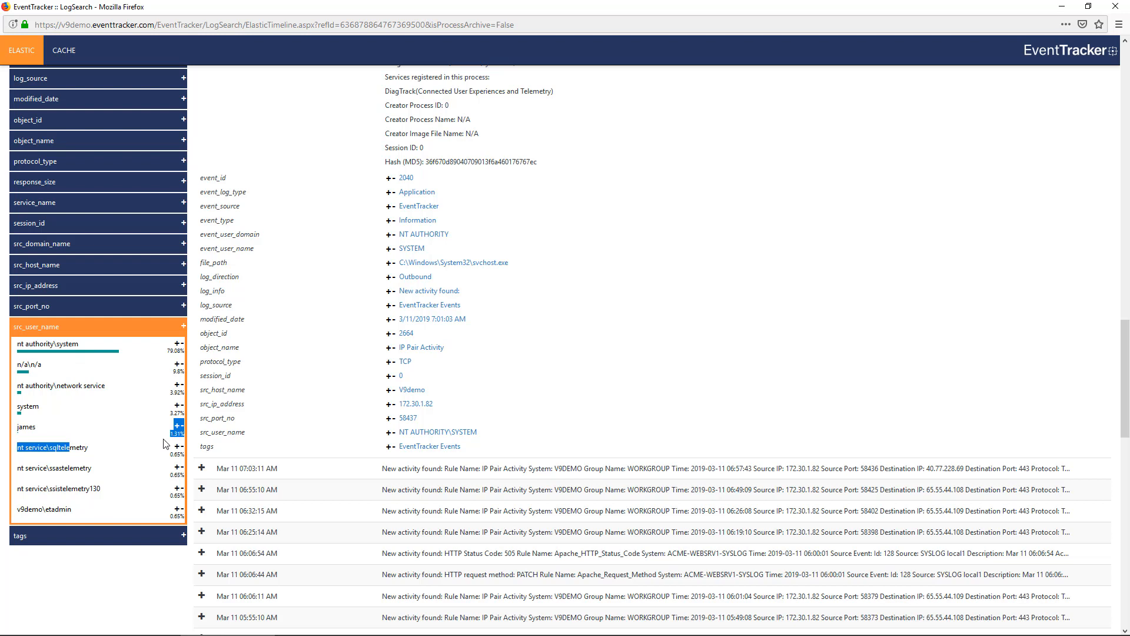
{"action": "mouse_move", "coordinate": [300, 407]}
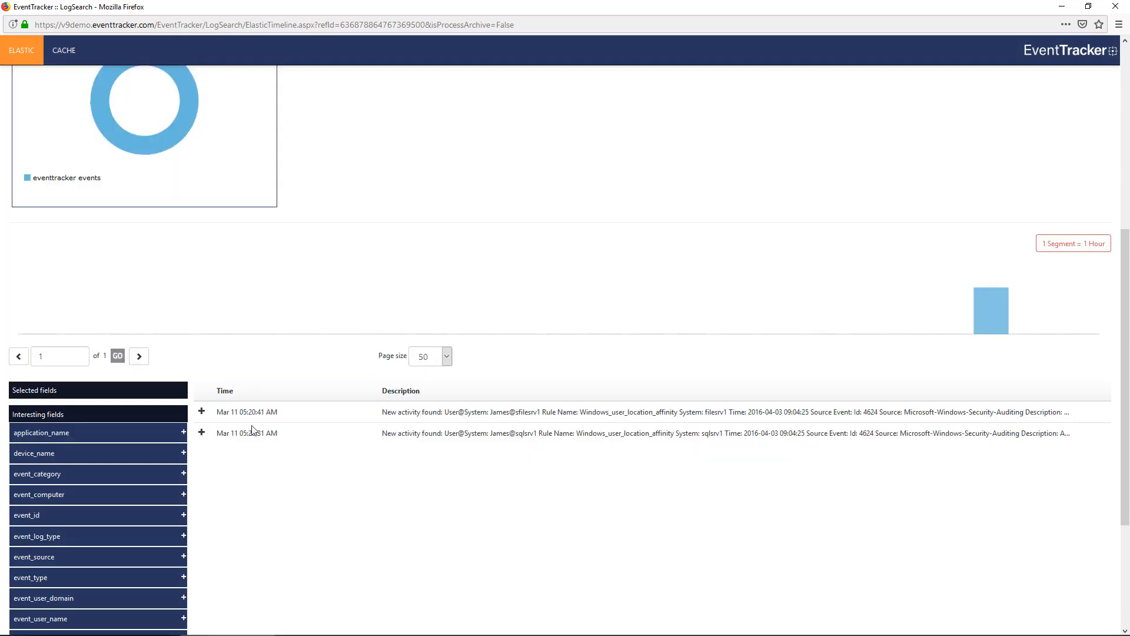
Expand the Mar 11 05:20:41 AM james event to read its logon details.
{"action": "left_click", "coordinate": [202, 412]}
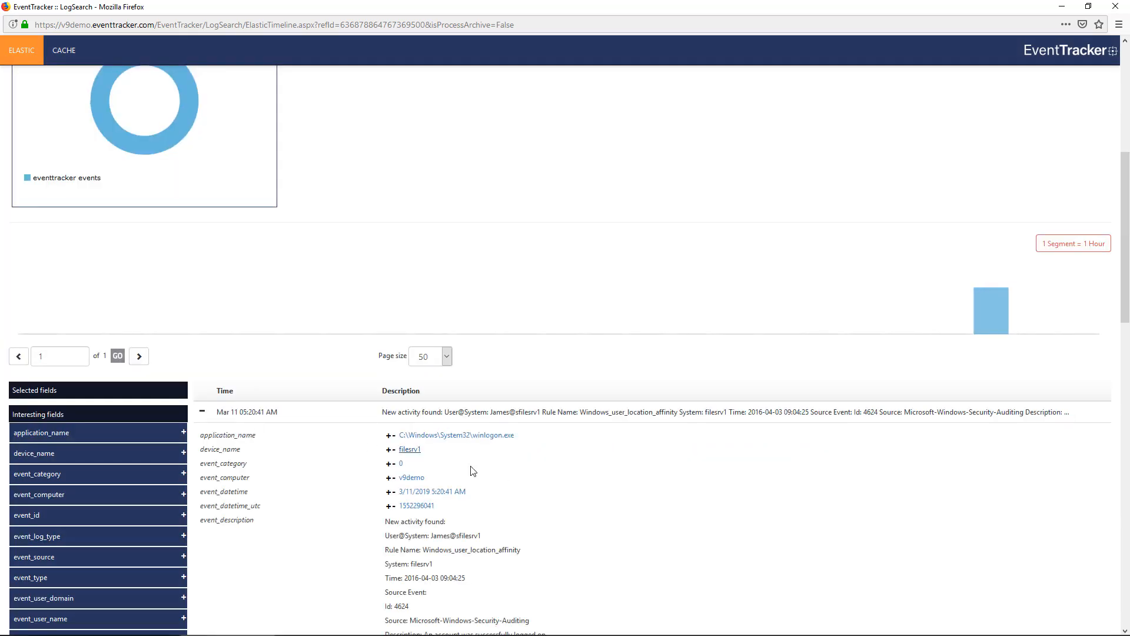
{"action": "scroll", "scroll_direction": "down", "scroll_amount": 3}
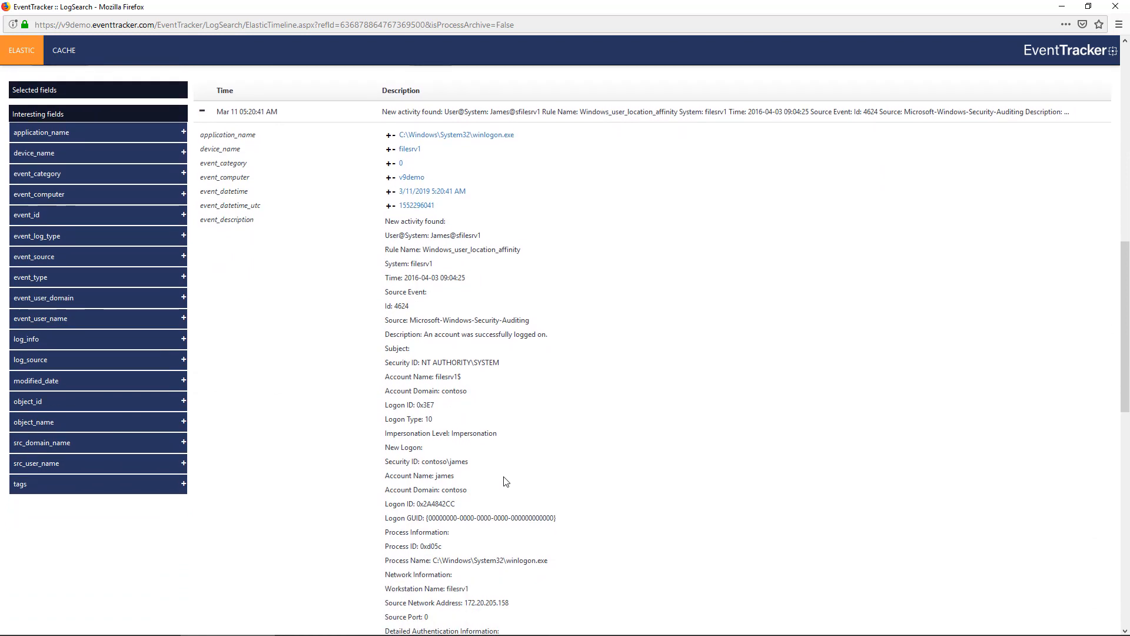
{"action": "mouse_move", "coordinate": [468, 220]}
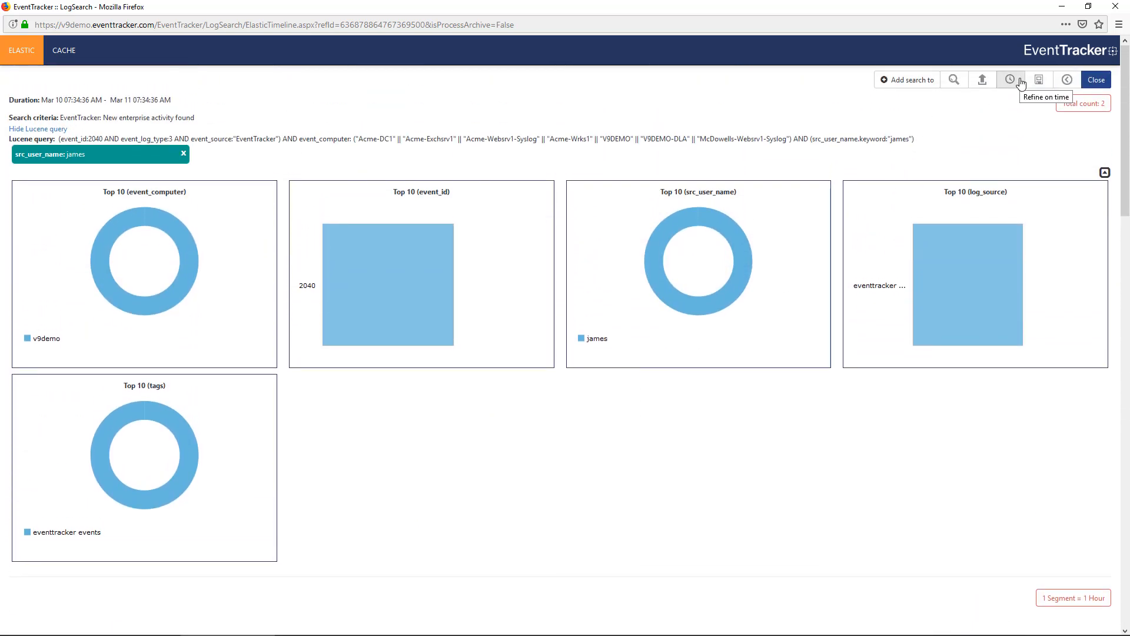
Refine the time range to the last 2 days, raising the results to four events.
{"action": "left_click", "coordinate": [1010, 80]}
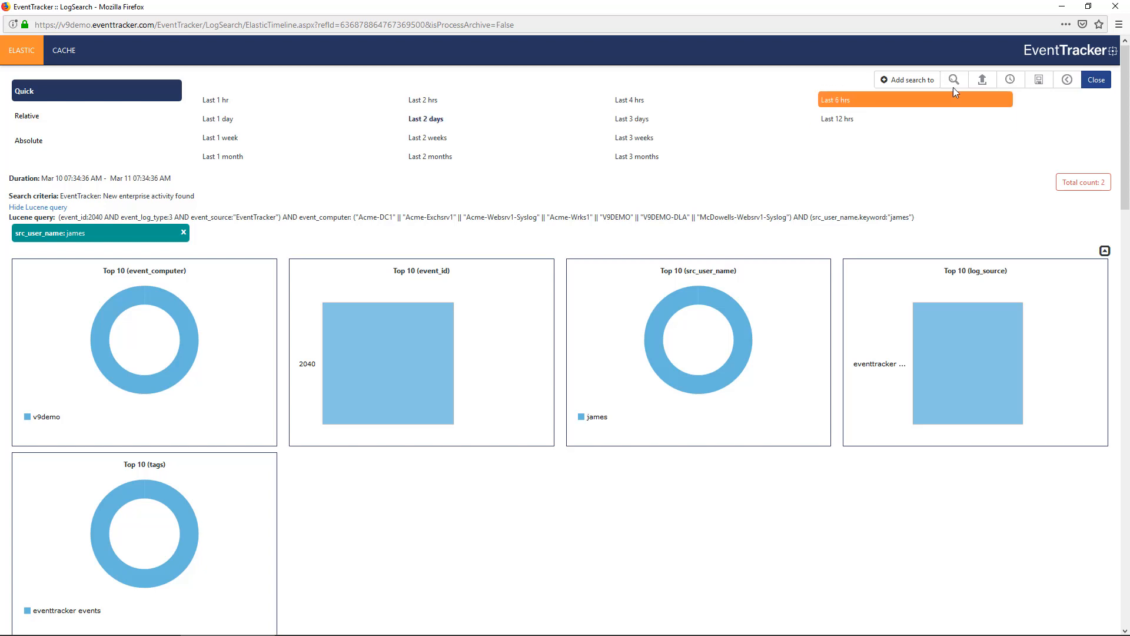
{"action": "left_click", "coordinate": [953, 79]}
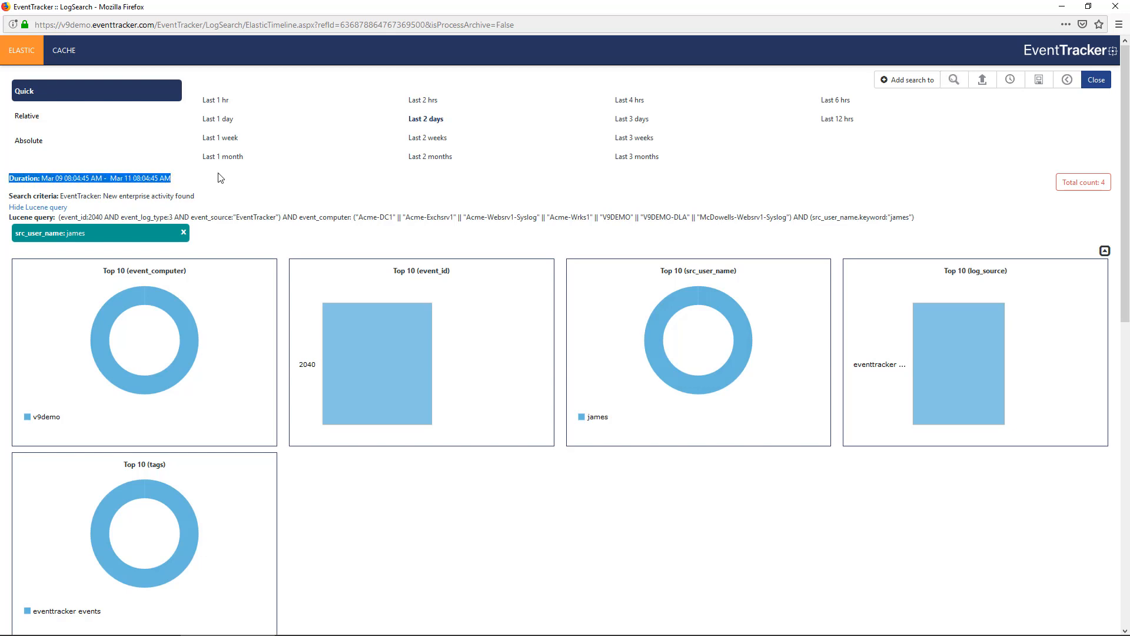
{"action": "mouse_move", "coordinate": [235, 179]}
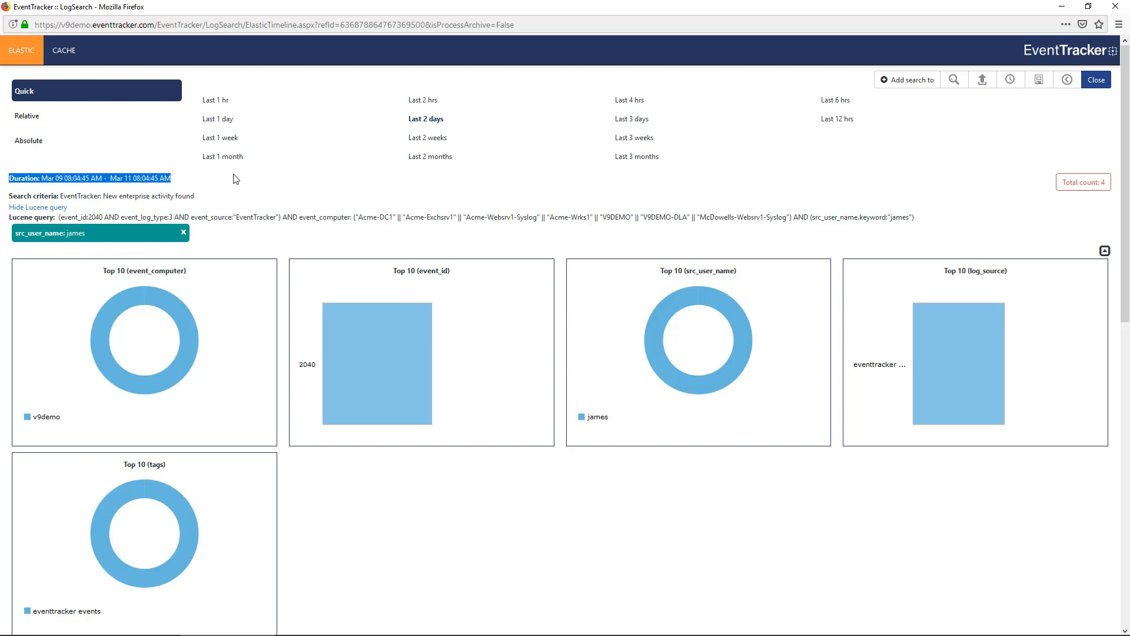
{"action": "mouse_move", "coordinate": [981, 80]}
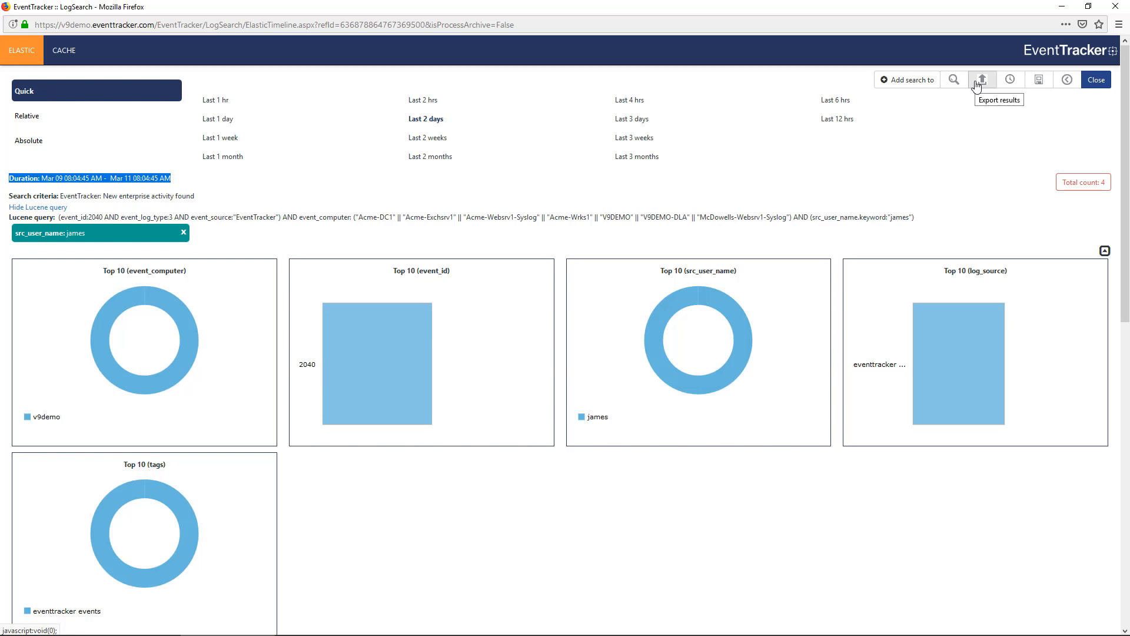
{"action": "mouse_move", "coordinate": [886, 82]}
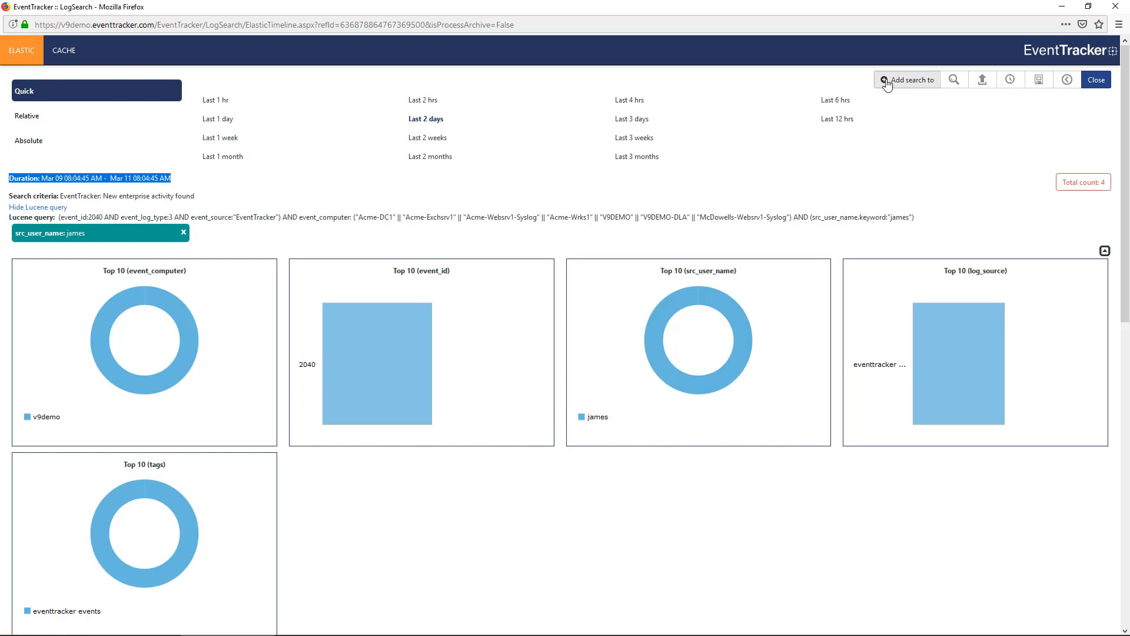
{"action": "left_click", "coordinate": [907, 79]}
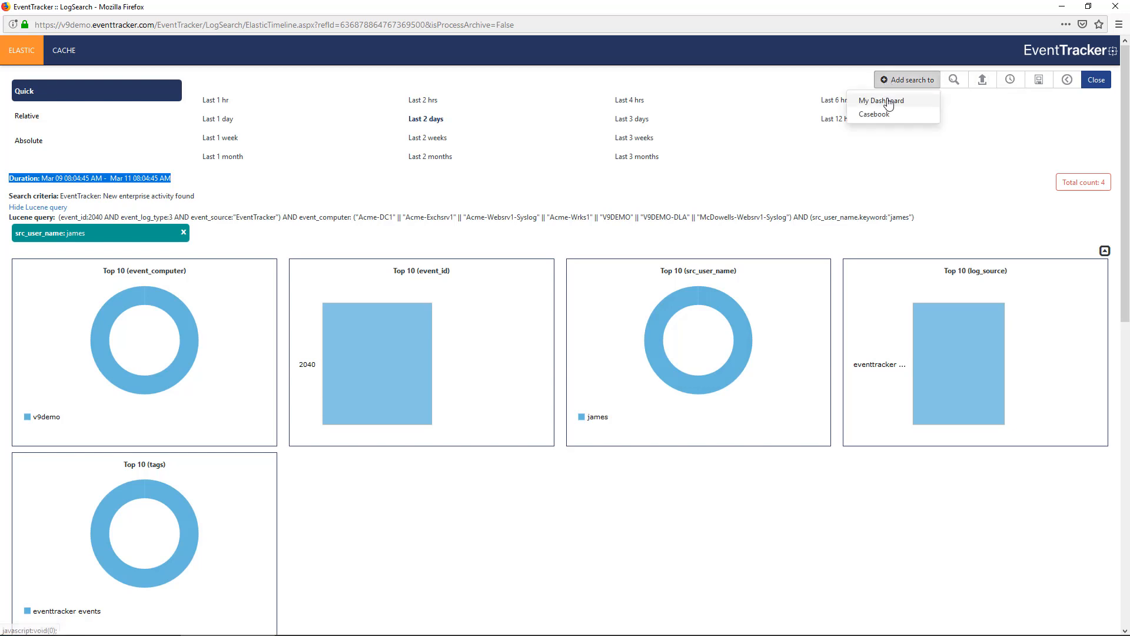
{"action": "mouse_move", "coordinate": [887, 105]}
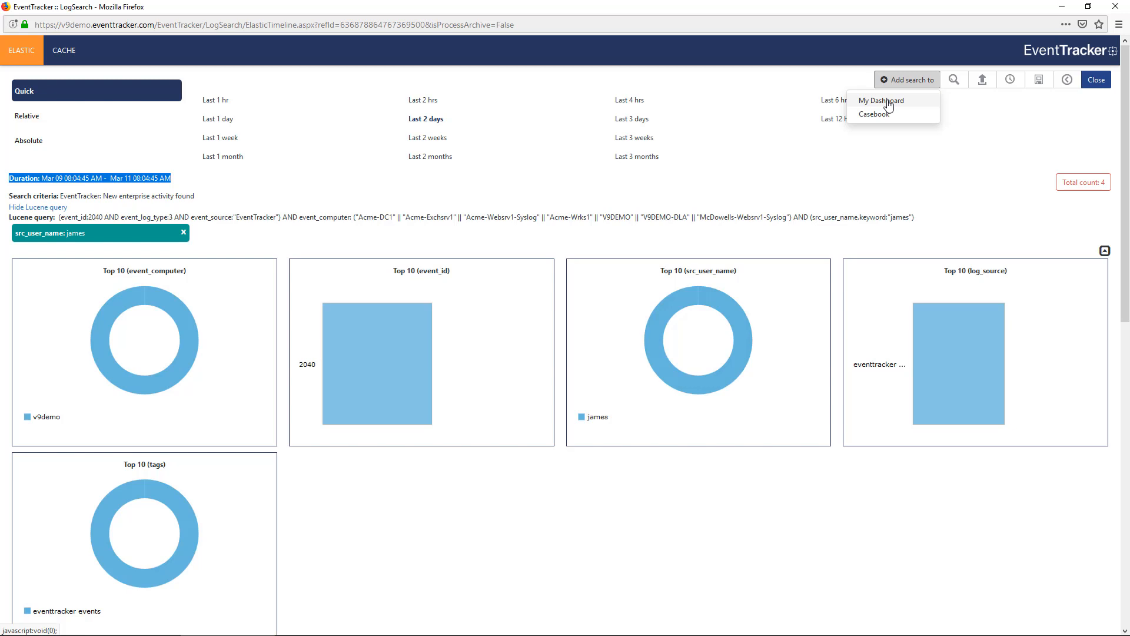
{"action": "mouse_move", "coordinate": [883, 116]}
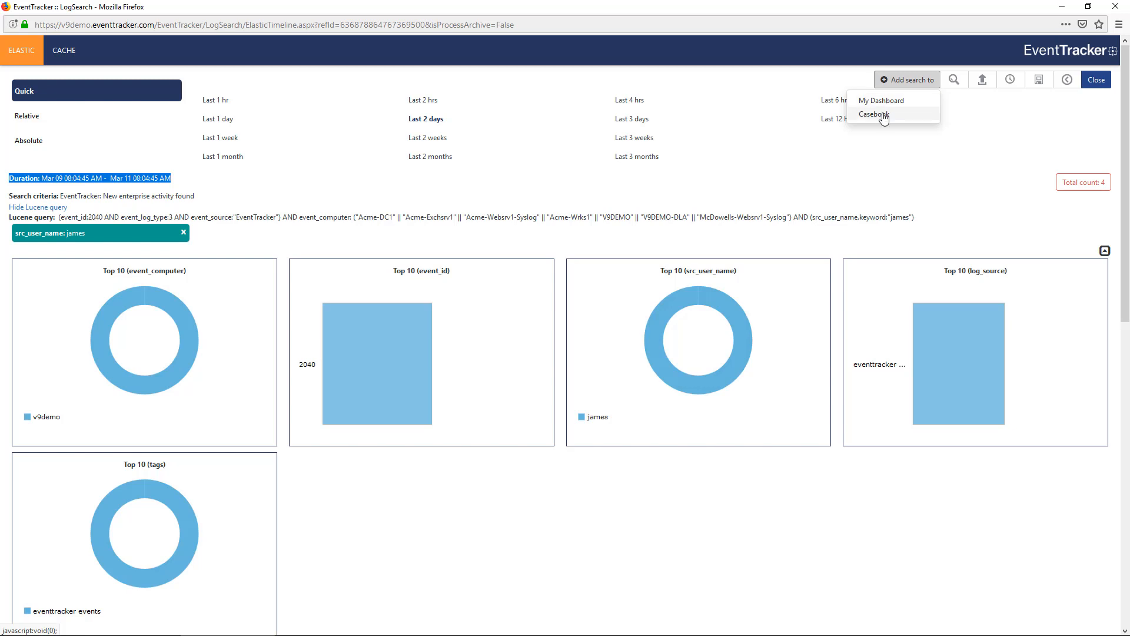
{"action": "left_click", "coordinate": [873, 113]}
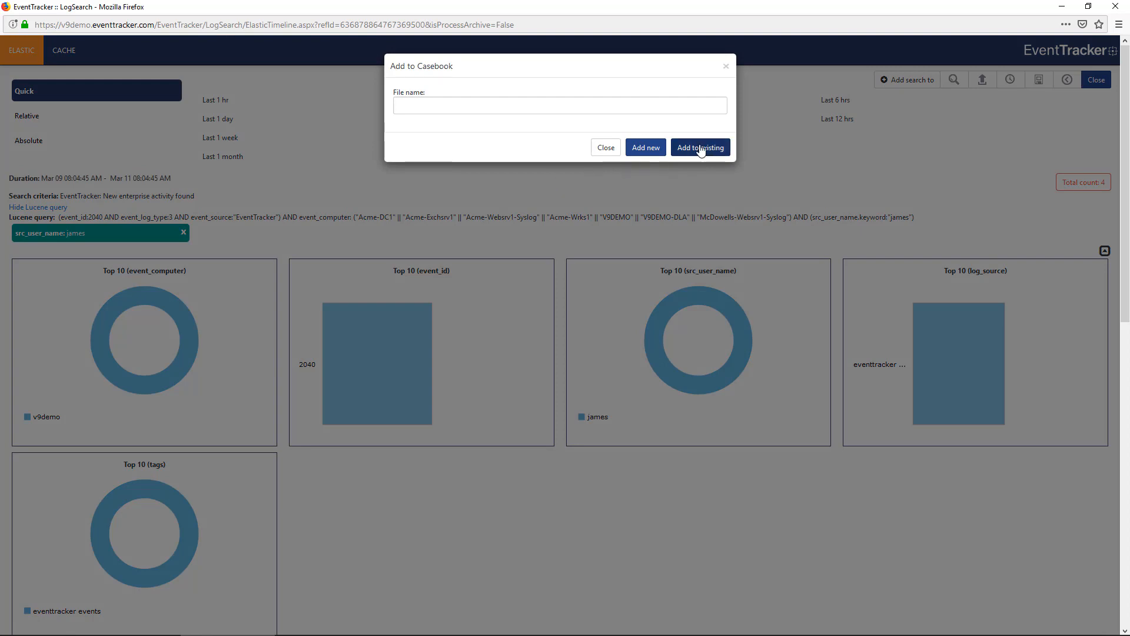
{"action": "mouse_move", "coordinate": [725, 65]}
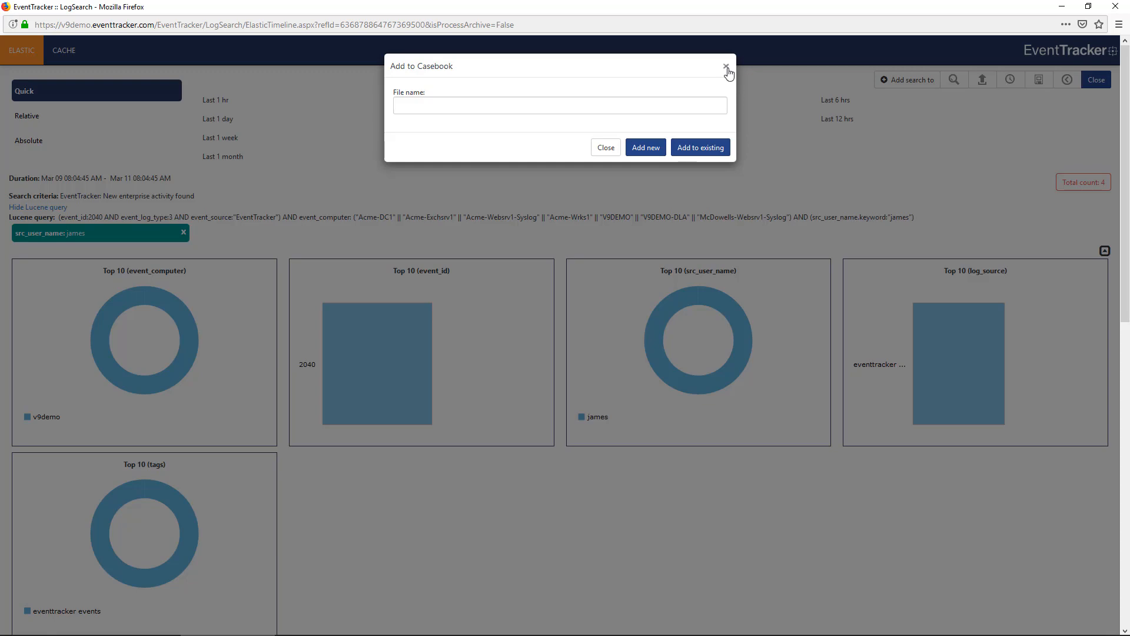
{"action": "left_click", "coordinate": [724, 65]}
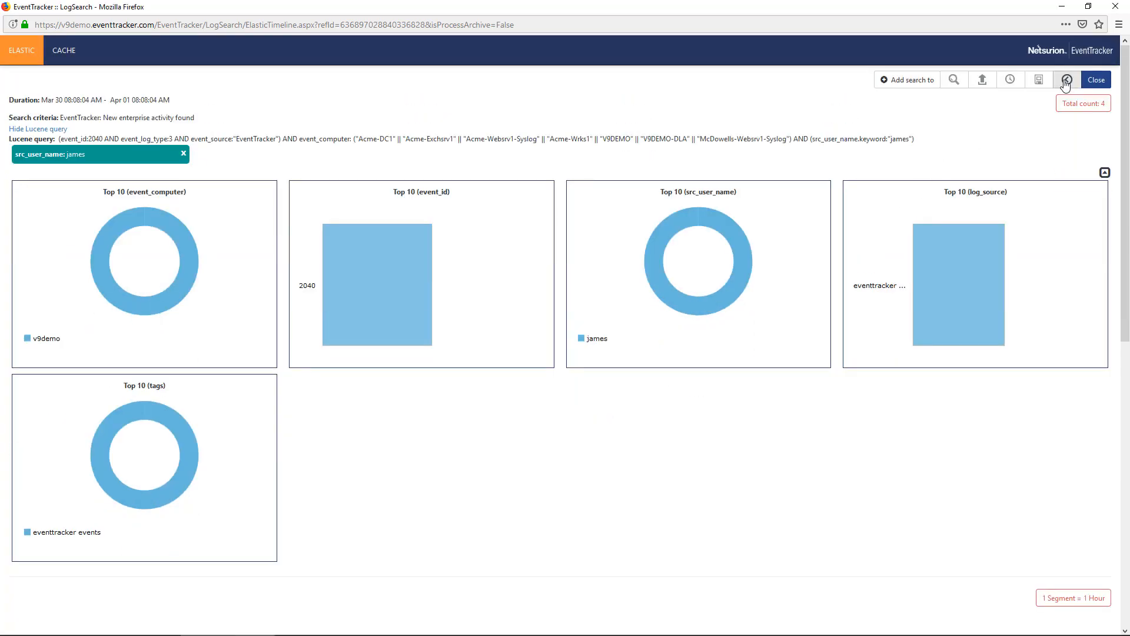
Return to Advanced Search and browse the user-defined Saved Searches list.
{"action": "left_click", "coordinate": [1067, 80]}
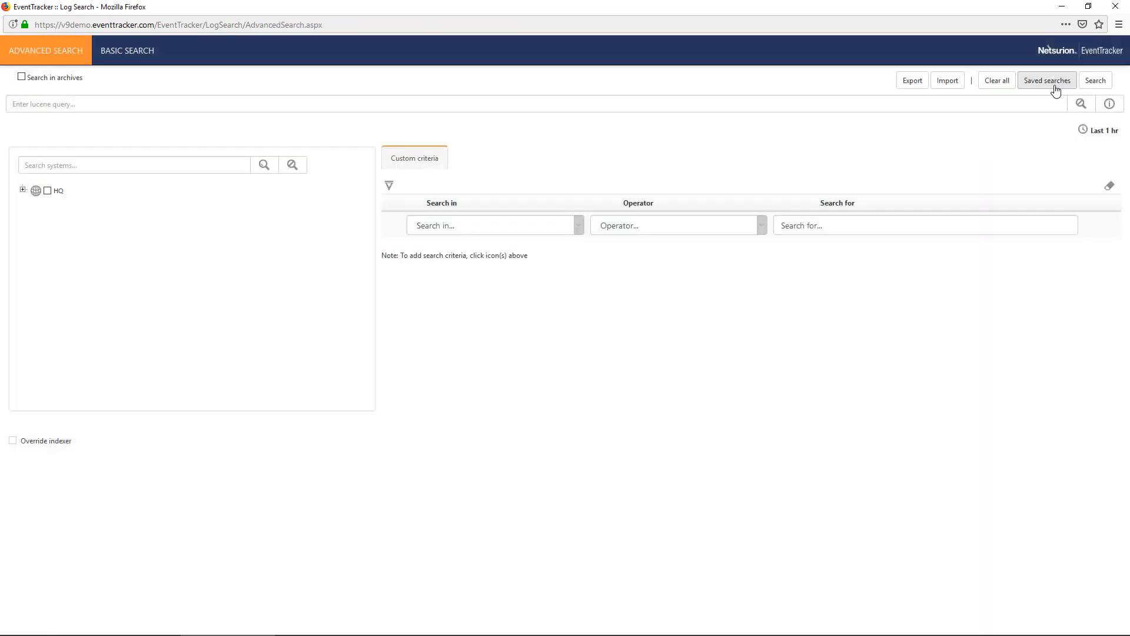
{"action": "left_click", "coordinate": [1047, 80]}
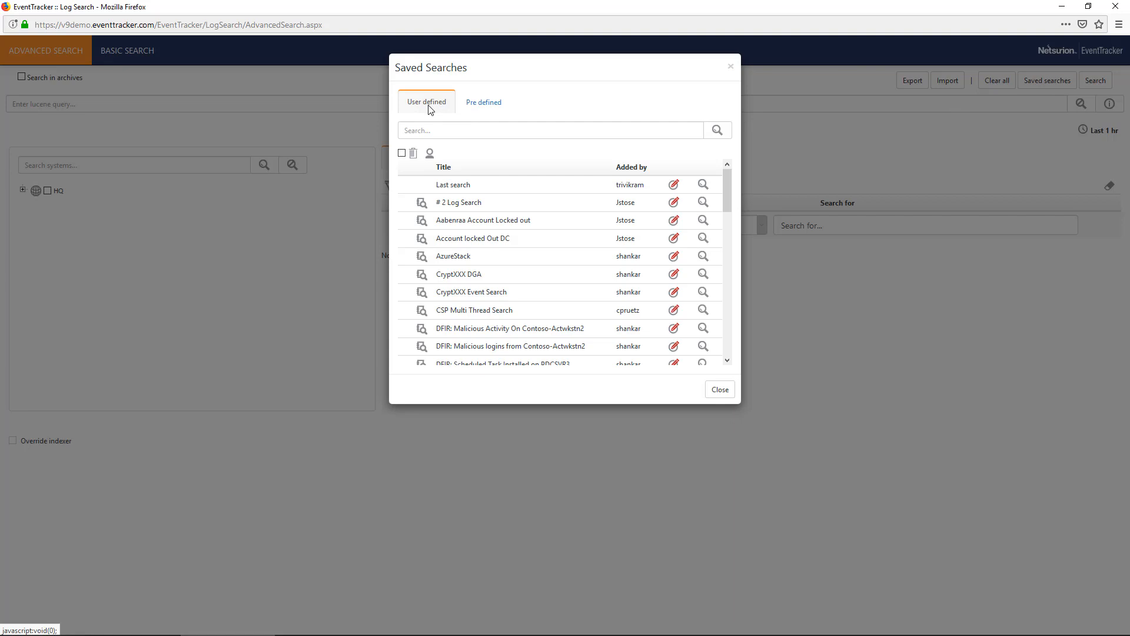
{"action": "scroll", "scroll_direction": "down", "scroll_amount": 3}
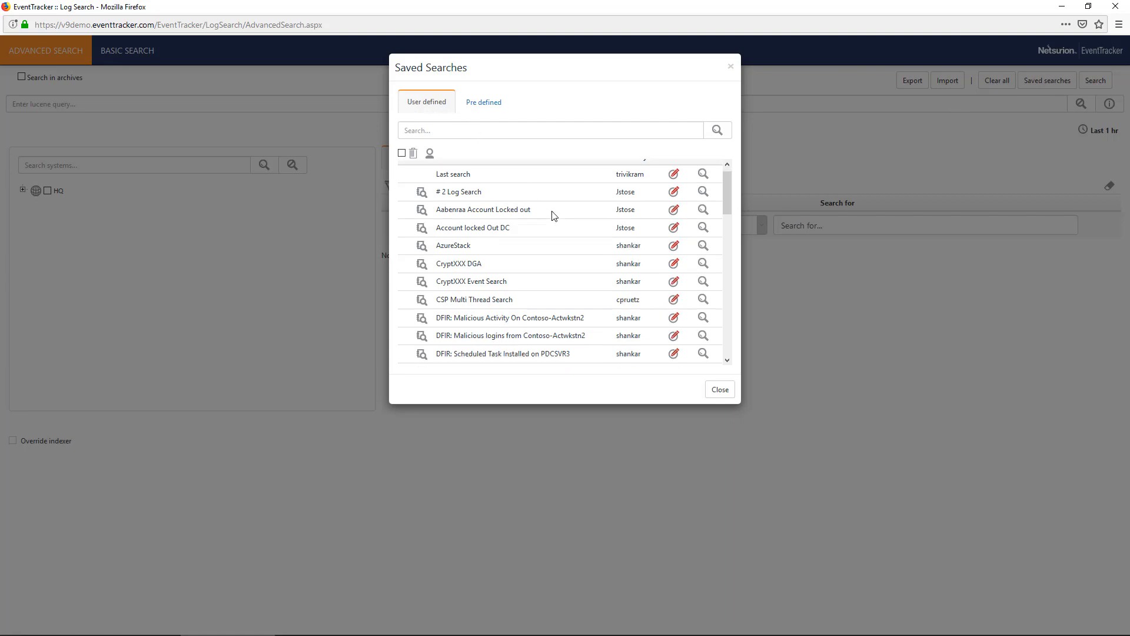
{"action": "scroll", "scroll_direction": "down", "scroll_amount": 3}
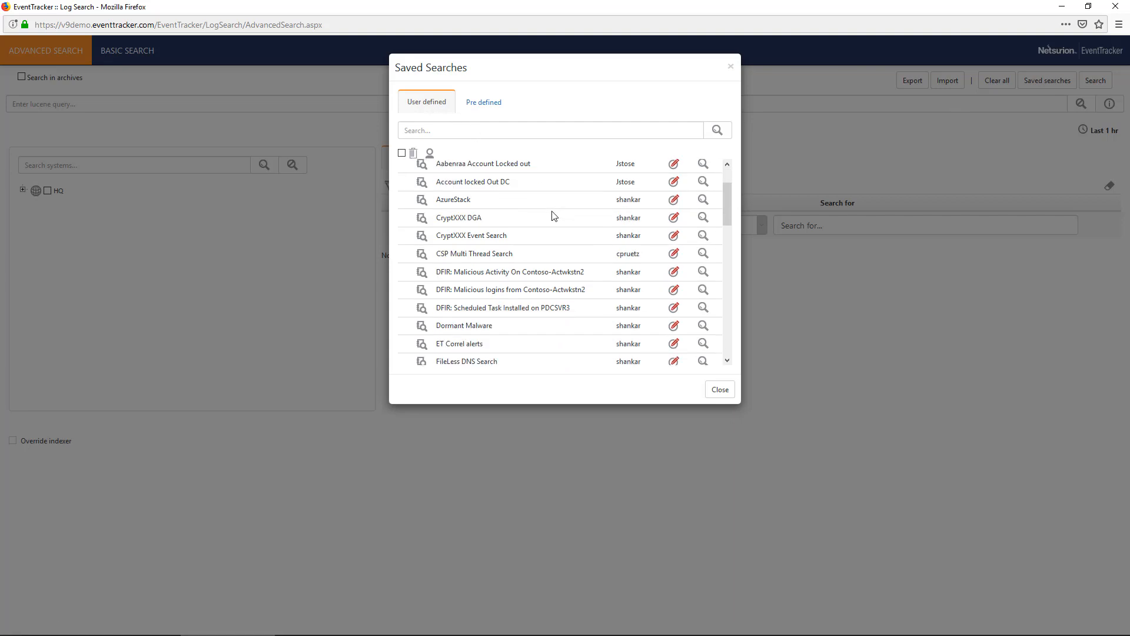
{"action": "mouse_move", "coordinate": [555, 215]}
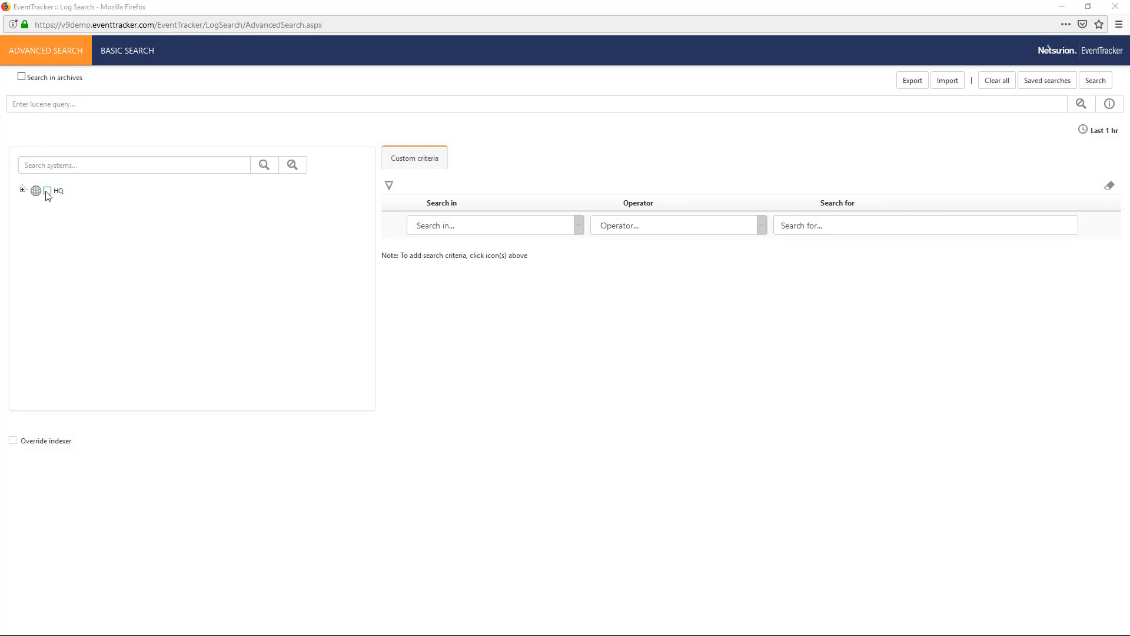
Run a search over the HQ systems limited to the last 1 day.
{"action": "left_click", "coordinate": [48, 191]}
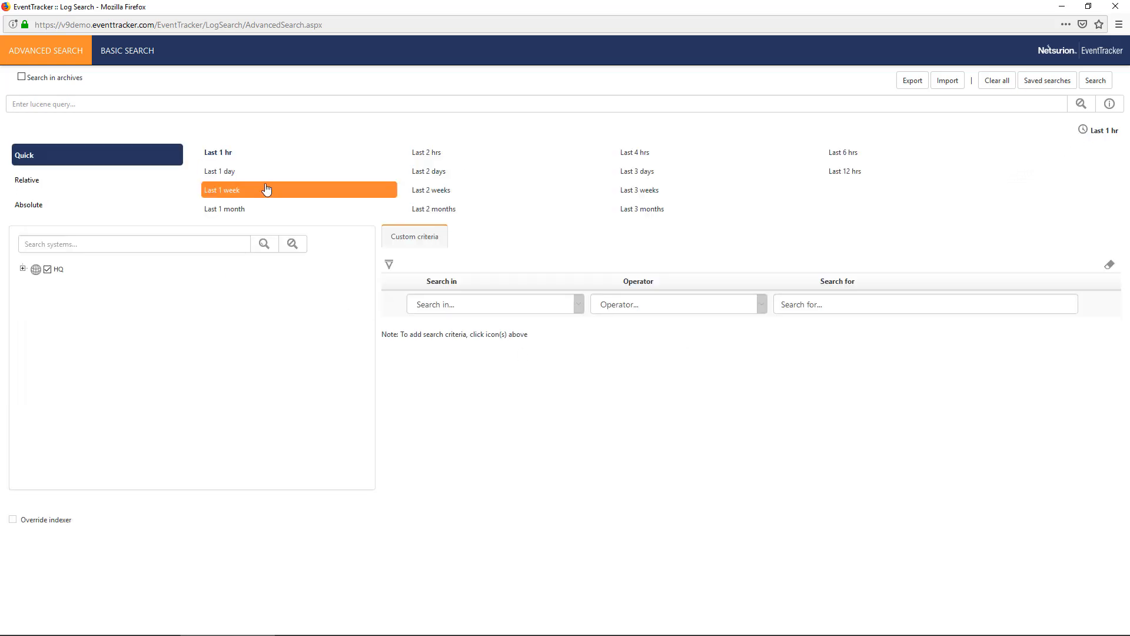
{"action": "left_click", "coordinate": [219, 171]}
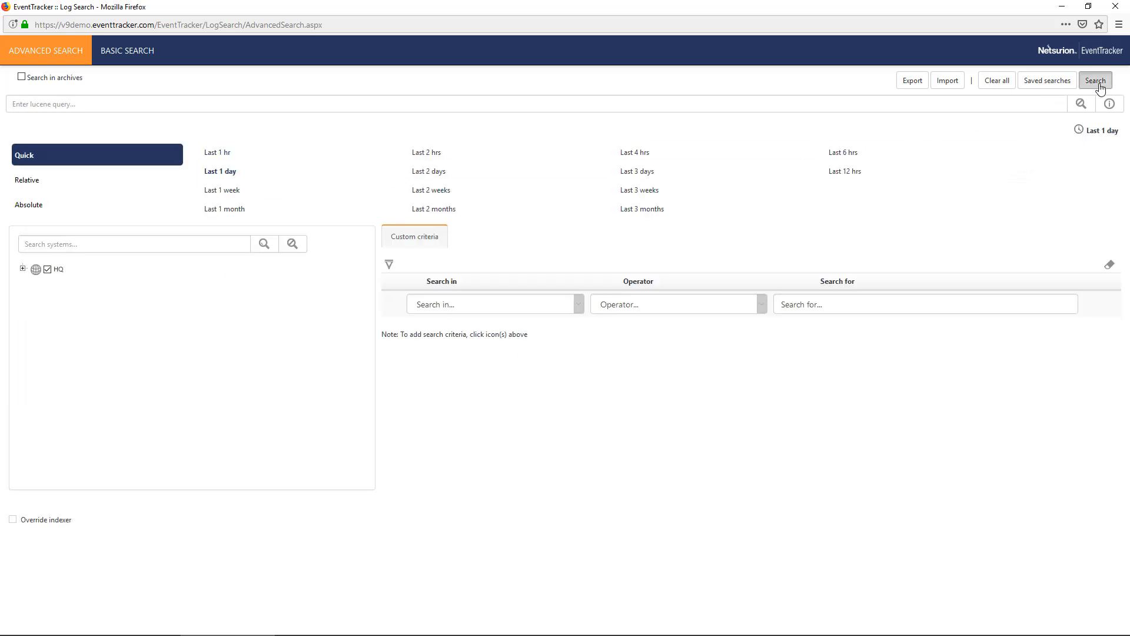
{"action": "left_click", "coordinate": [1095, 80]}
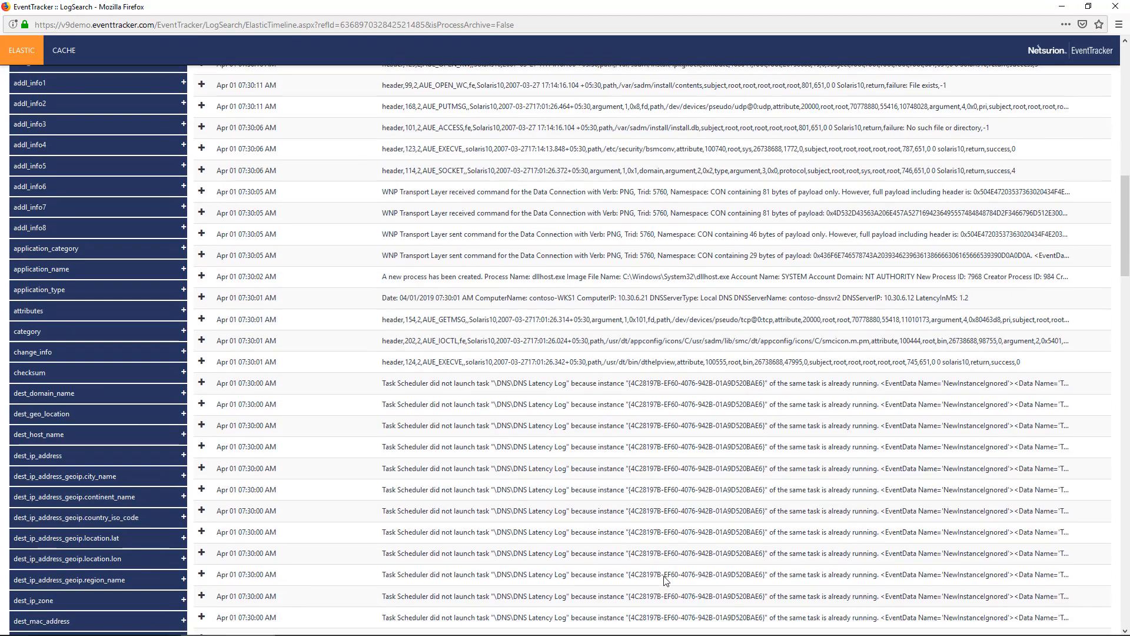
Filter to new-process events and expand application_name (outlook, winword, pdf exe, your_files_are_dead.exe).
{"action": "scroll", "scroll_direction": "down", "scroll_amount": 3}
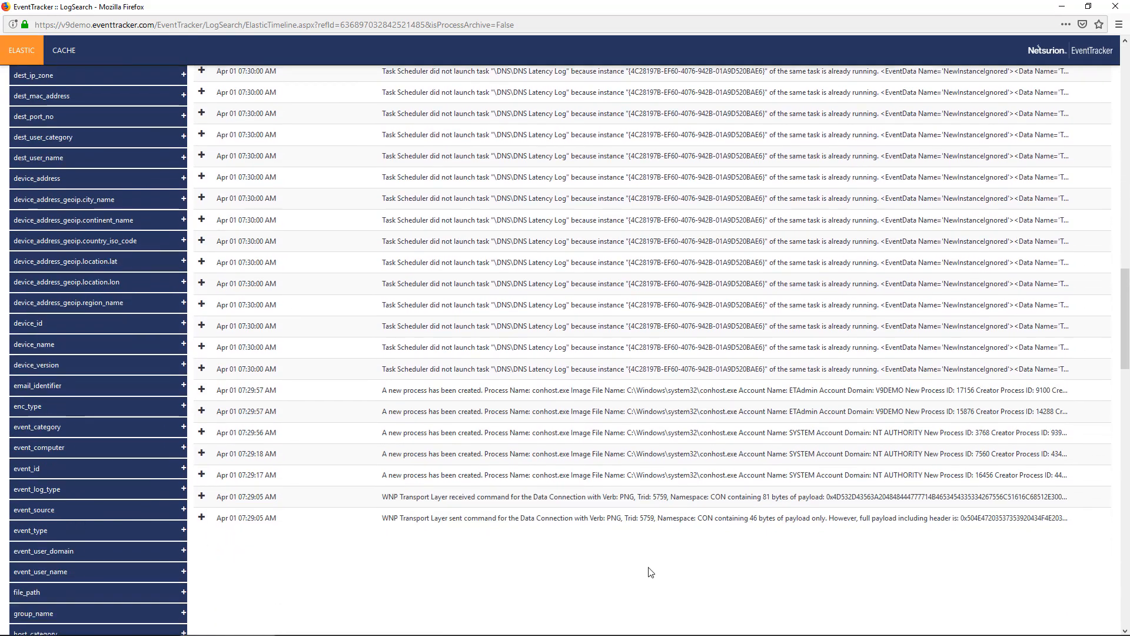
{"action": "left_click", "coordinate": [26, 467]}
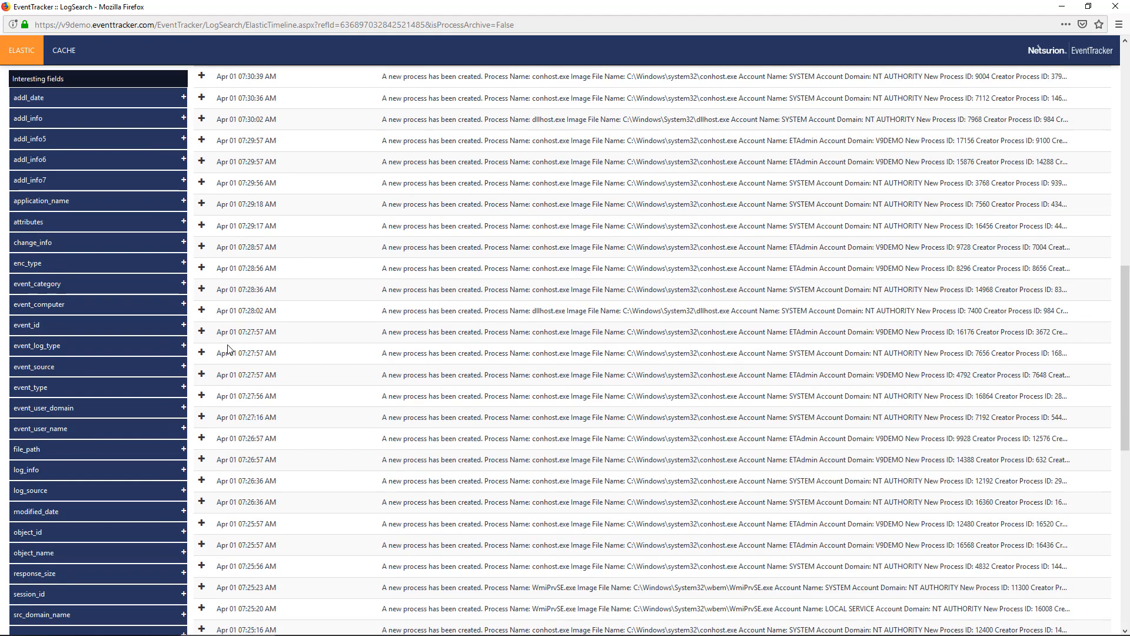
{"action": "mouse_move", "coordinate": [60, 304]}
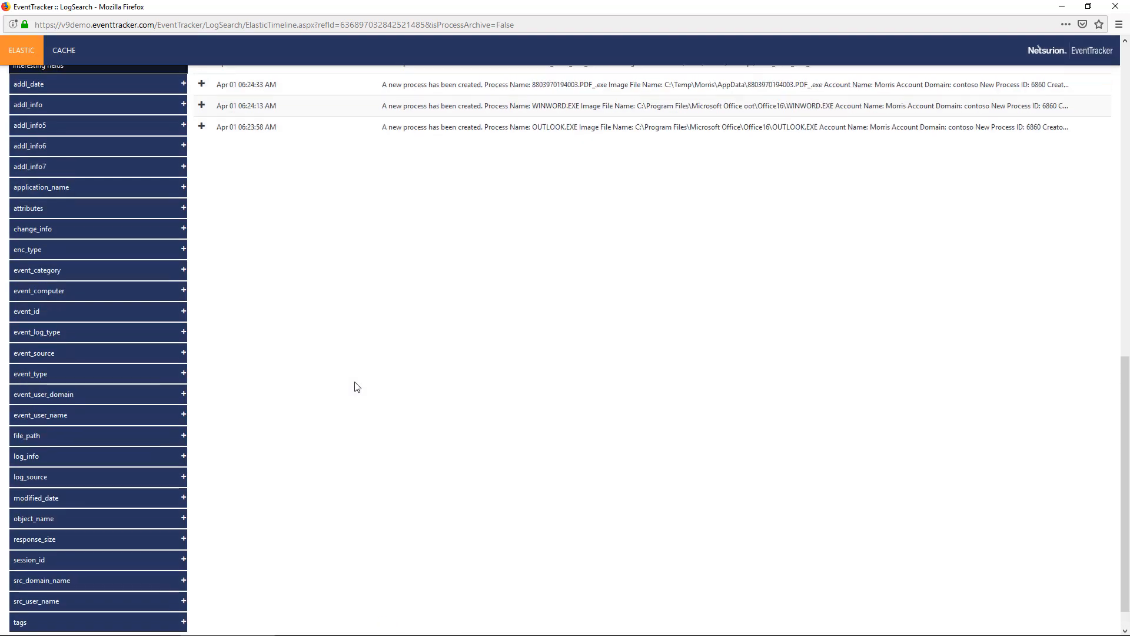
{"action": "left_click", "coordinate": [41, 187]}
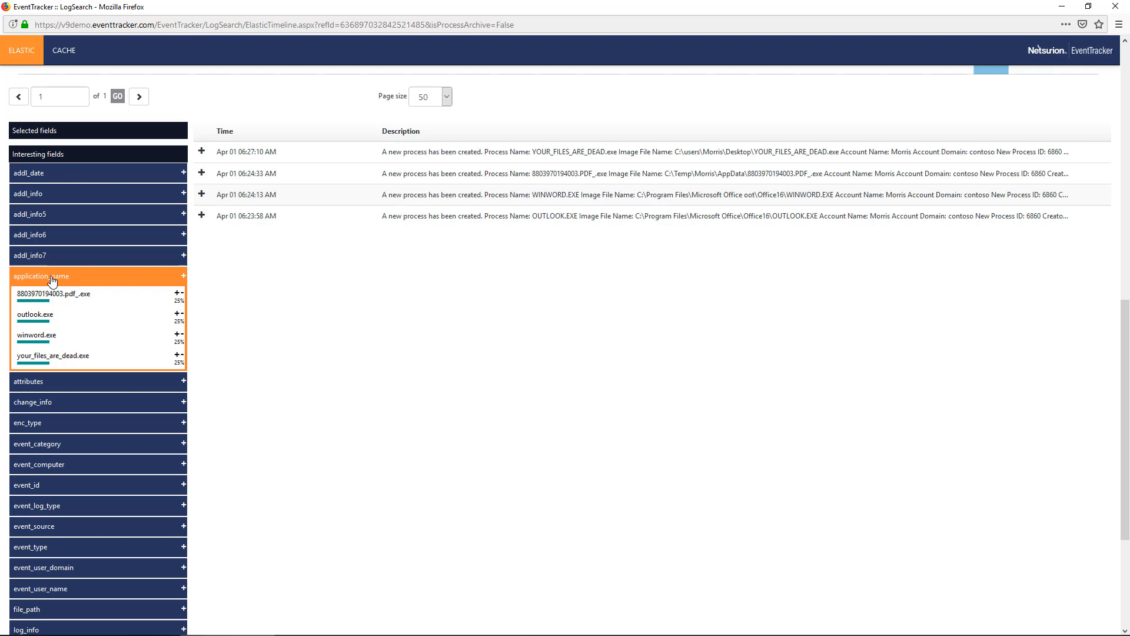
{"action": "mouse_move", "coordinate": [182, 314]}
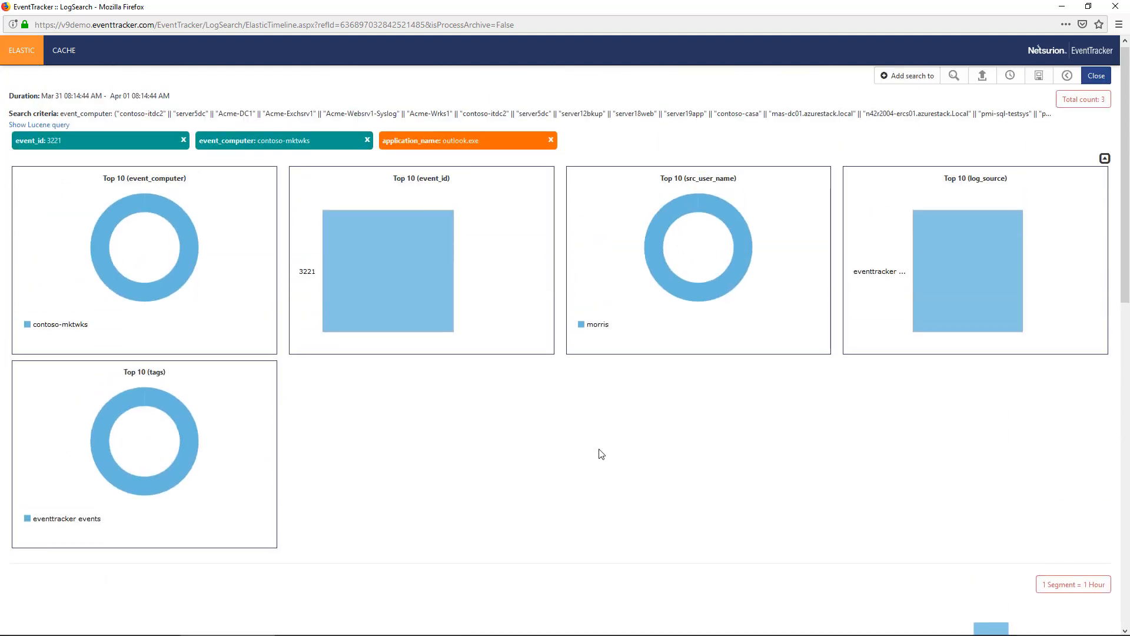
{"action": "mouse_move", "coordinate": [608, 458]}
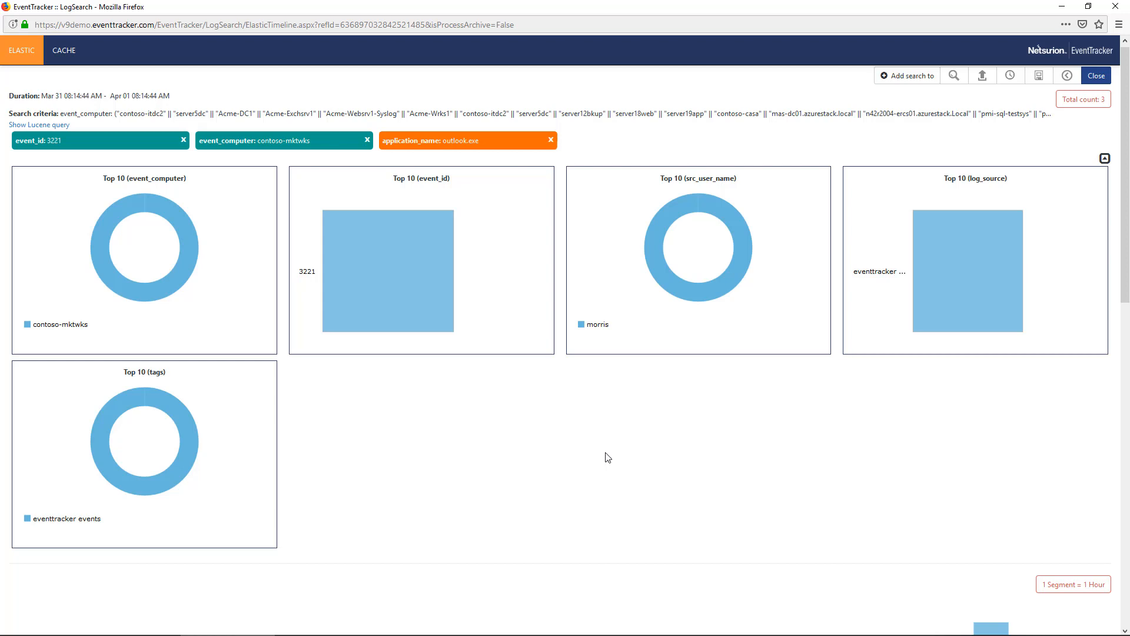
{"action": "mouse_move", "coordinate": [858, 230]}
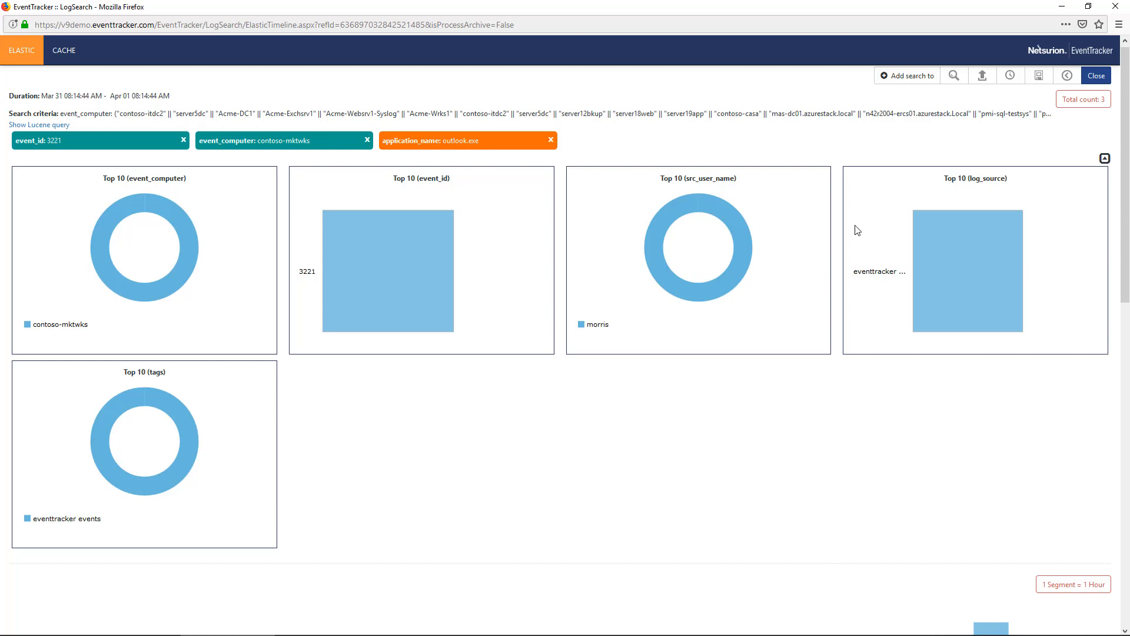
{"action": "mouse_move", "coordinate": [1038, 75]}
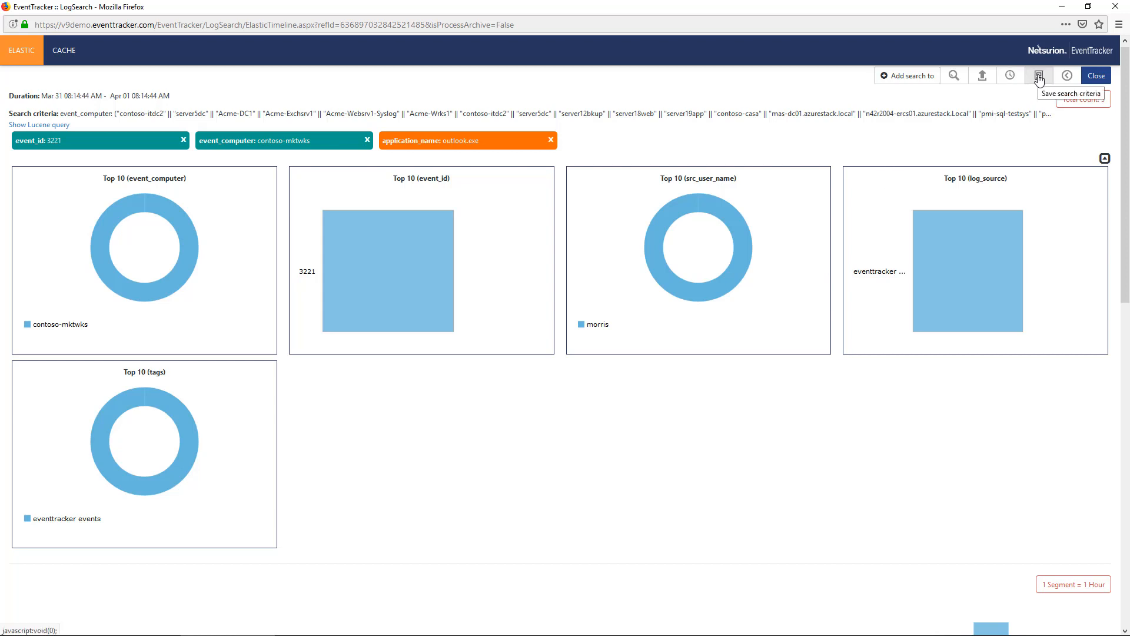
Save the search criteria titled 'DemoSearch' and dismiss the success confirmation.
{"action": "left_click", "coordinate": [1038, 75]}
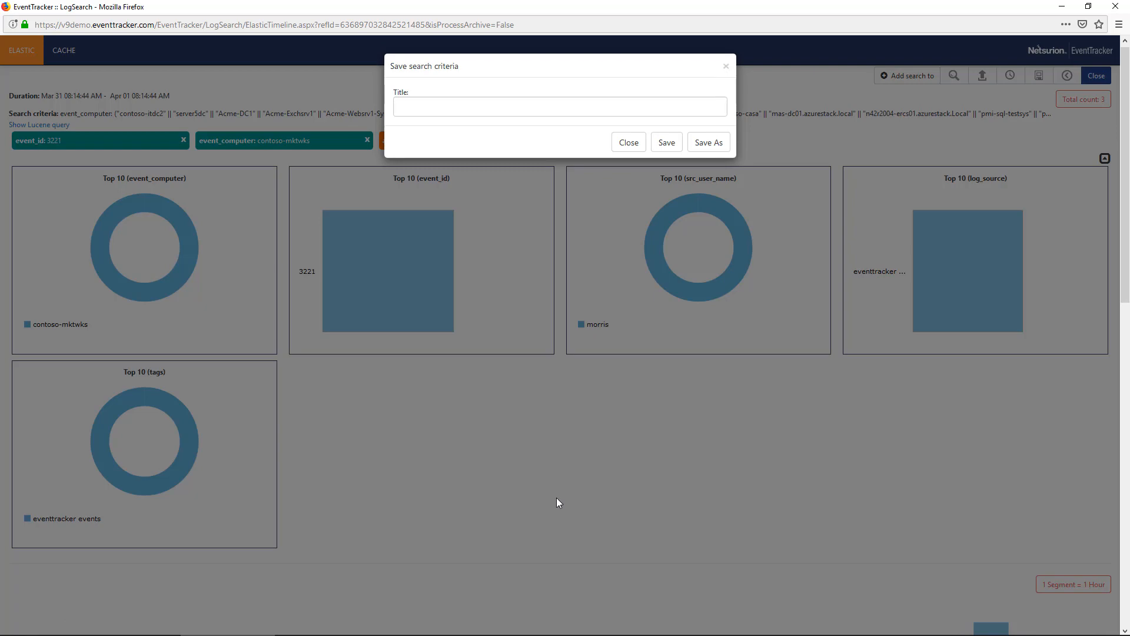
{"action": "type", "text": "DemoSearch"}
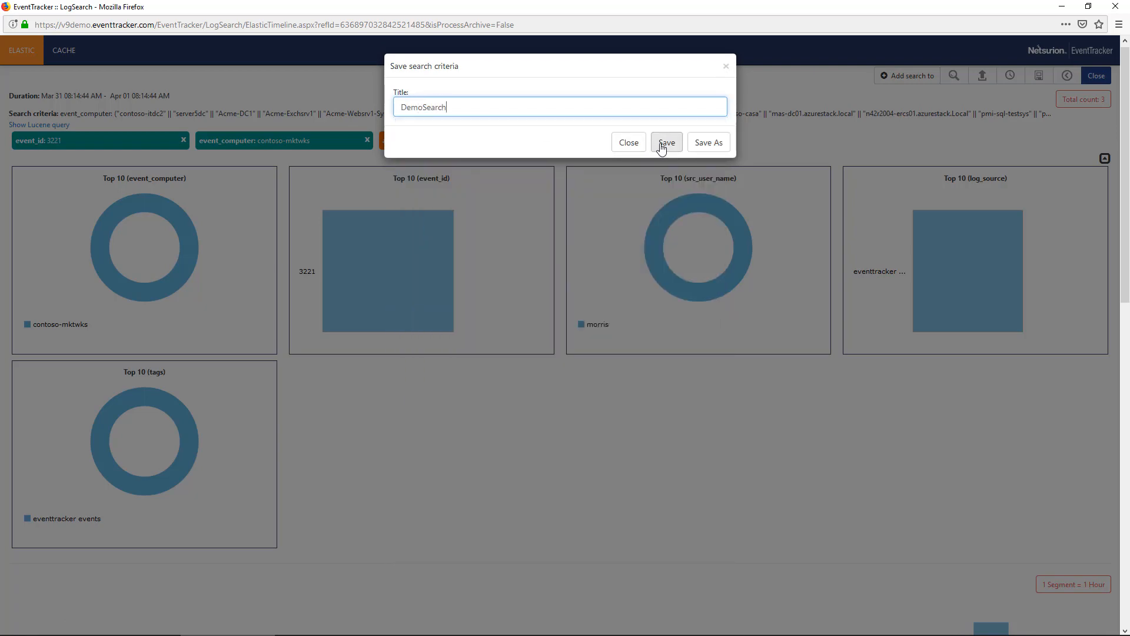
{"action": "left_click", "coordinate": [667, 142]}
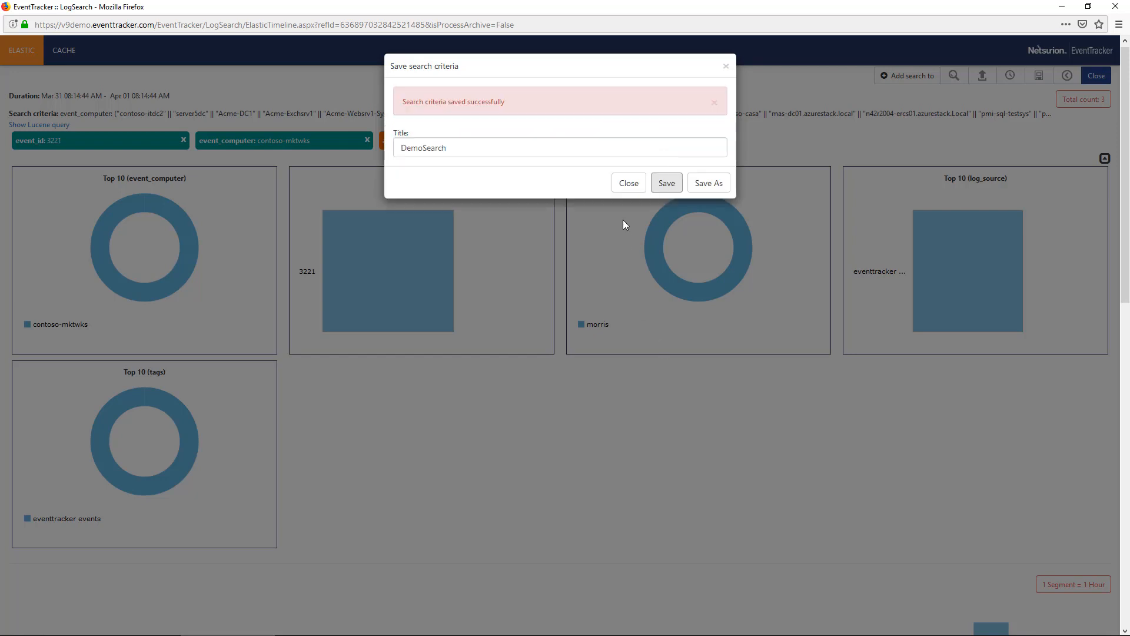
{"action": "left_click", "coordinate": [628, 183]}
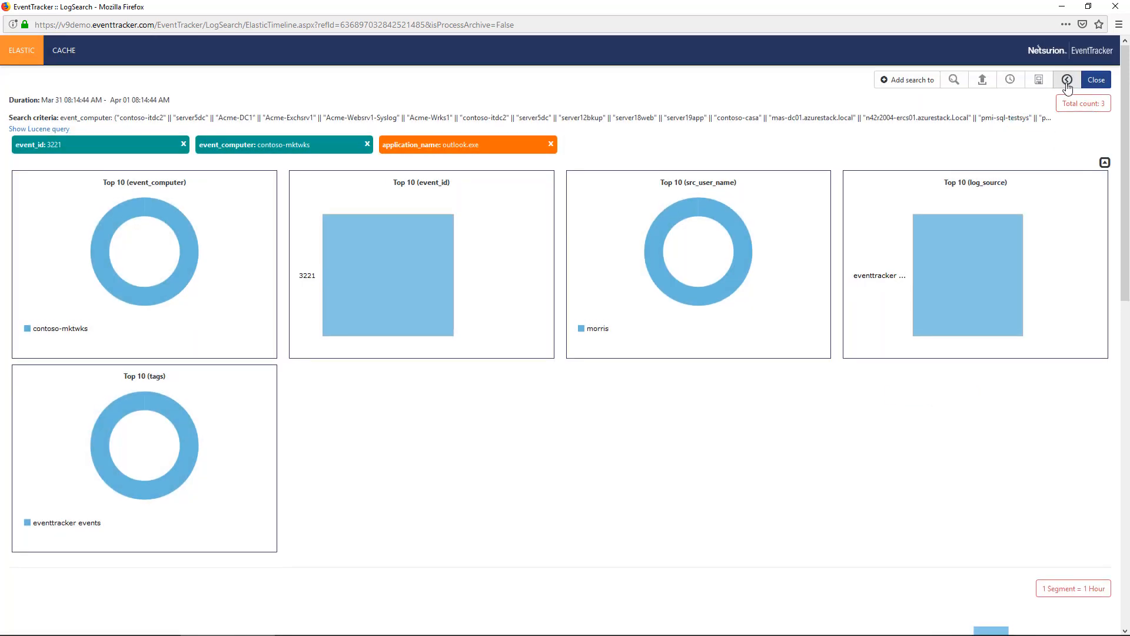
Reopen saved DemoSearch from Advanced Search and rerun it, producing charts totalling 3.
{"action": "left_click", "coordinate": [1067, 79]}
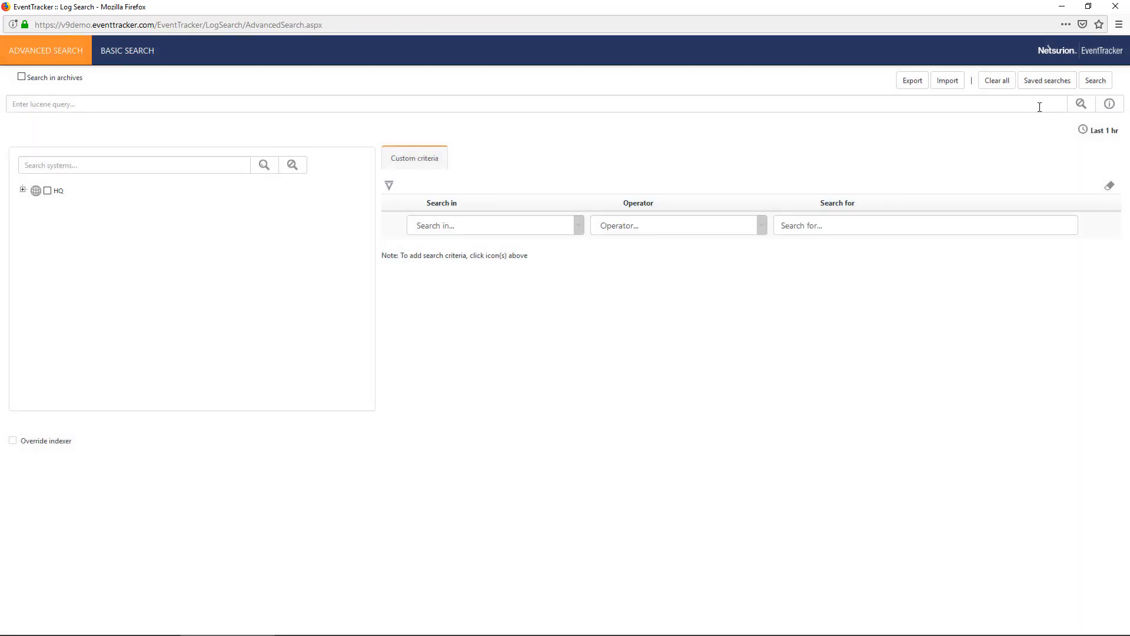
{"action": "left_click", "coordinate": [1046, 80]}
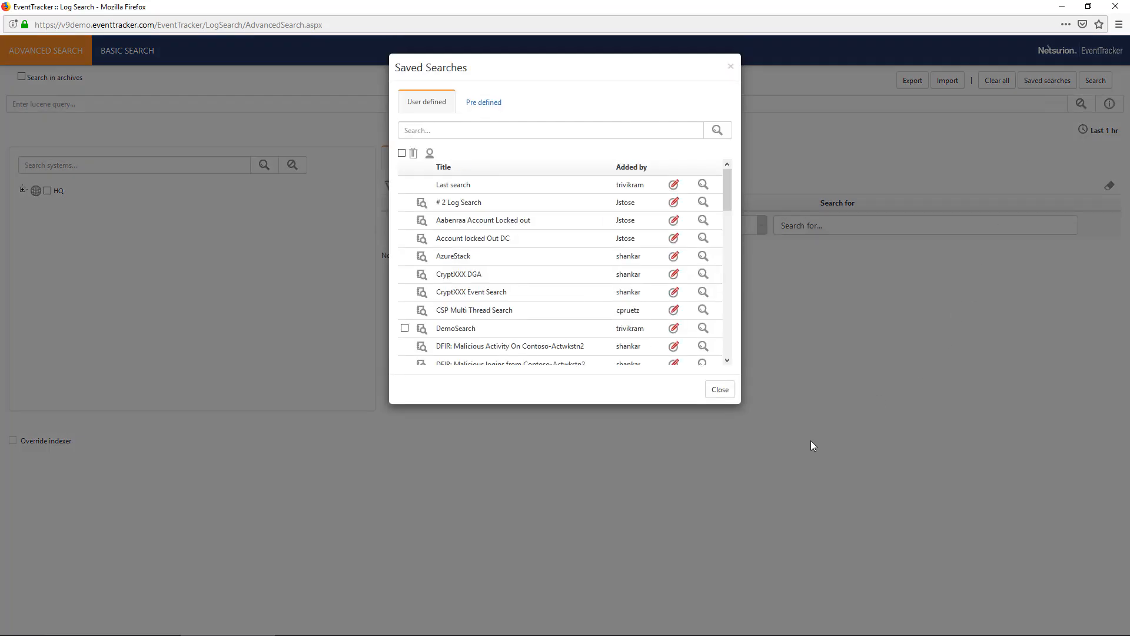
{"action": "mouse_move", "coordinate": [450, 328]}
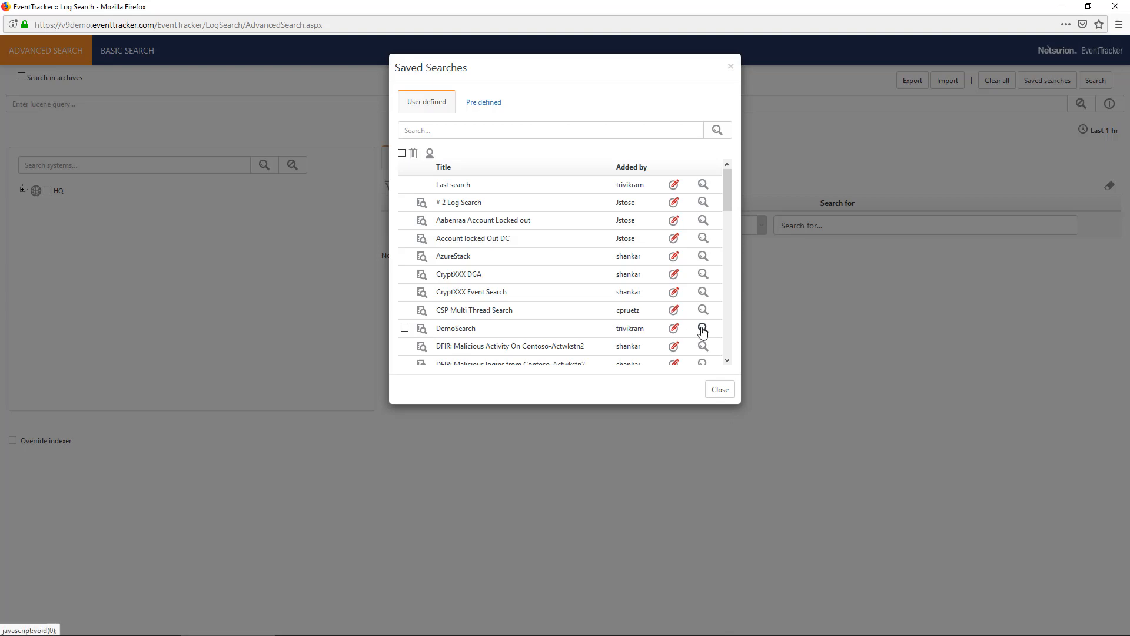
{"action": "left_click", "coordinate": [702, 328]}
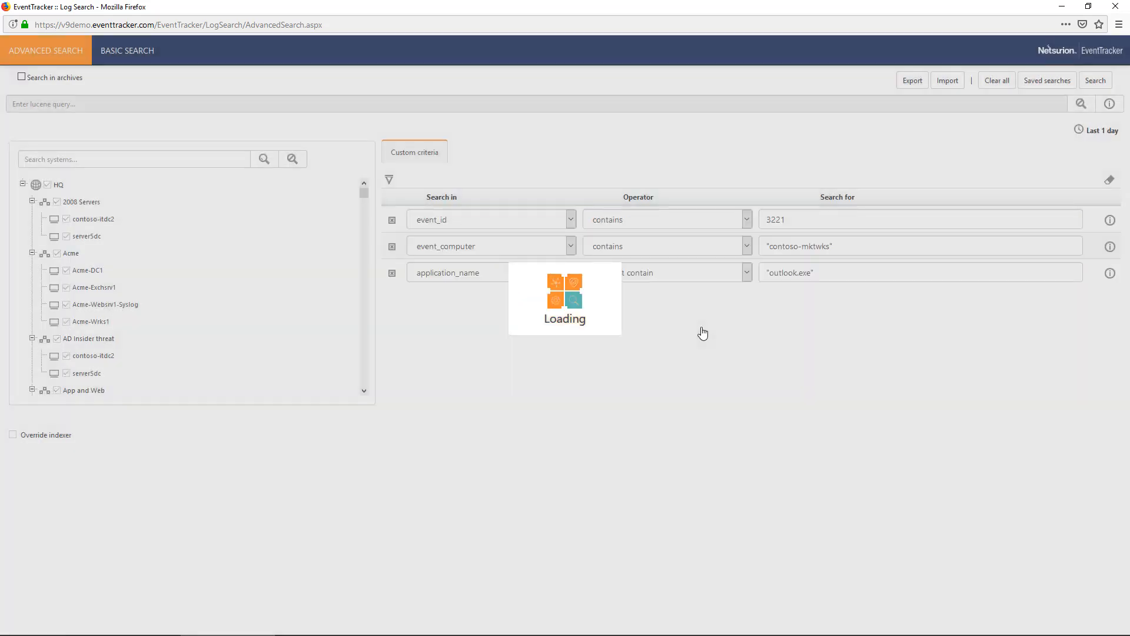
{"action": "left_click", "coordinate": [1095, 80]}
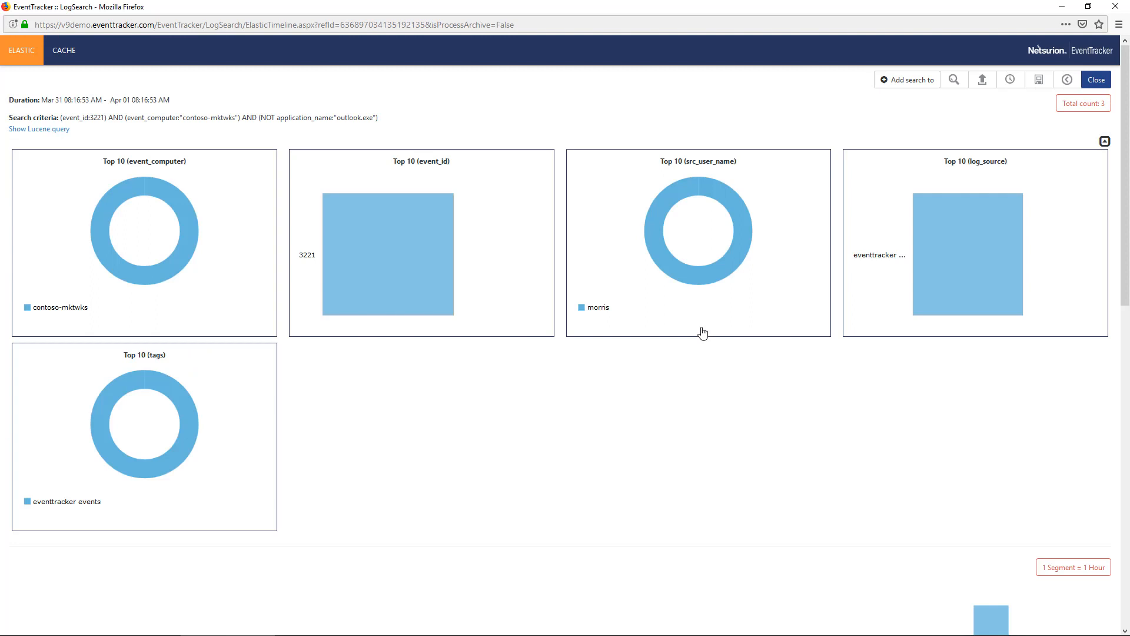
Scroll the results, then open and dismiss the DemoSearch Save search criteria dialog.
{"action": "scroll", "scroll_direction": "down", "scroll_amount": 3}
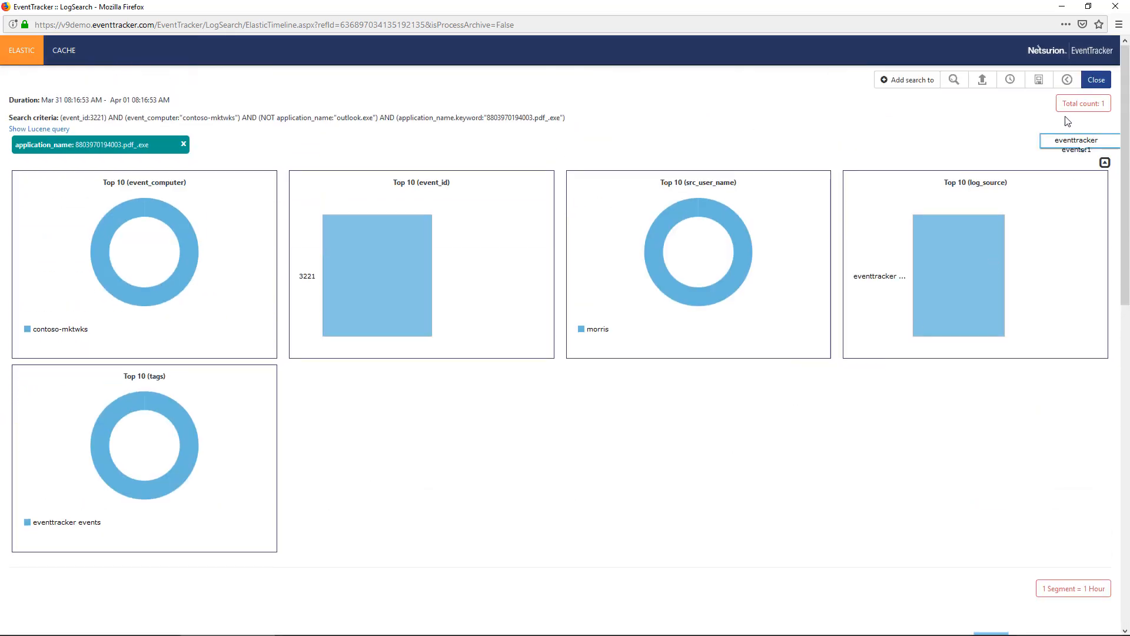
{"action": "left_click", "coordinate": [1038, 79]}
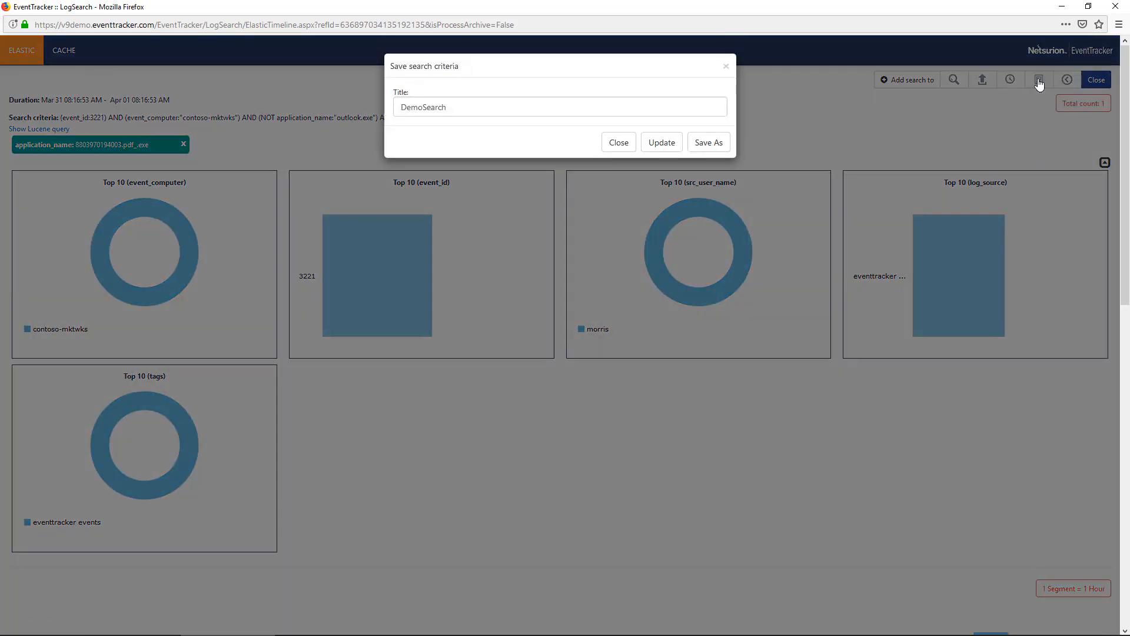
{"action": "mouse_move", "coordinate": [727, 70]}
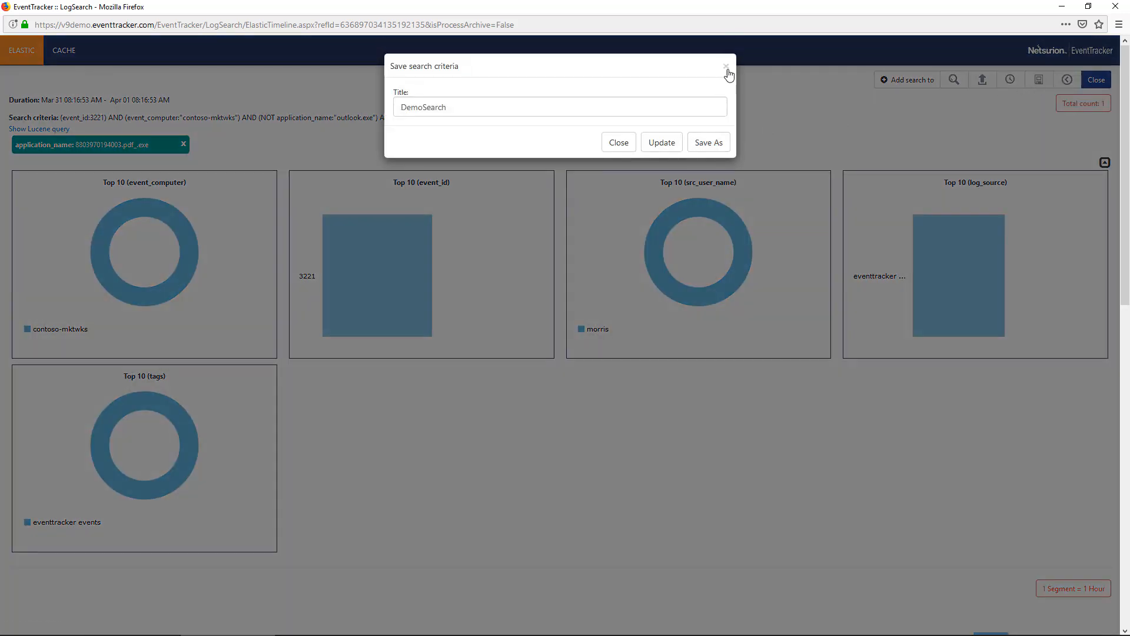
{"action": "left_click", "coordinate": [724, 65]}
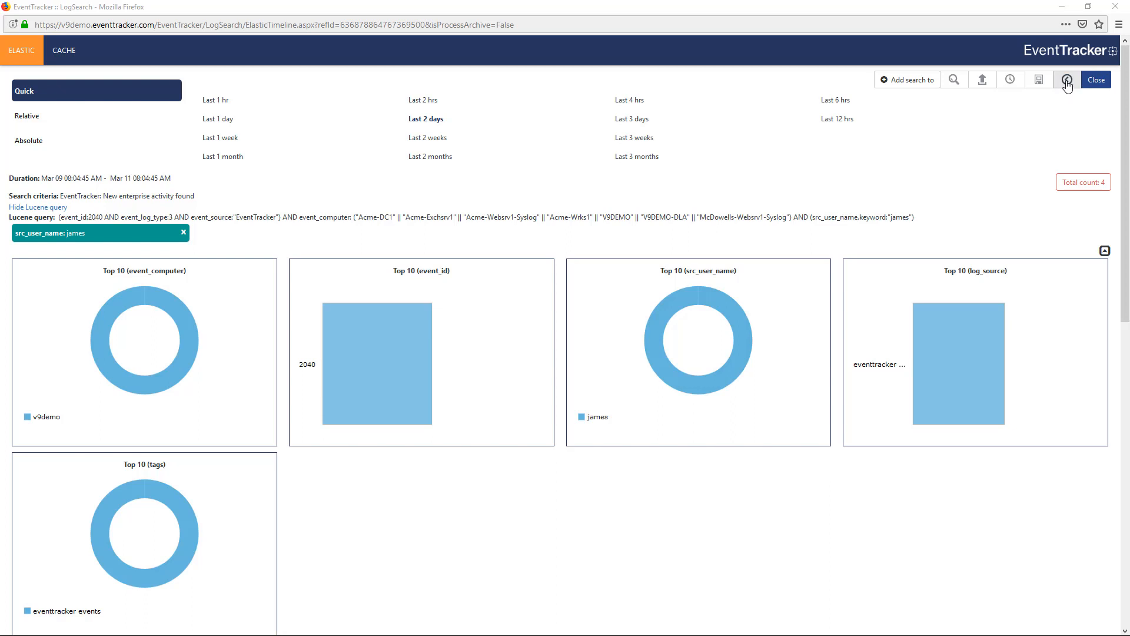
Return from results to the Basic Search tab and expand the Trending event_id breakdown.
{"action": "left_click", "coordinate": [1095, 79]}
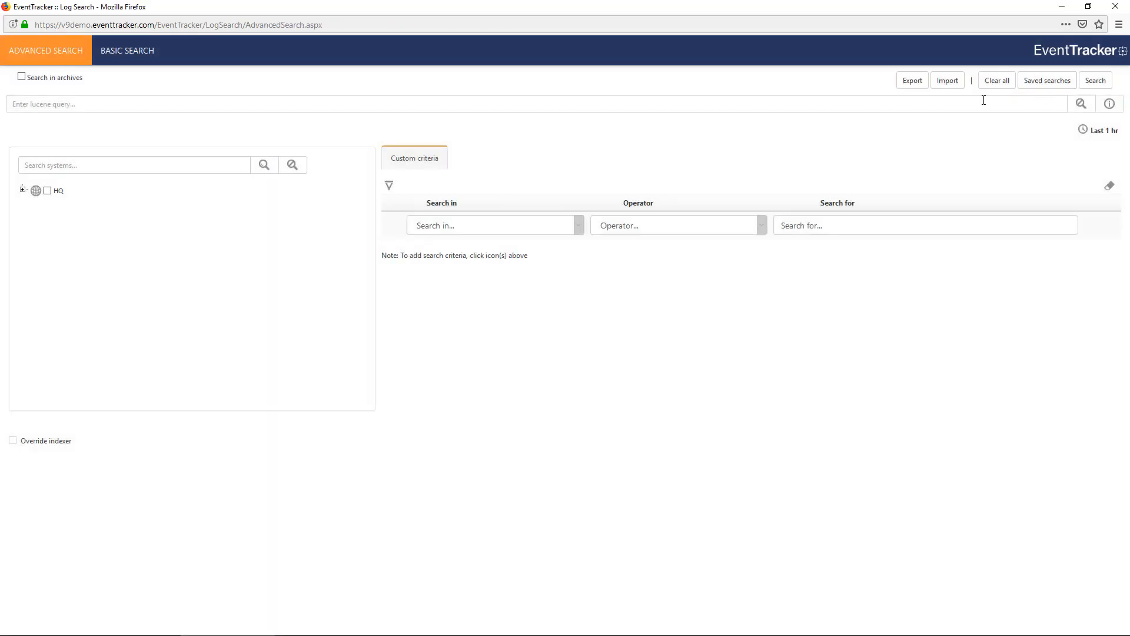
{"action": "left_click", "coordinate": [128, 50]}
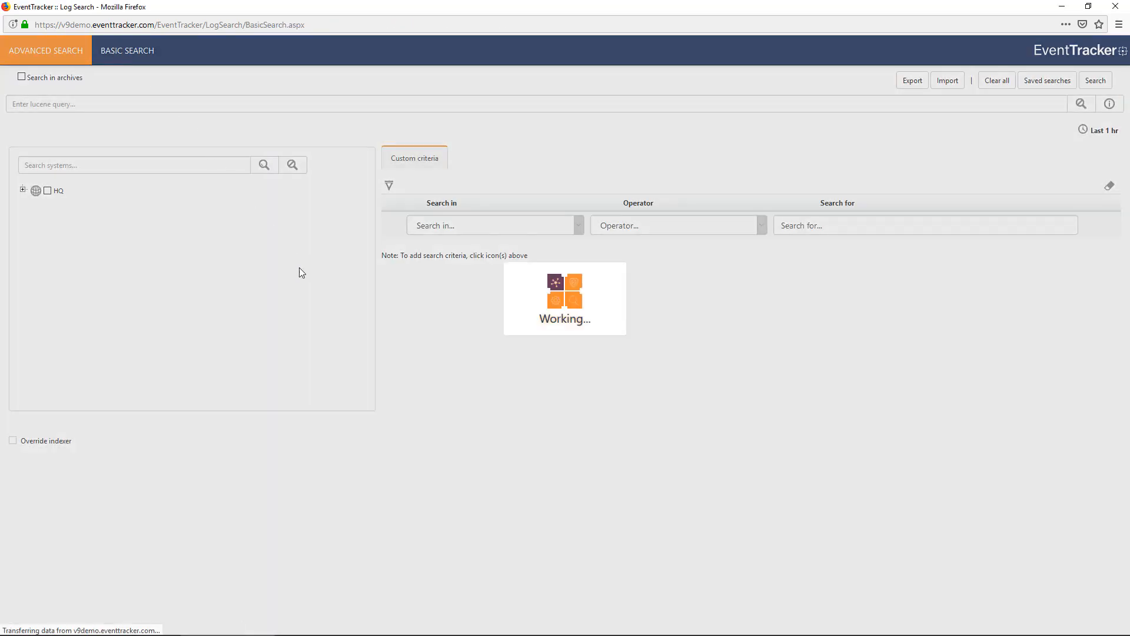
{"action": "left_click", "coordinate": [128, 50]}
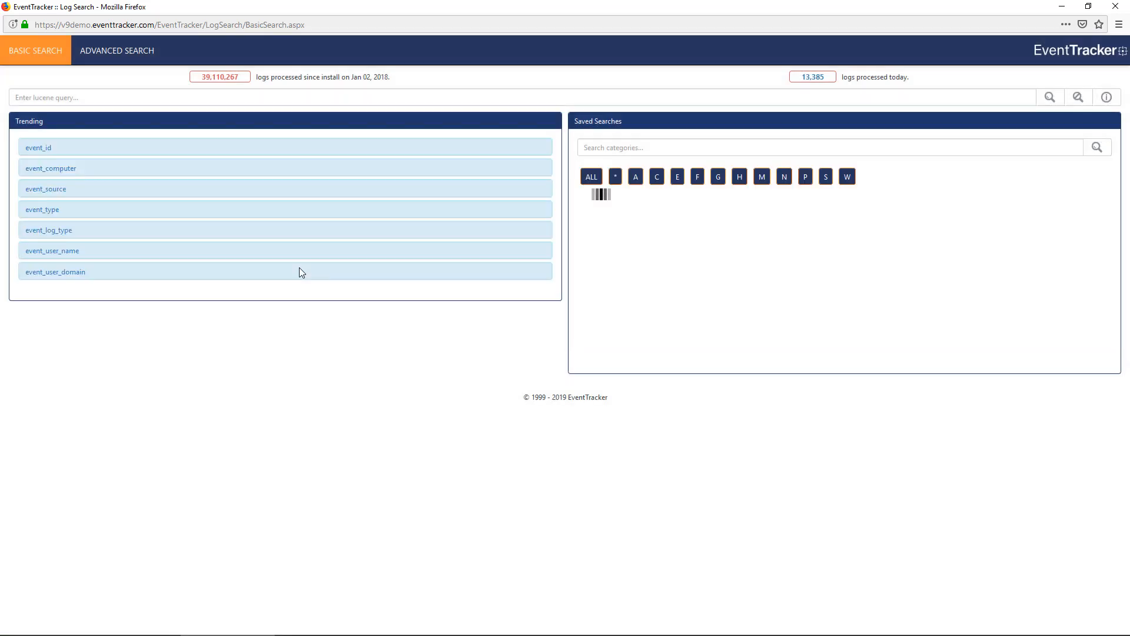
{"action": "left_click", "coordinate": [591, 176]}
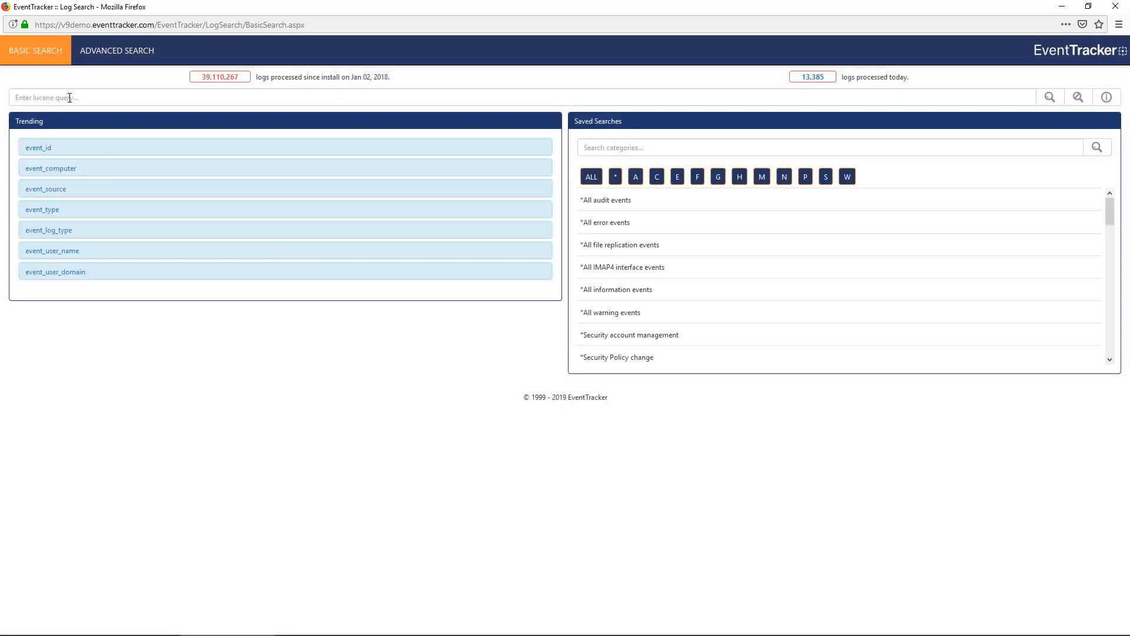
{"action": "mouse_move", "coordinate": [34, 246]}
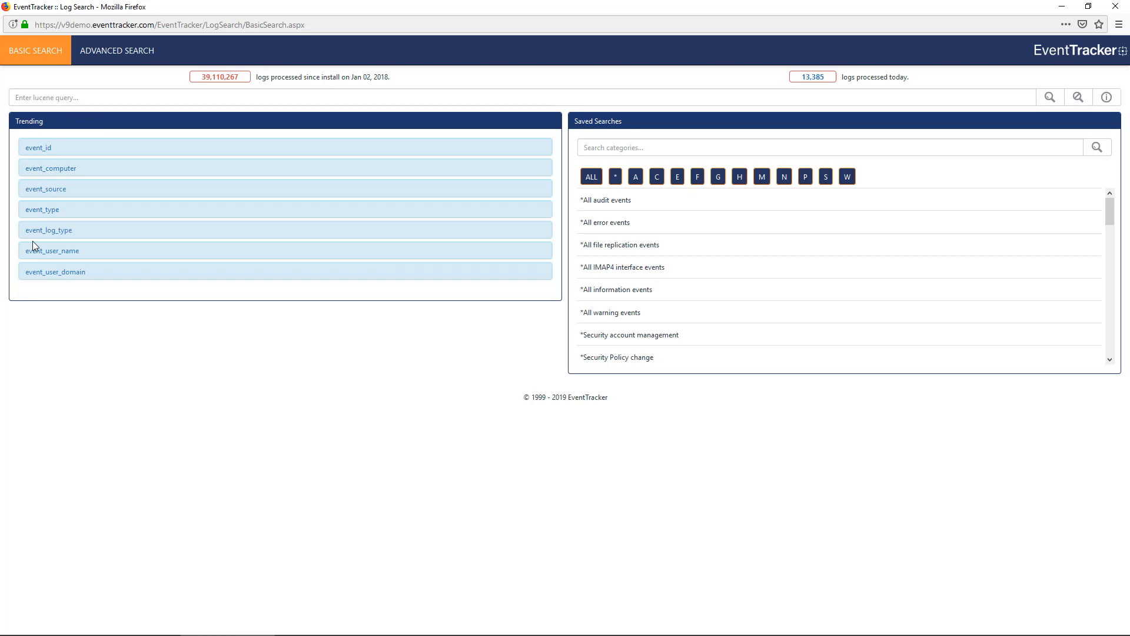
{"action": "mouse_move", "coordinate": [77, 342]}
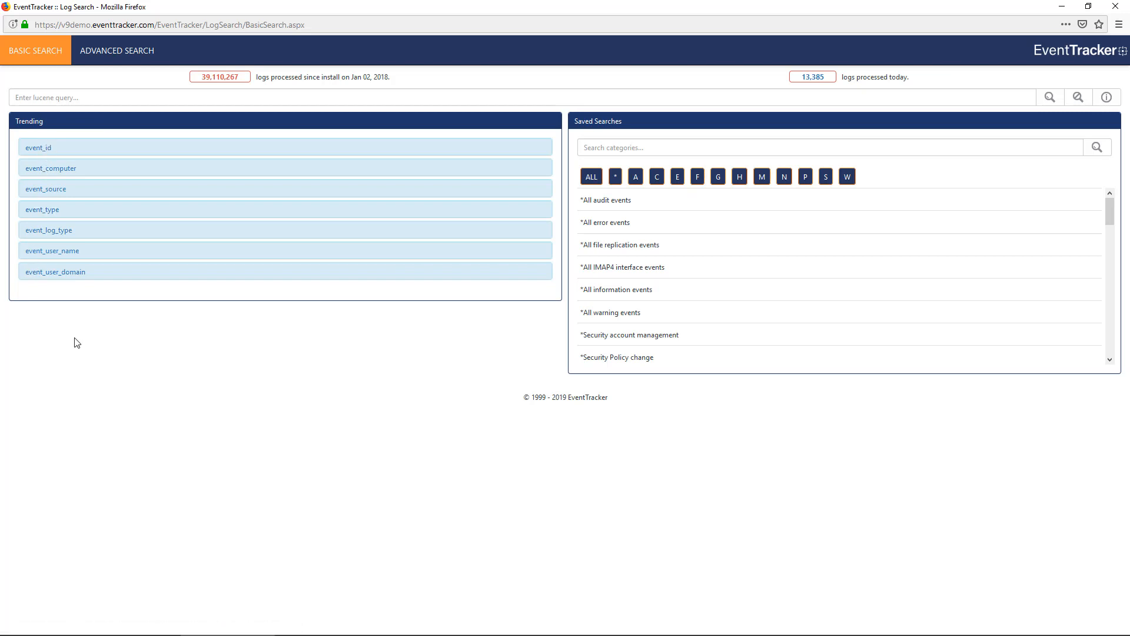
{"action": "left_click", "coordinate": [36, 148]}
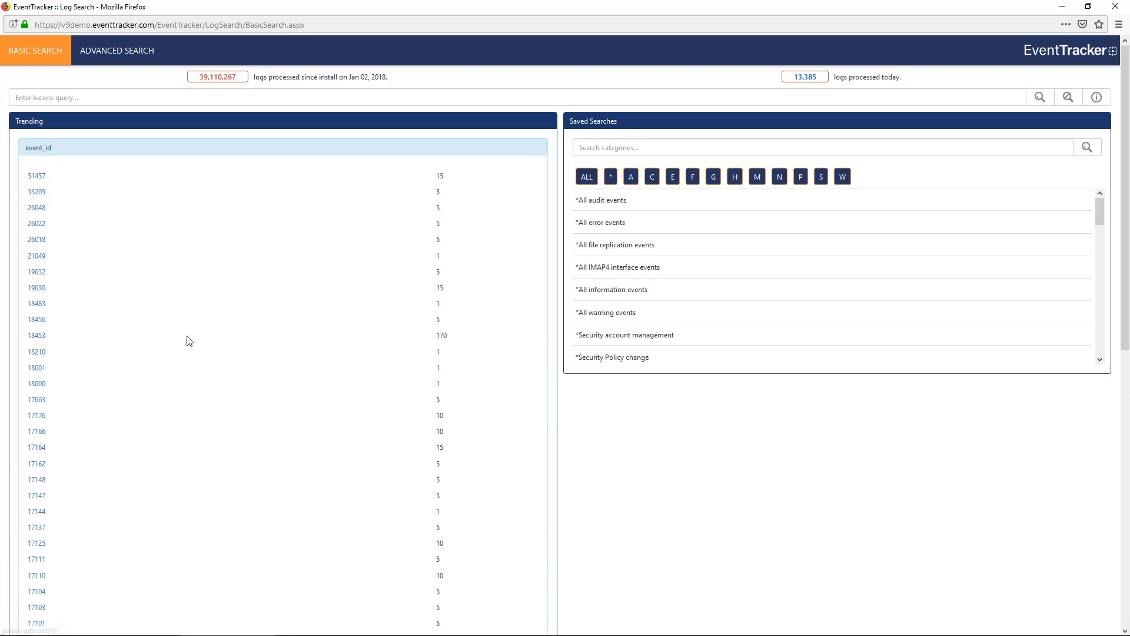
Select event ID 8020 from the Trending list to show its top-10 charts.
{"action": "scroll", "scroll_direction": "down", "scroll_amount": 3}
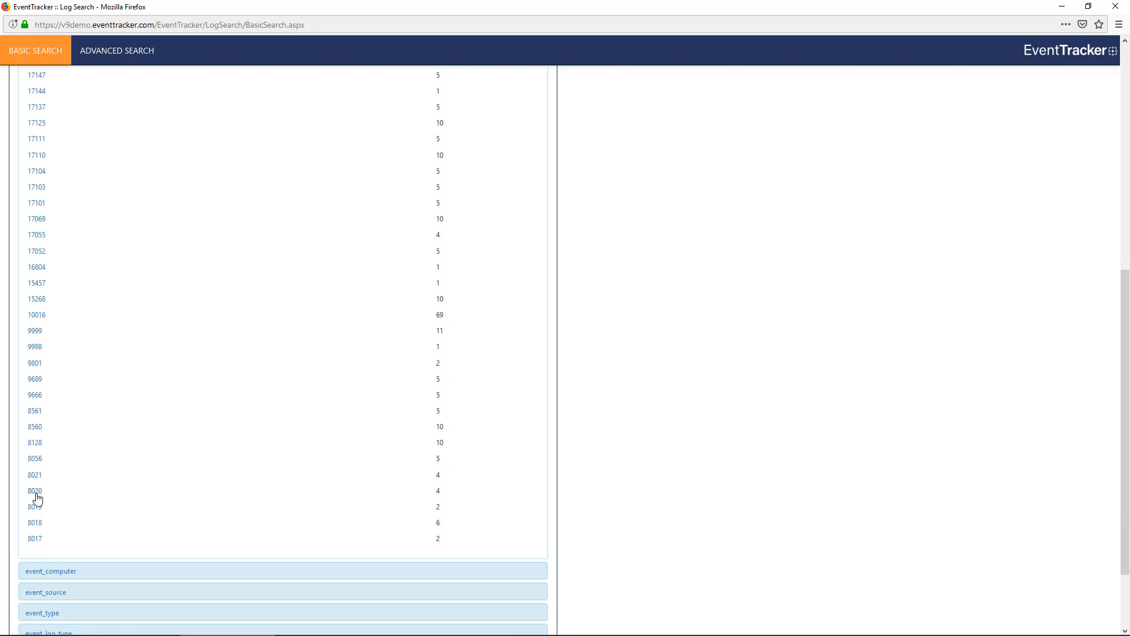
{"action": "left_click", "coordinate": [35, 490]}
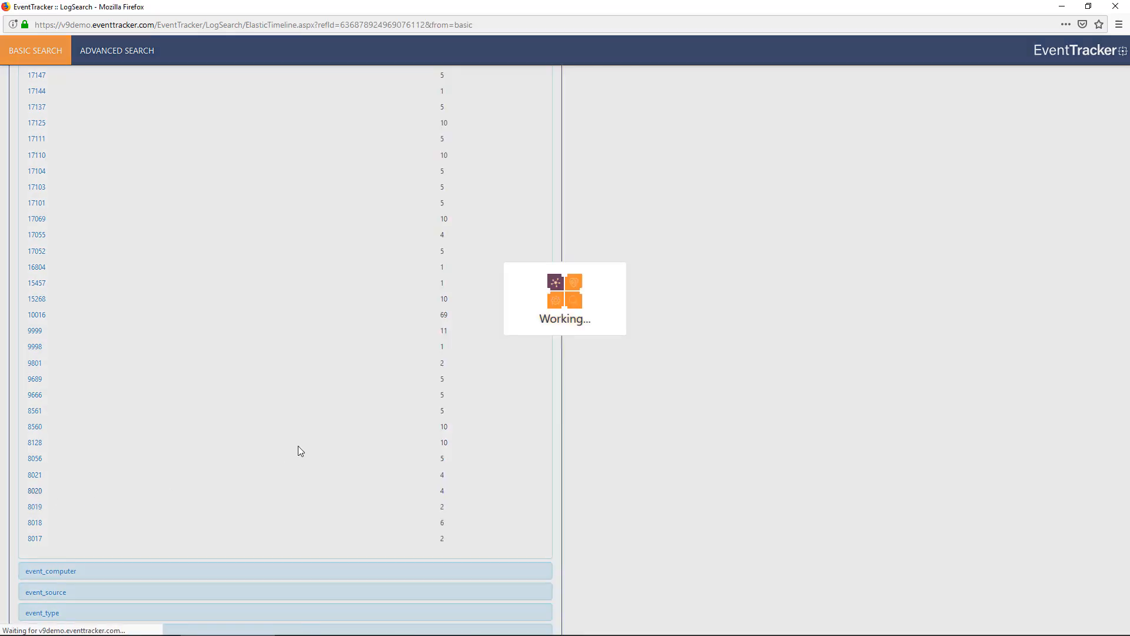
{"action": "left_click", "coordinate": [34, 491]}
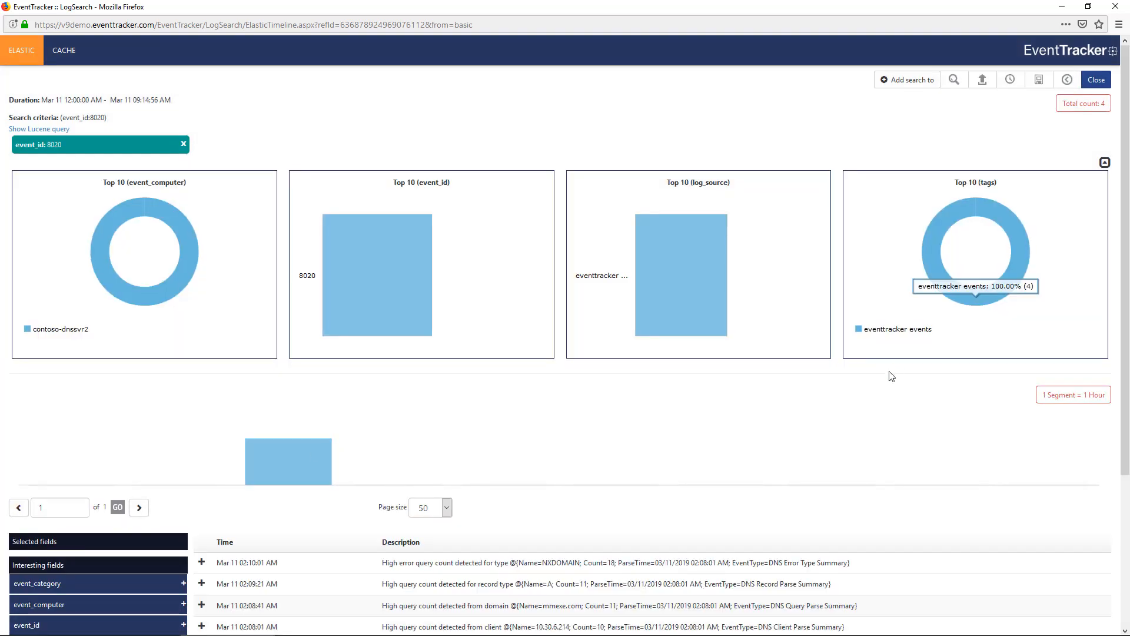
{"action": "mouse_move", "coordinate": [1066, 80]}
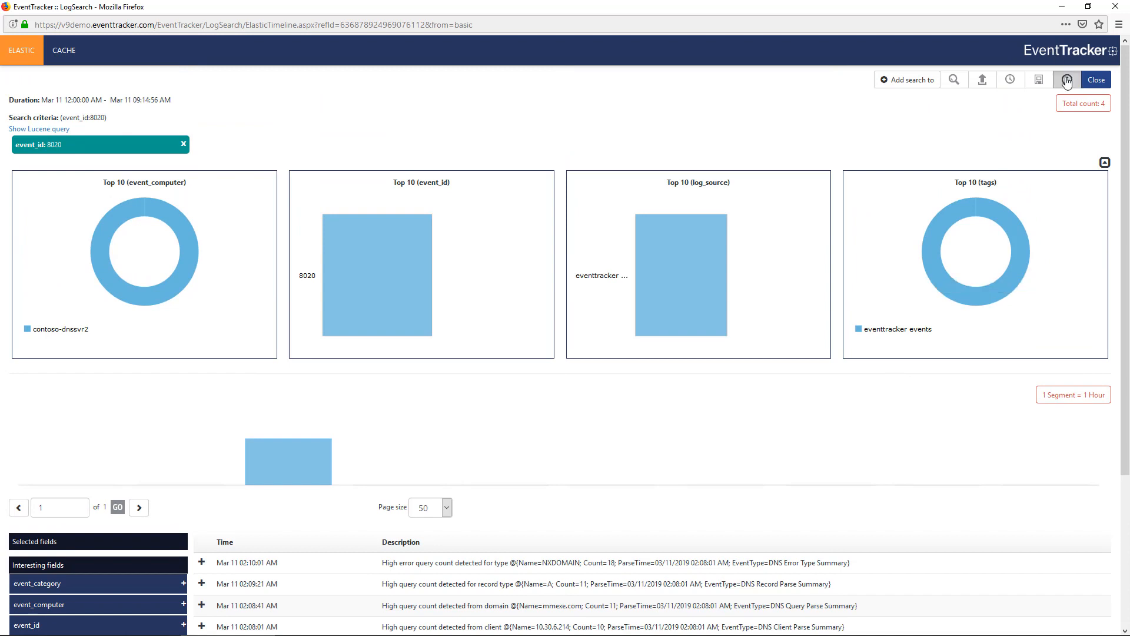
Use the back-to-search icon to reach Basic Search with trending fields and saved searches.
{"action": "left_click", "coordinate": [1096, 79]}
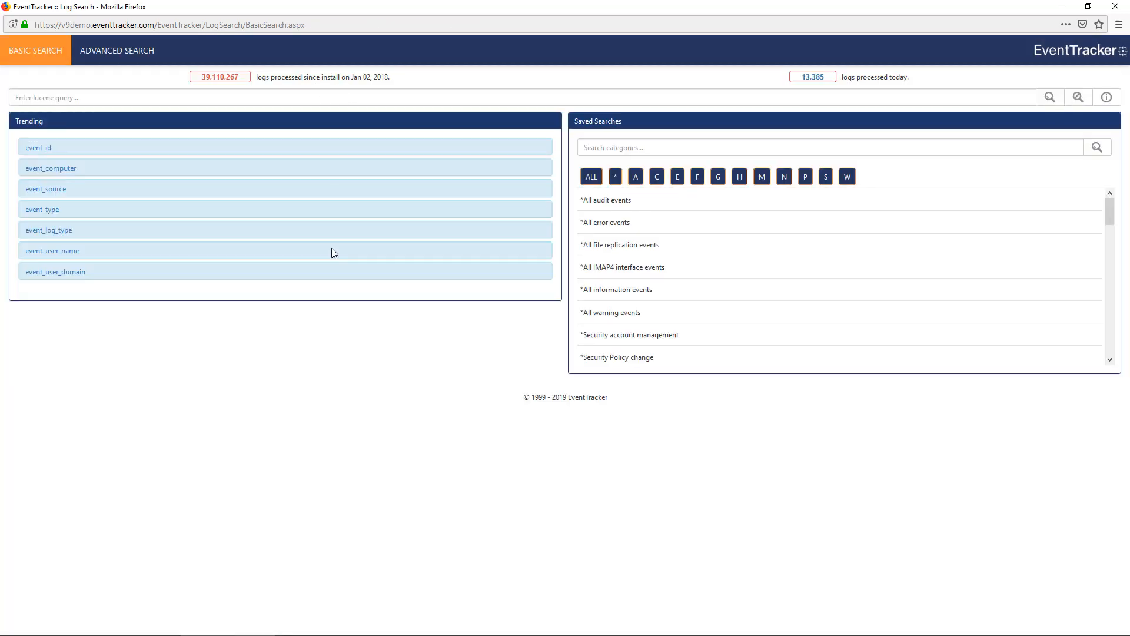
{"action": "mouse_move", "coordinate": [393, 462]}
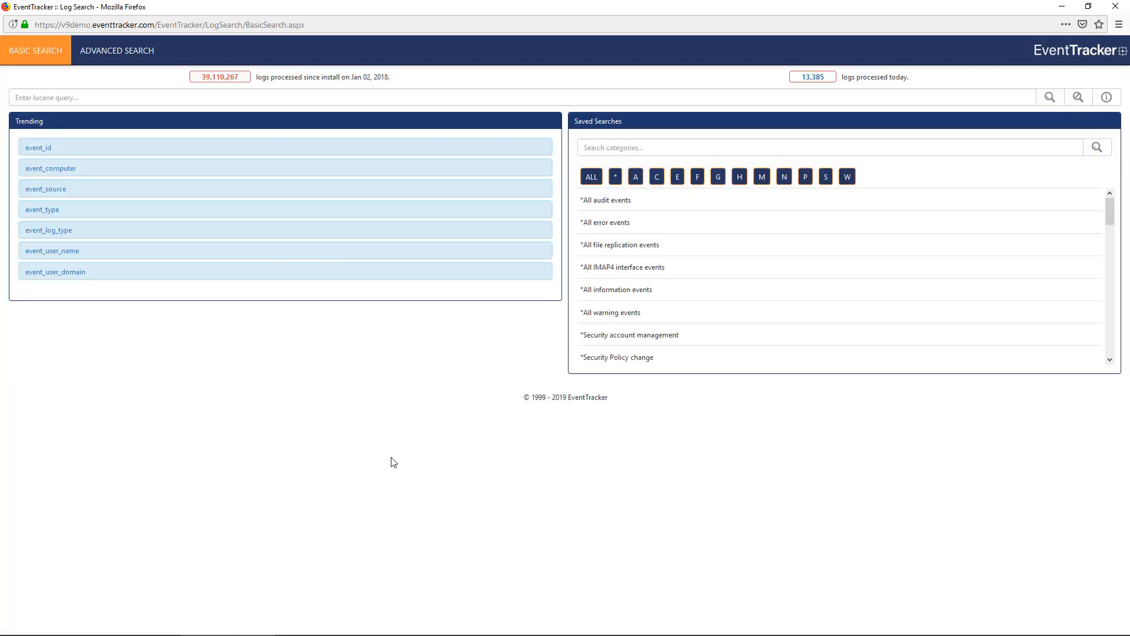
{"action": "mouse_move", "coordinate": [614, 350]}
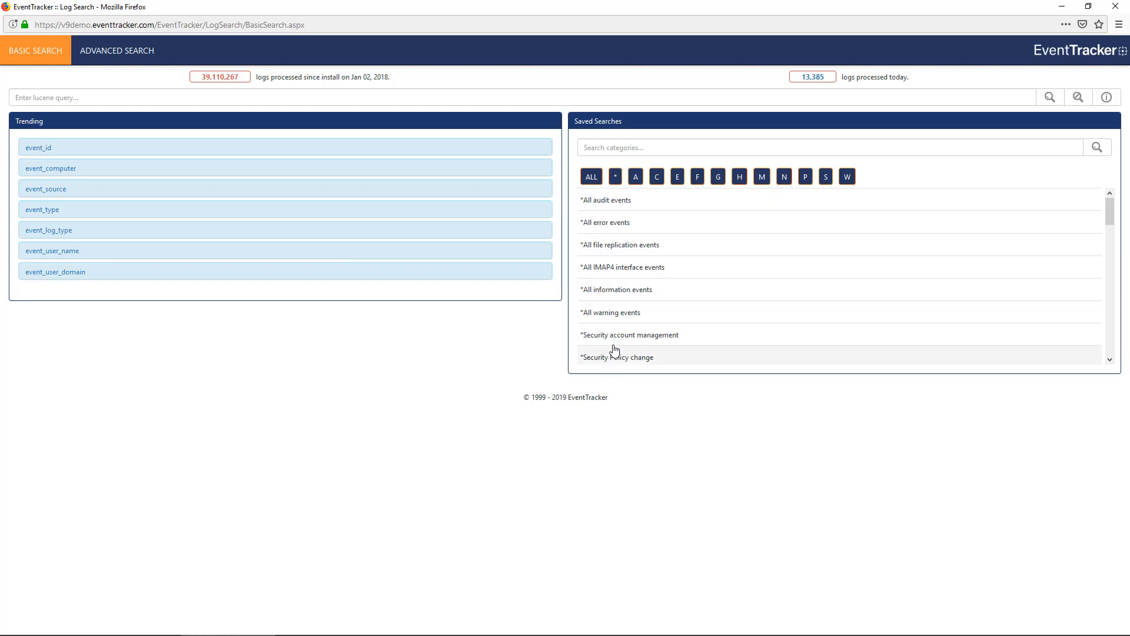
{"action": "mouse_move", "coordinate": [763, 352]}
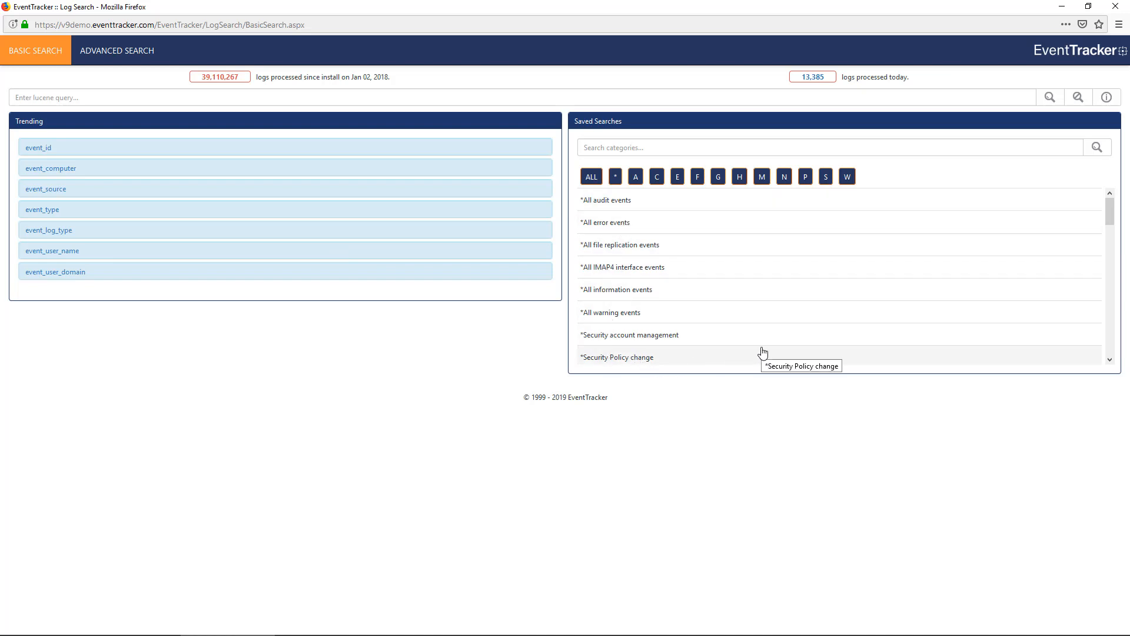
{"action": "mouse_move", "coordinate": [775, 336]}
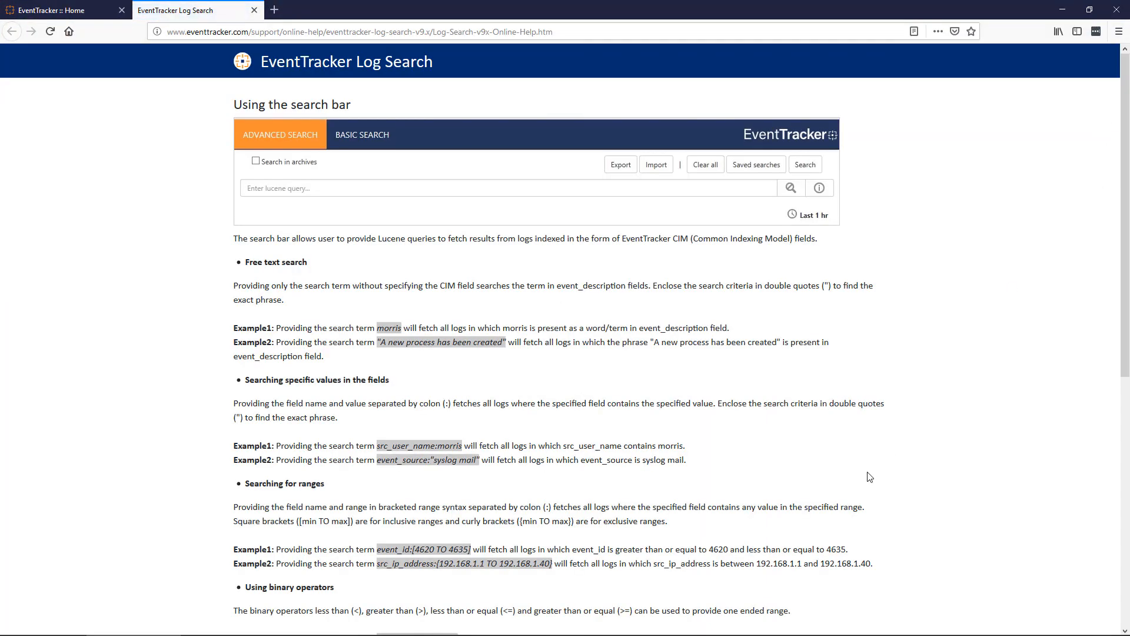
{"action": "mouse_move", "coordinate": [333, 255]}
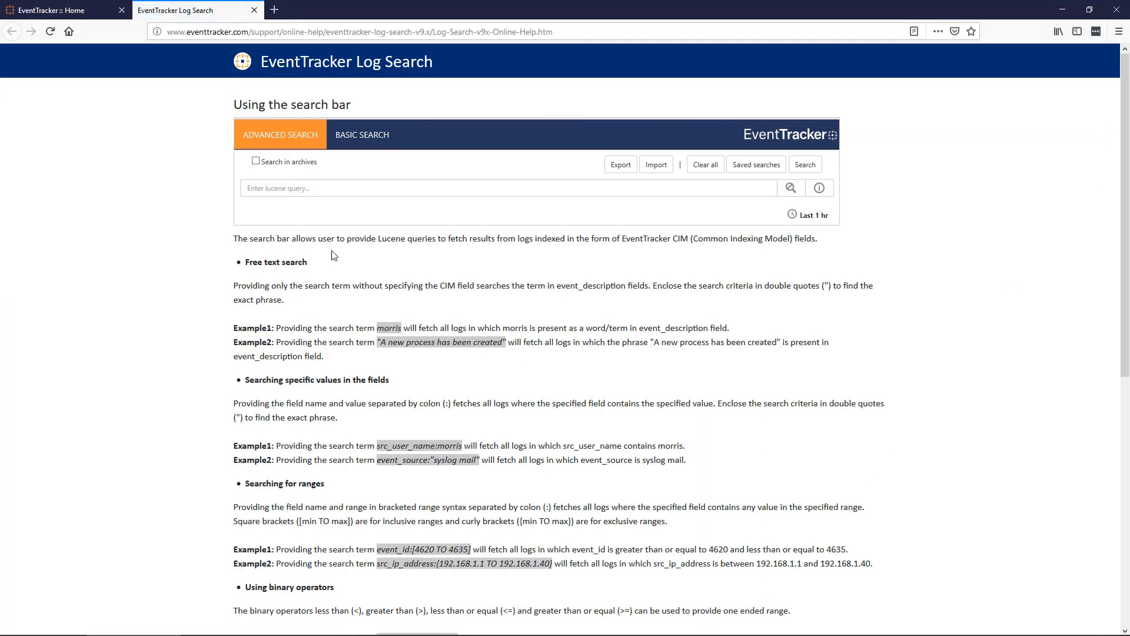
{"action": "mouse_move", "coordinate": [618, 337]}
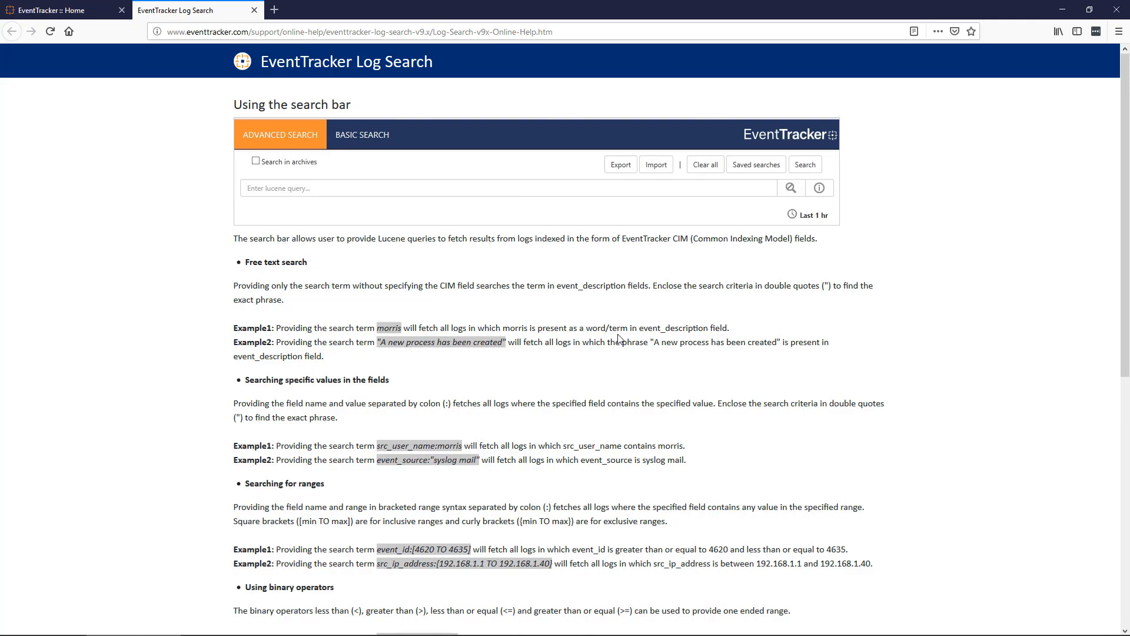
Scroll through the search bar query syntax examples on the Log Search help page.
{"action": "scroll", "scroll_direction": "down", "scroll_amount": 3}
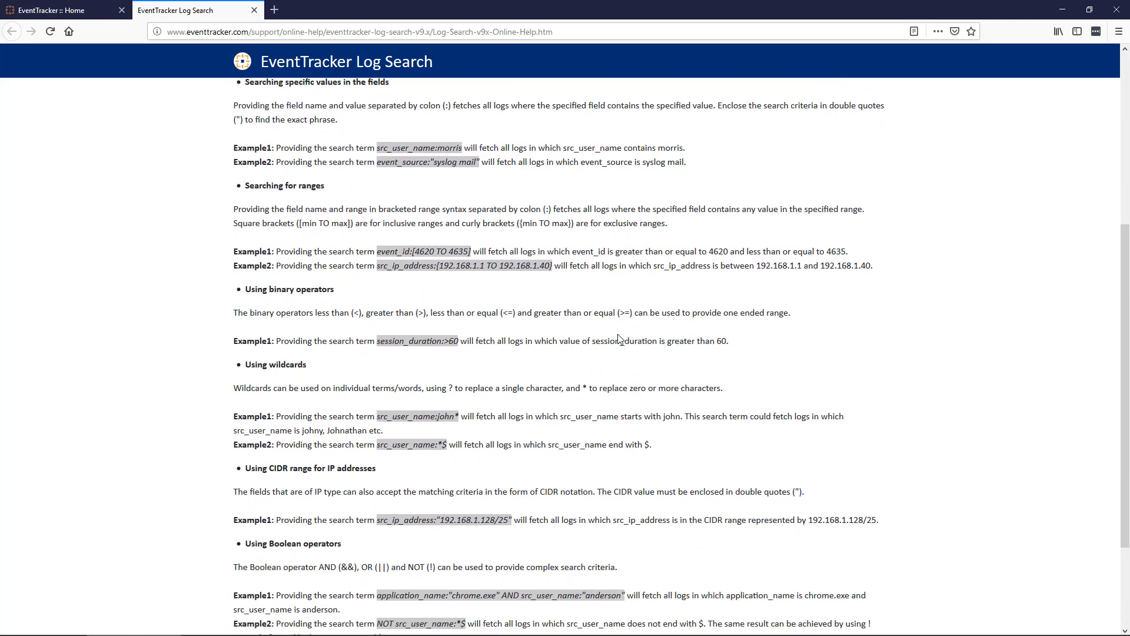
{"action": "scroll", "scroll_direction": "down", "scroll_amount": 3}
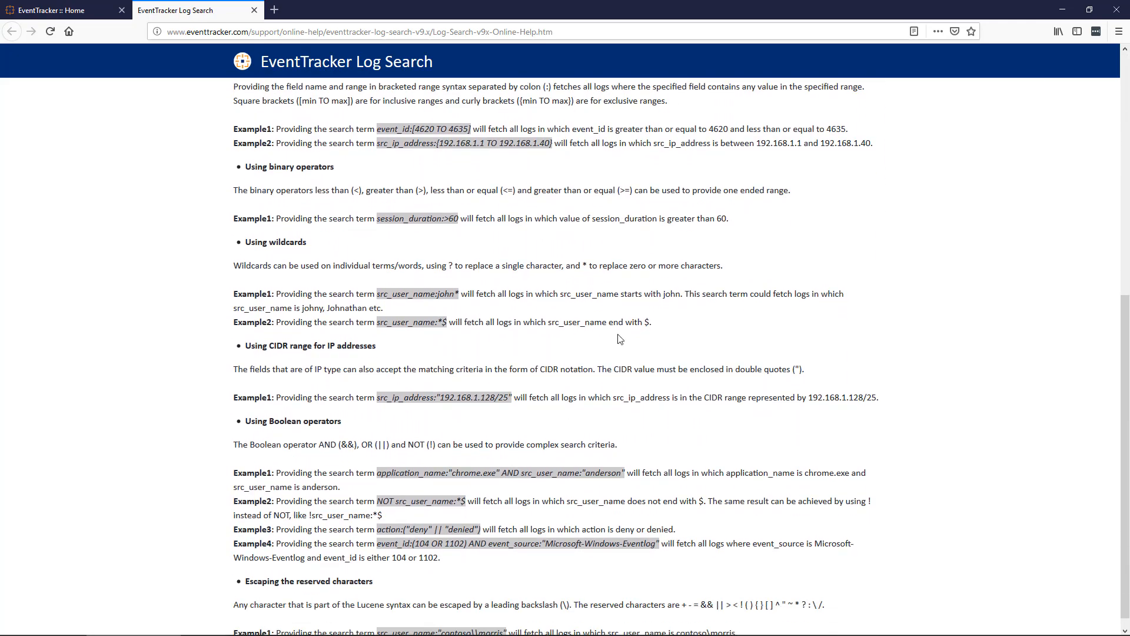